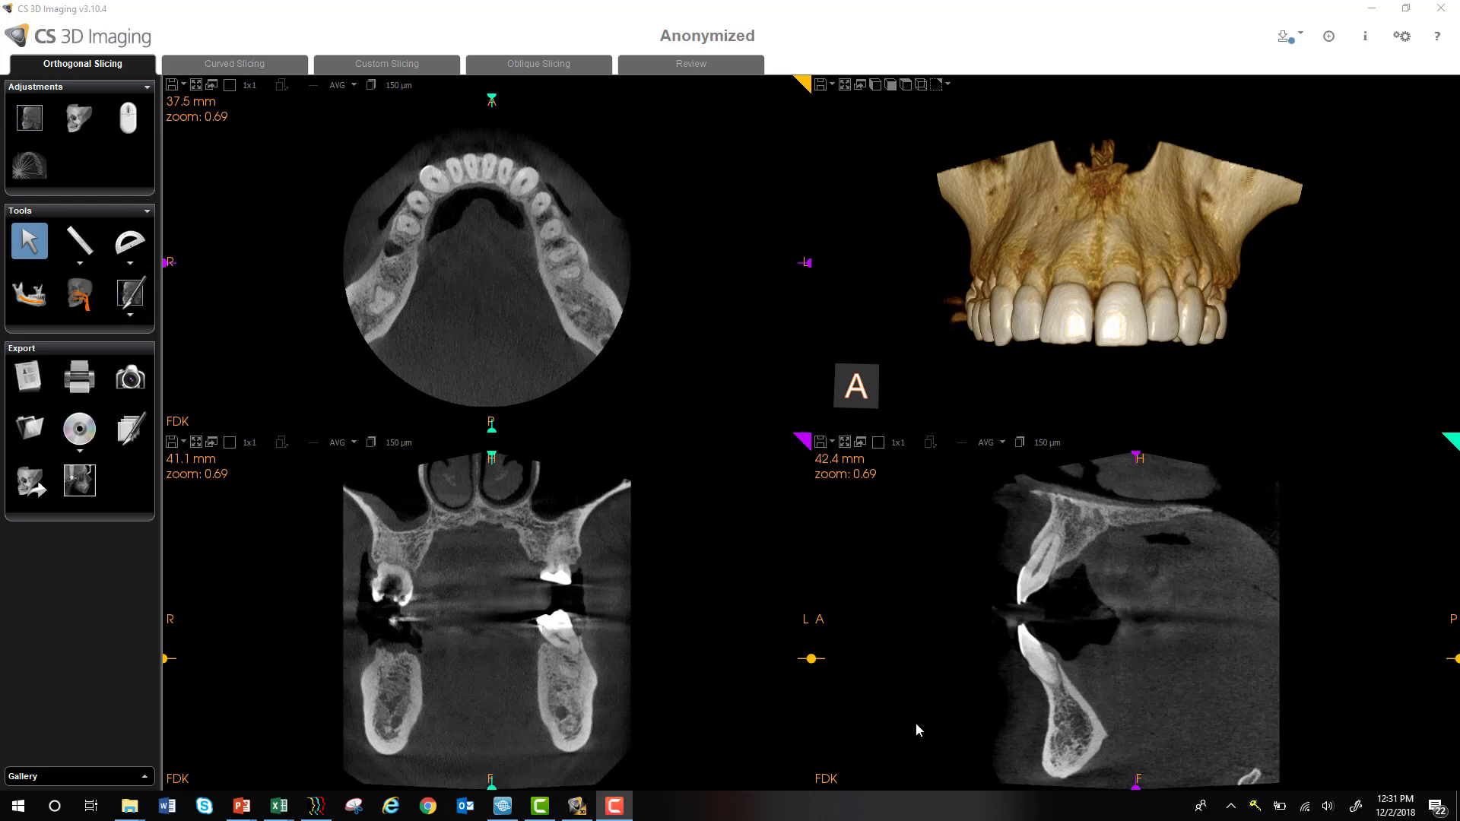
mouse_move(137, 90)
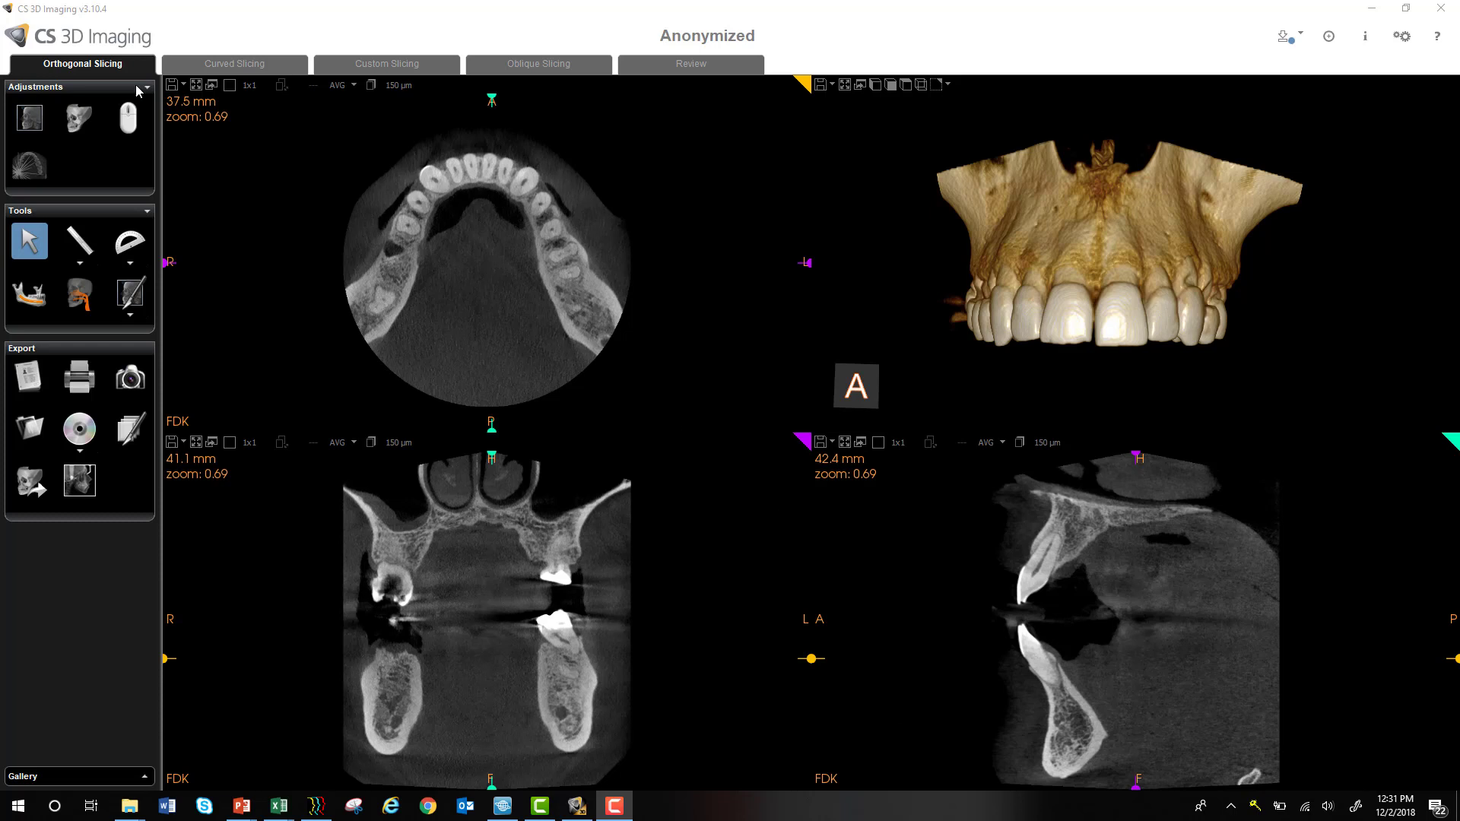
mouse_move(100, 23)
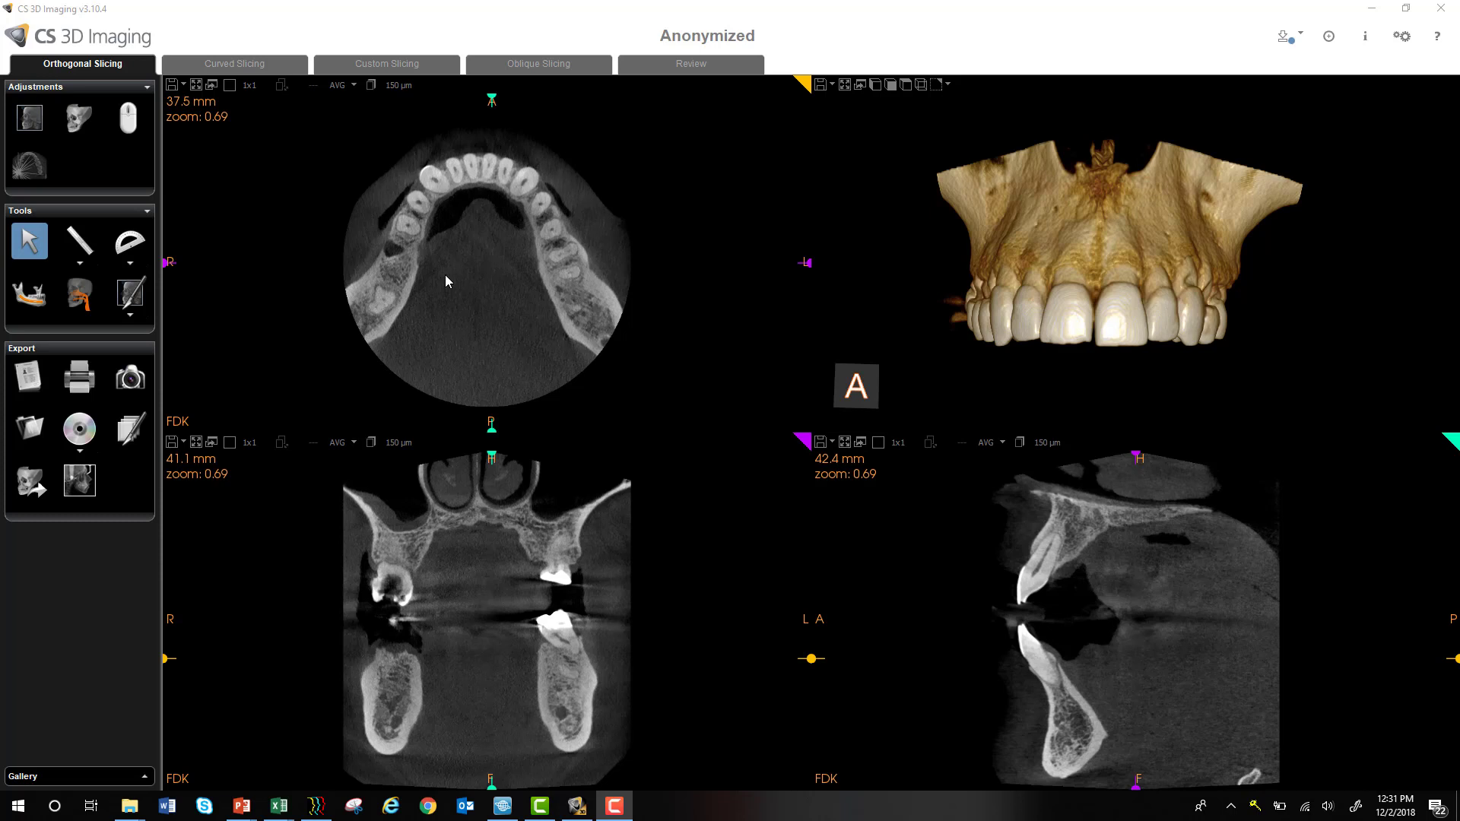
mouse_move(450, 318)
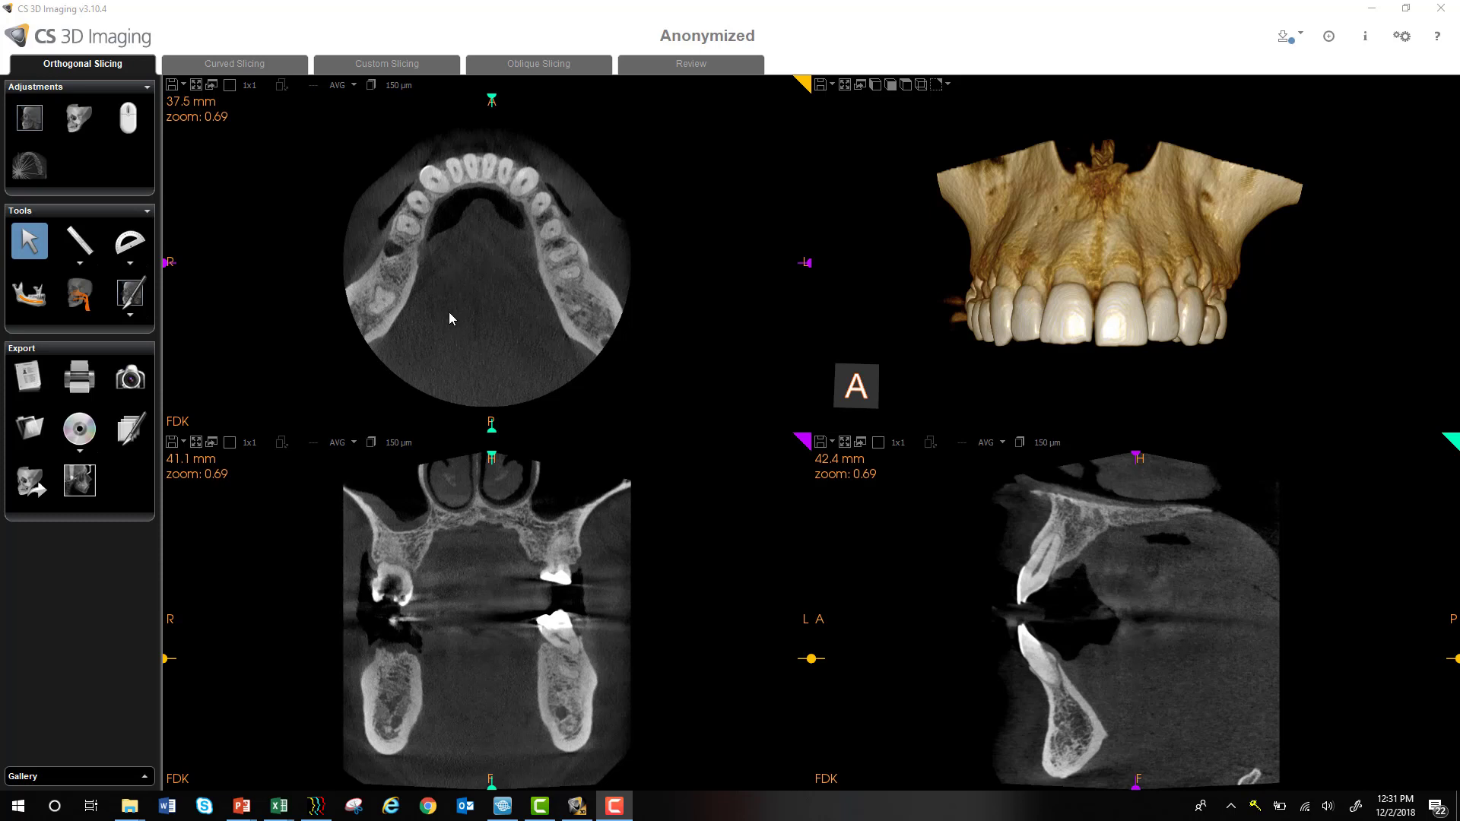
mouse_move(441, 328)
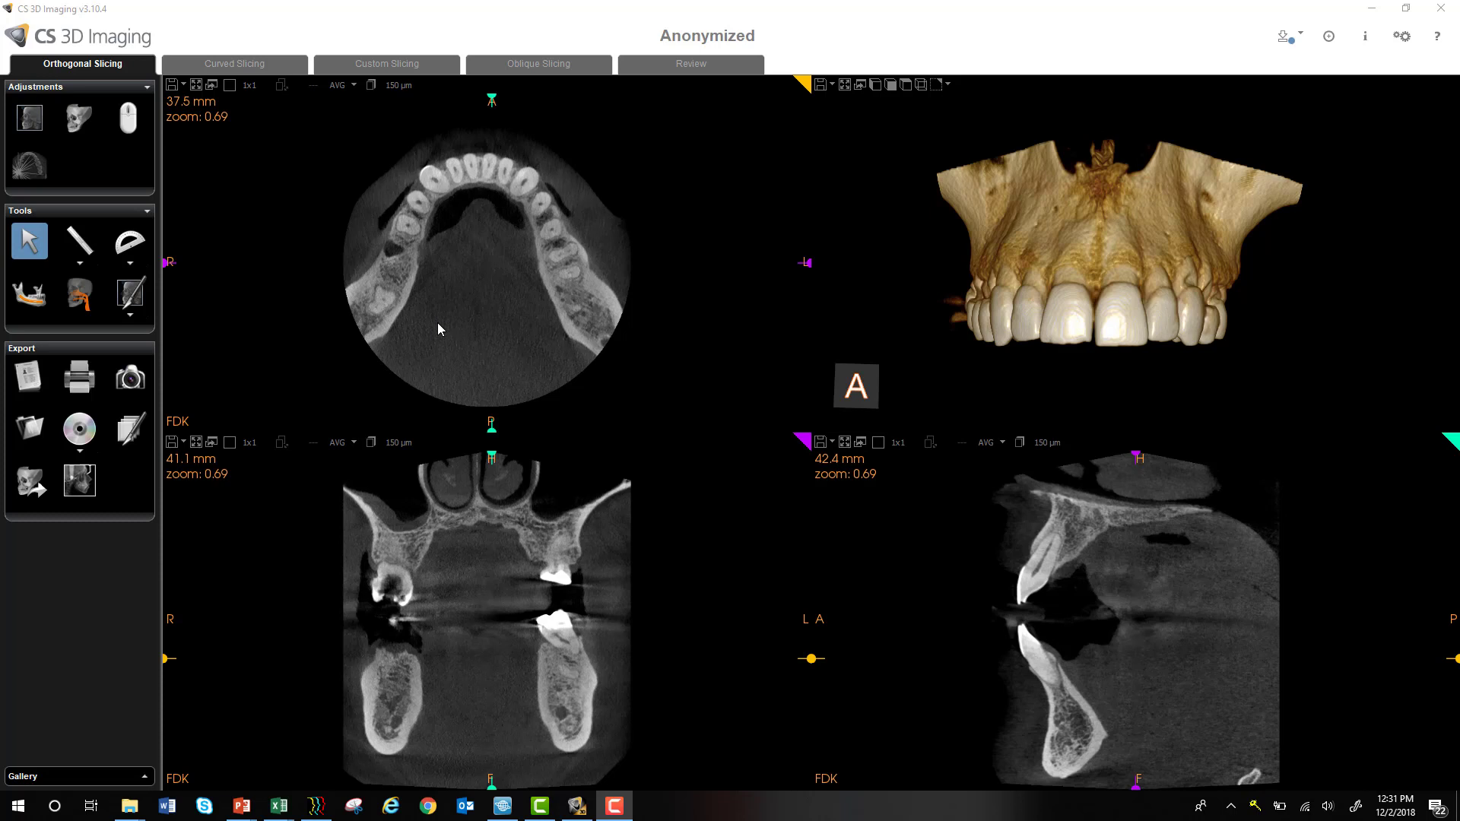
mouse_move(428, 333)
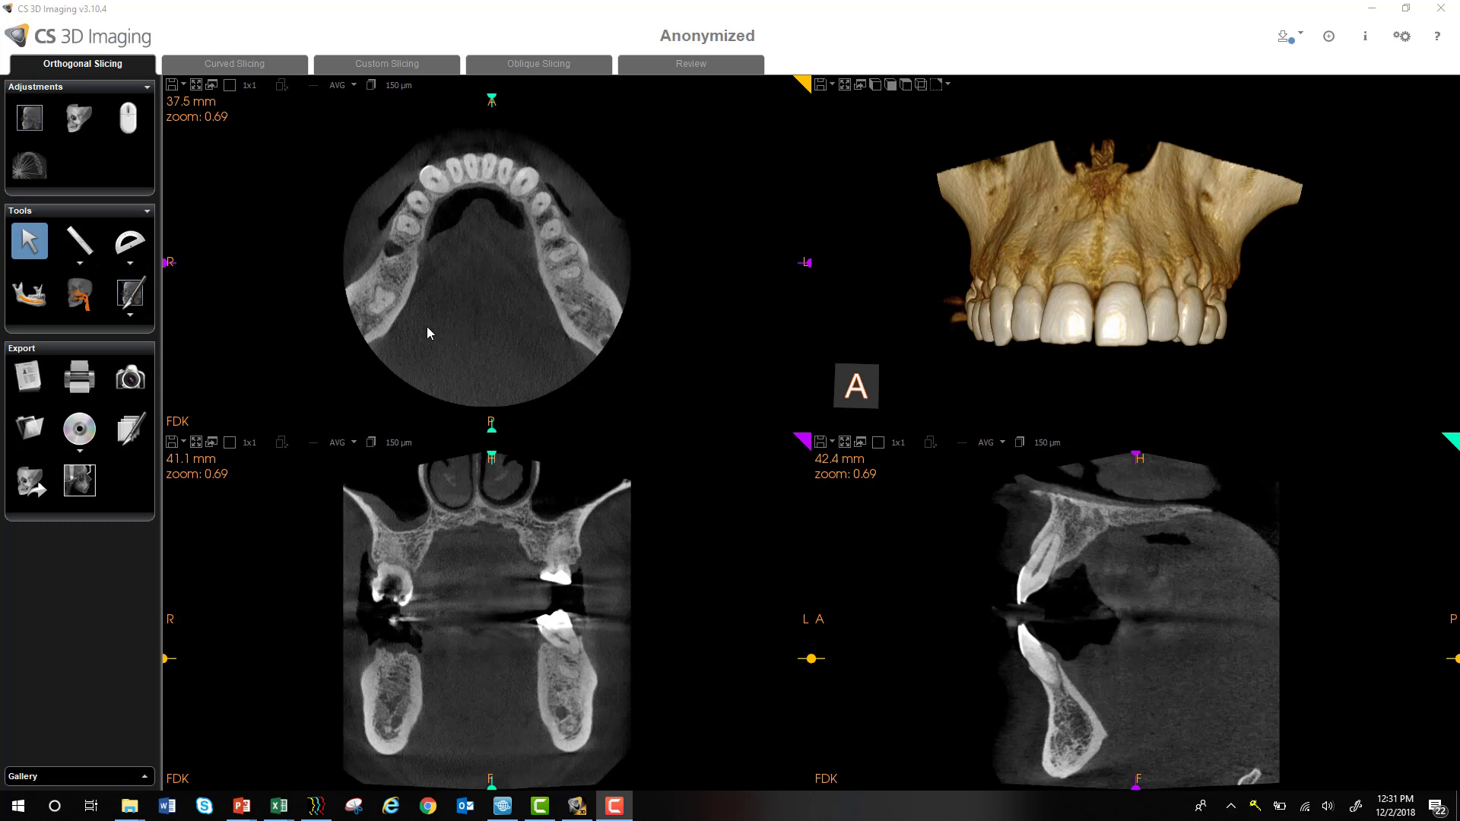
mouse_move(441, 327)
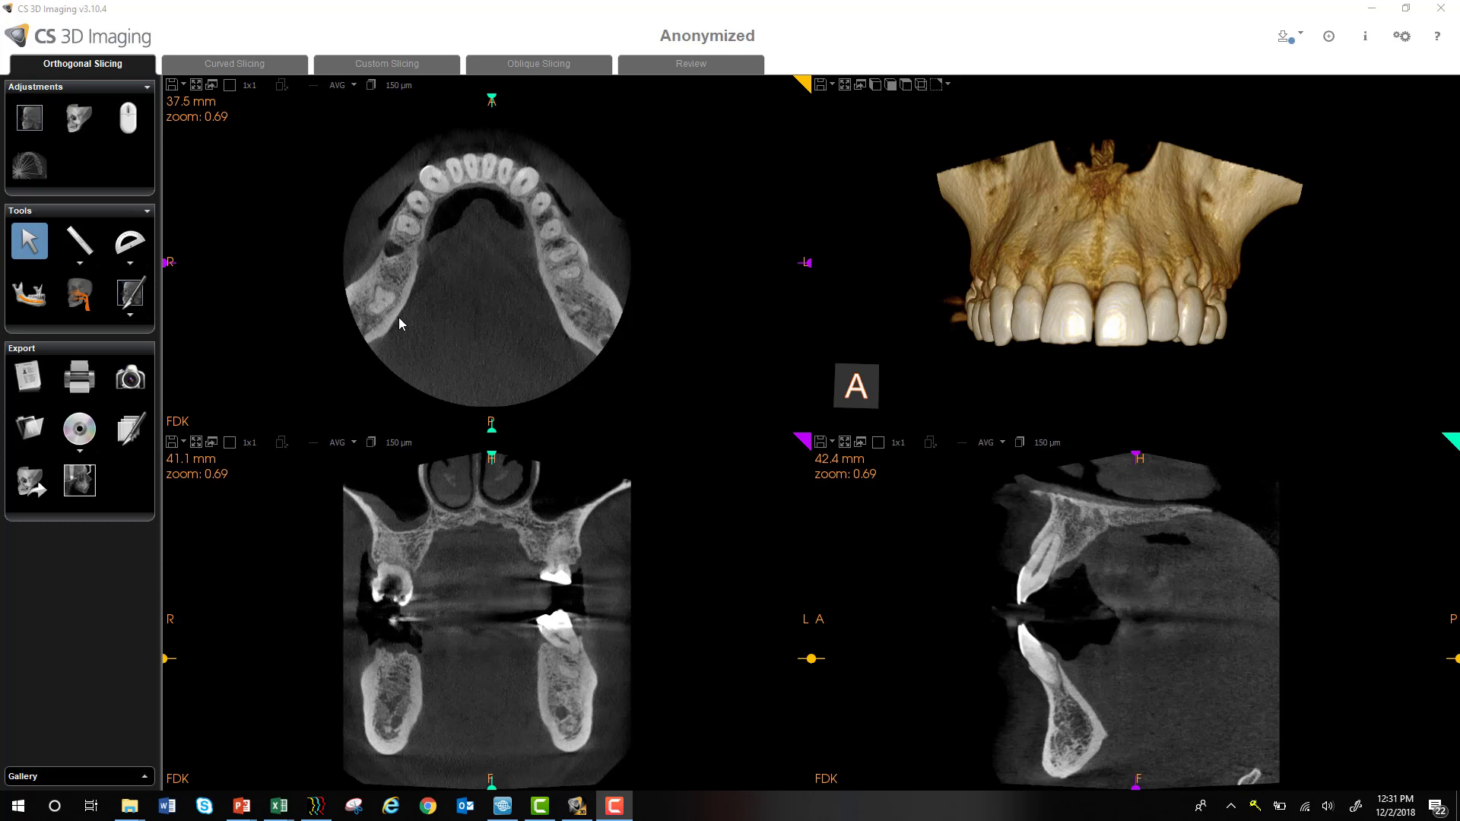
mouse_move(369, 421)
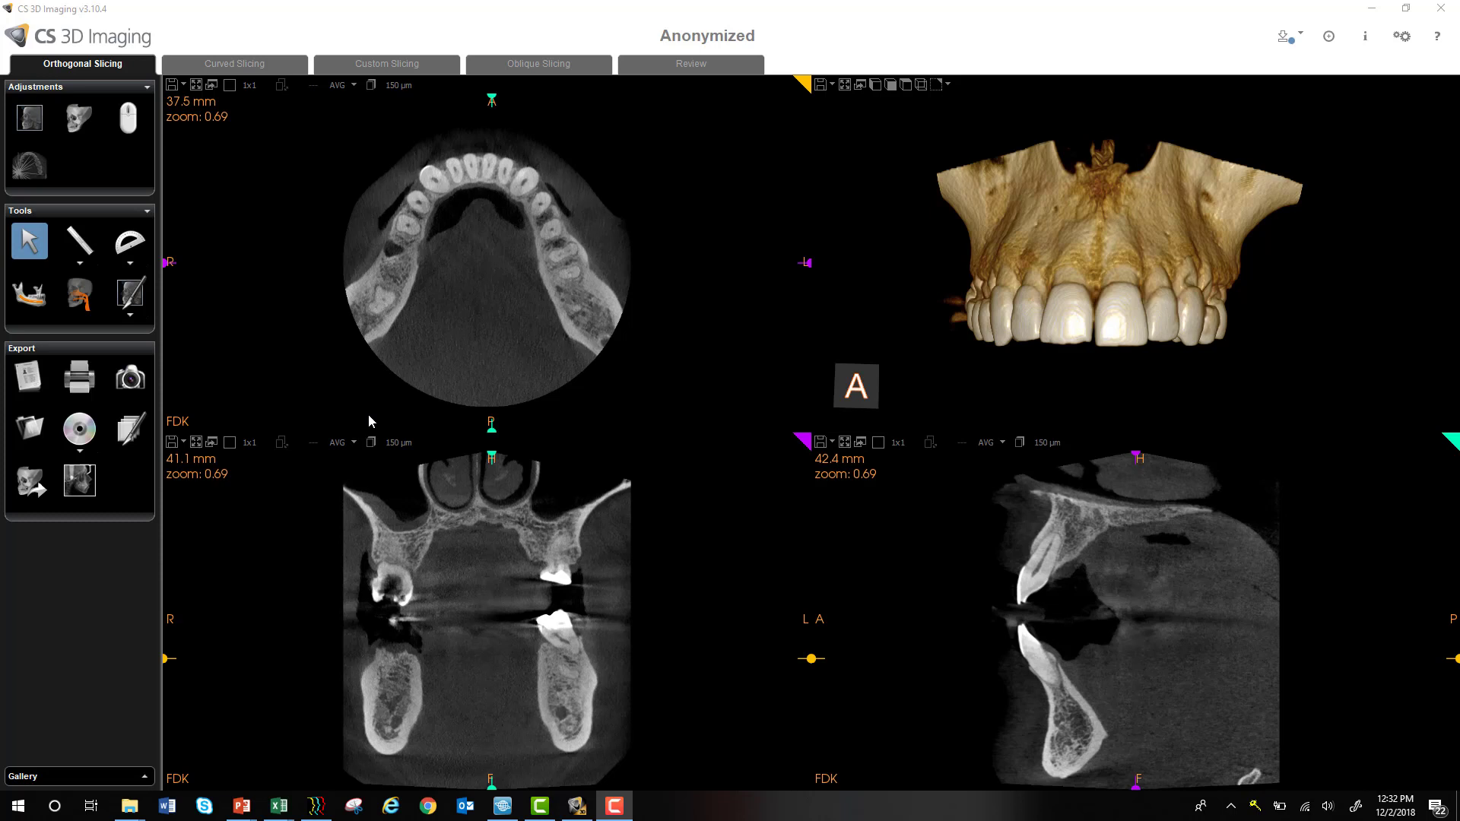
mouse_move(109, 77)
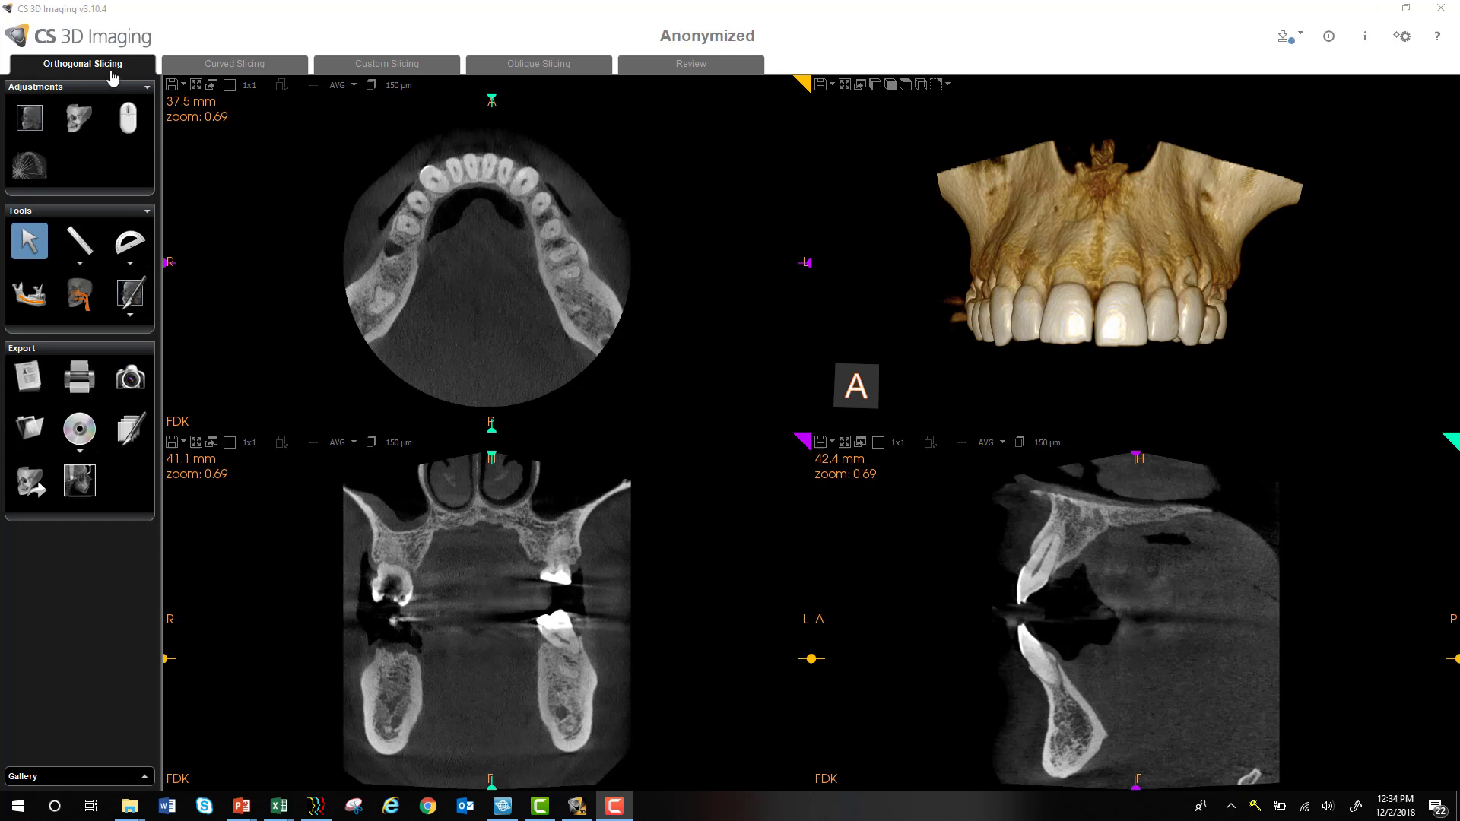
mouse_move(96, 75)
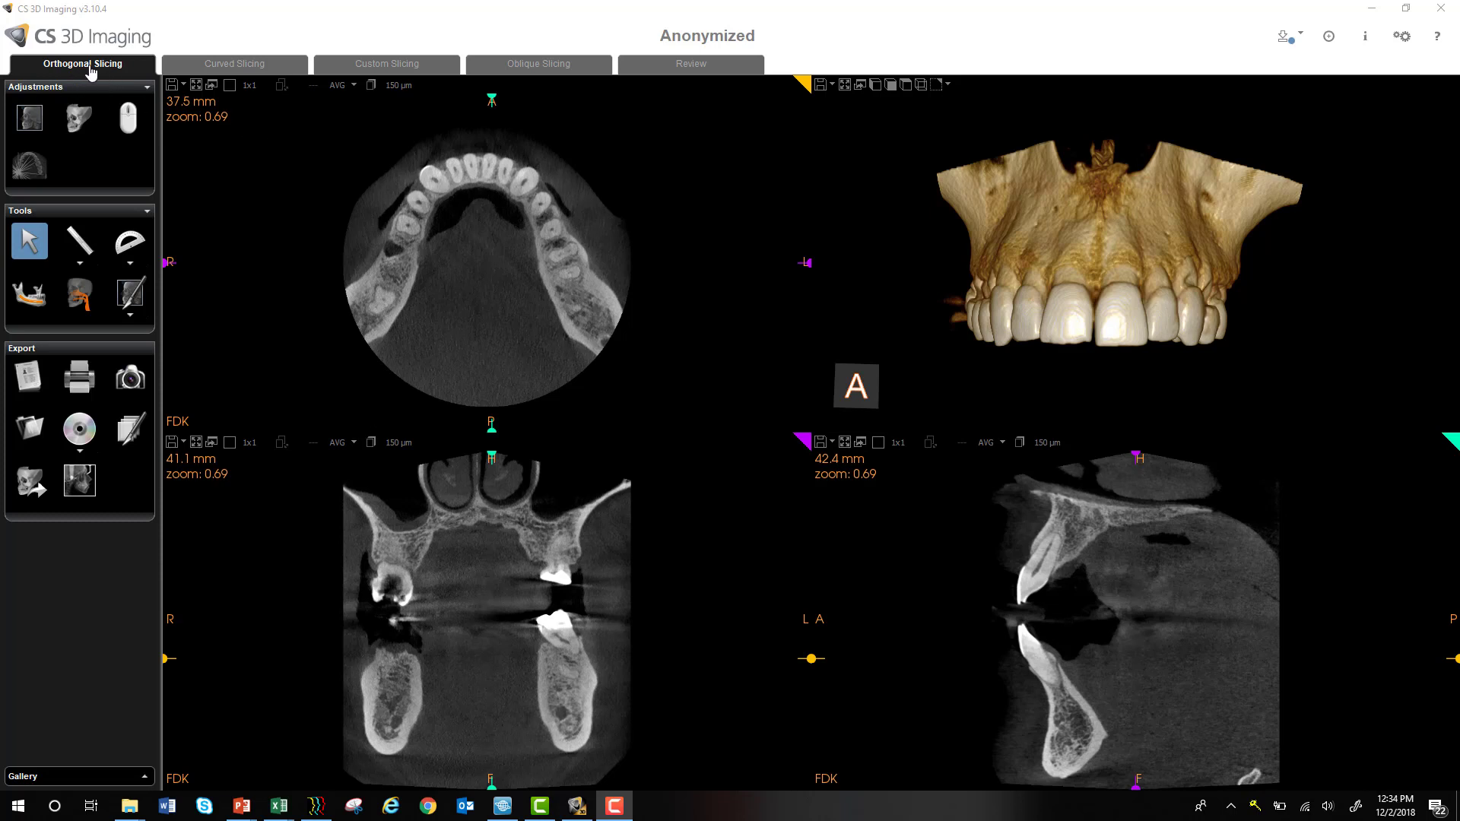
mouse_move(621, 88)
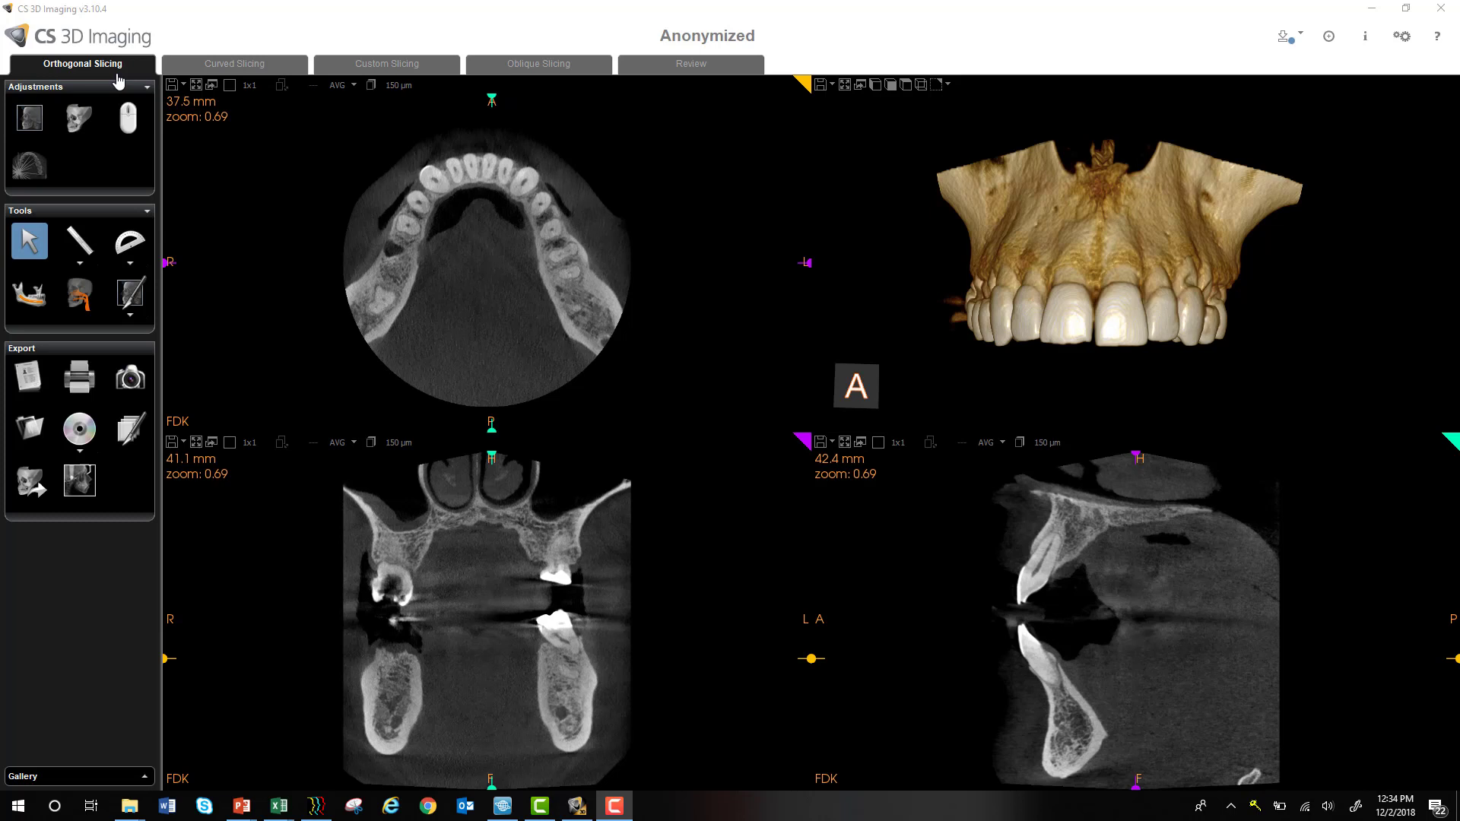
mouse_move(476, 181)
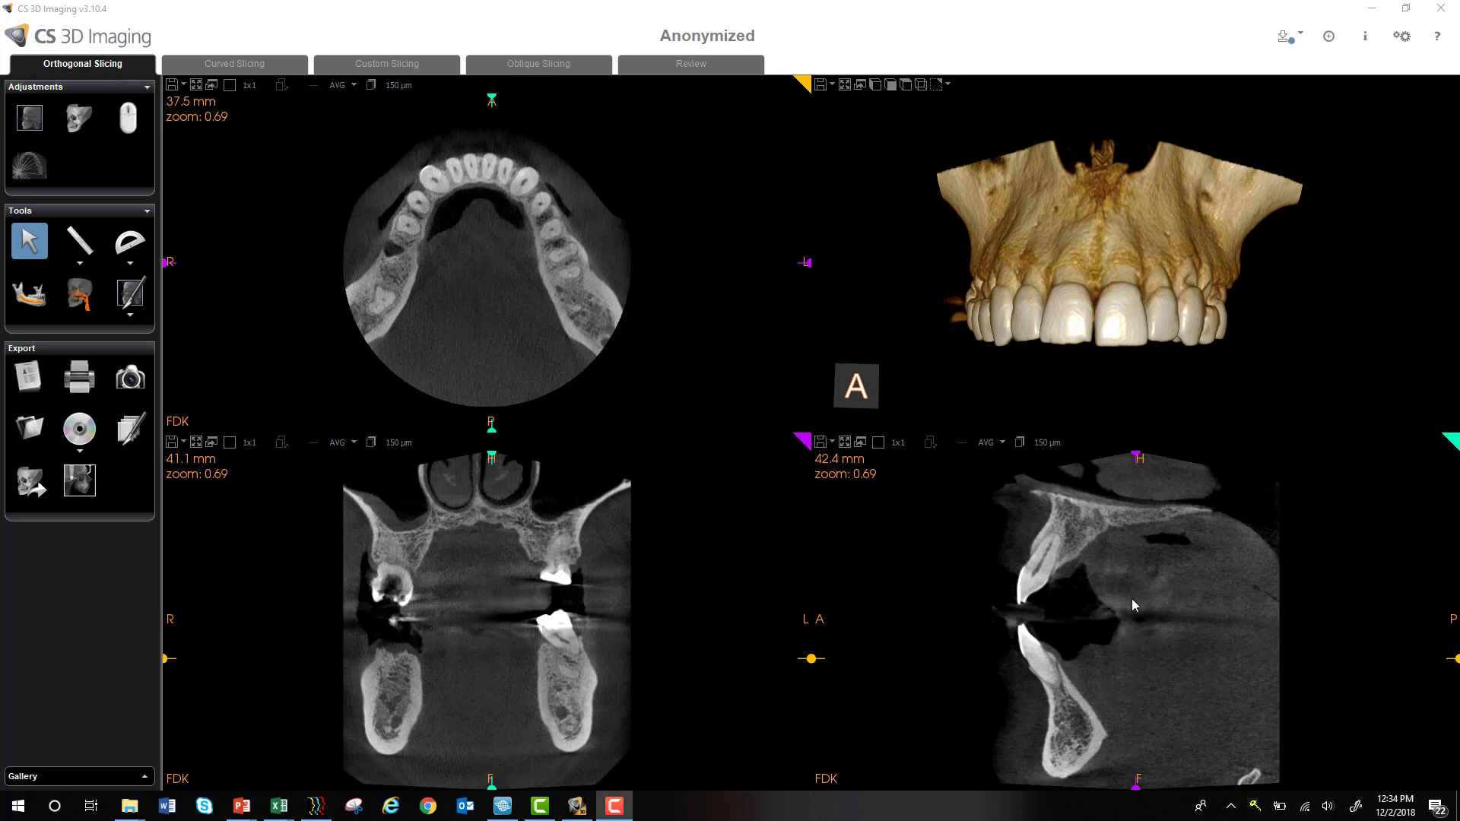
mouse_move(675, 552)
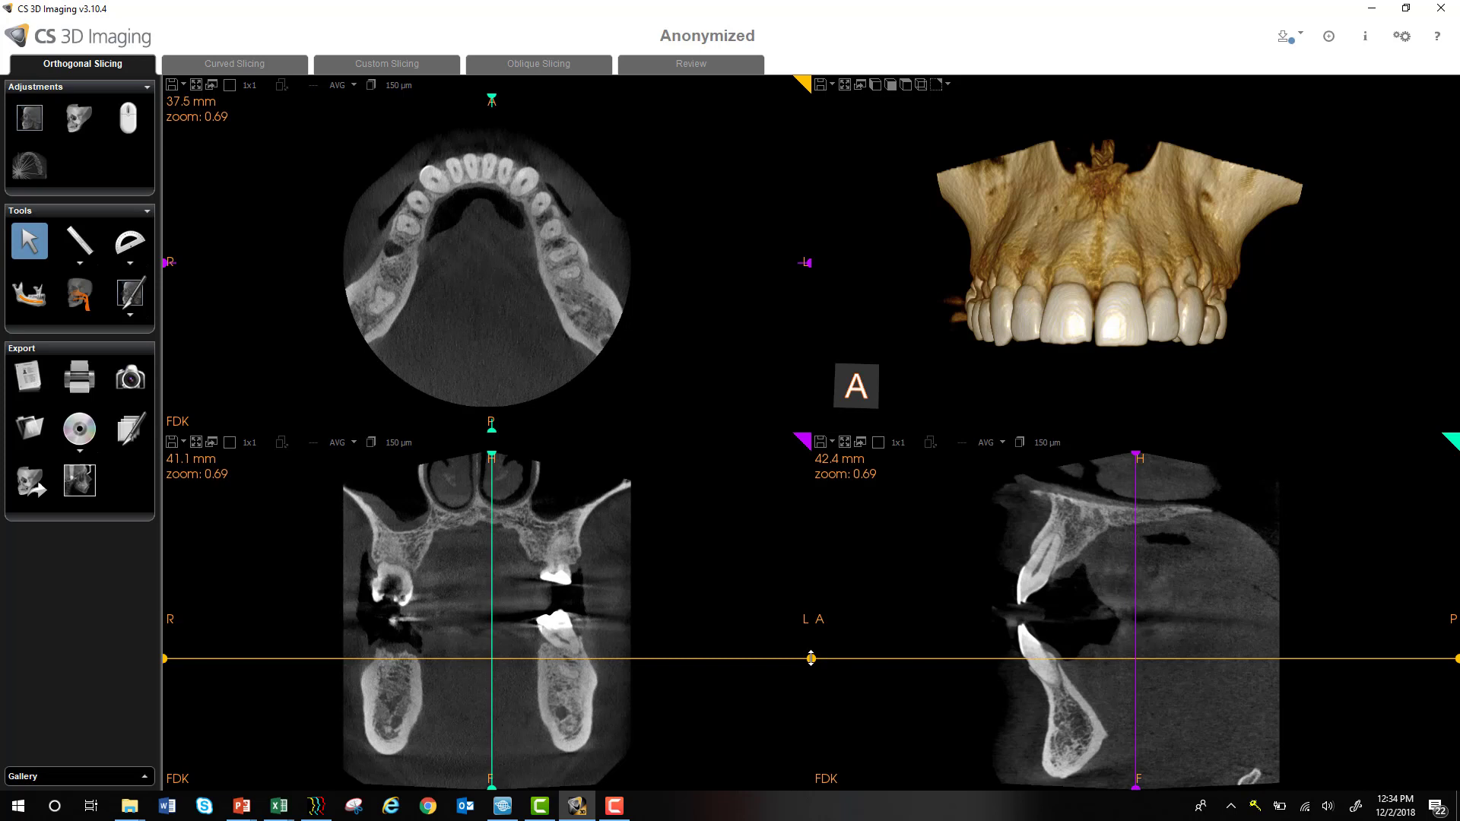
Drag the plane reference lines to move the axial slice through the jaw and nudge the coronal slice.
drag(810, 658, 810, 654)
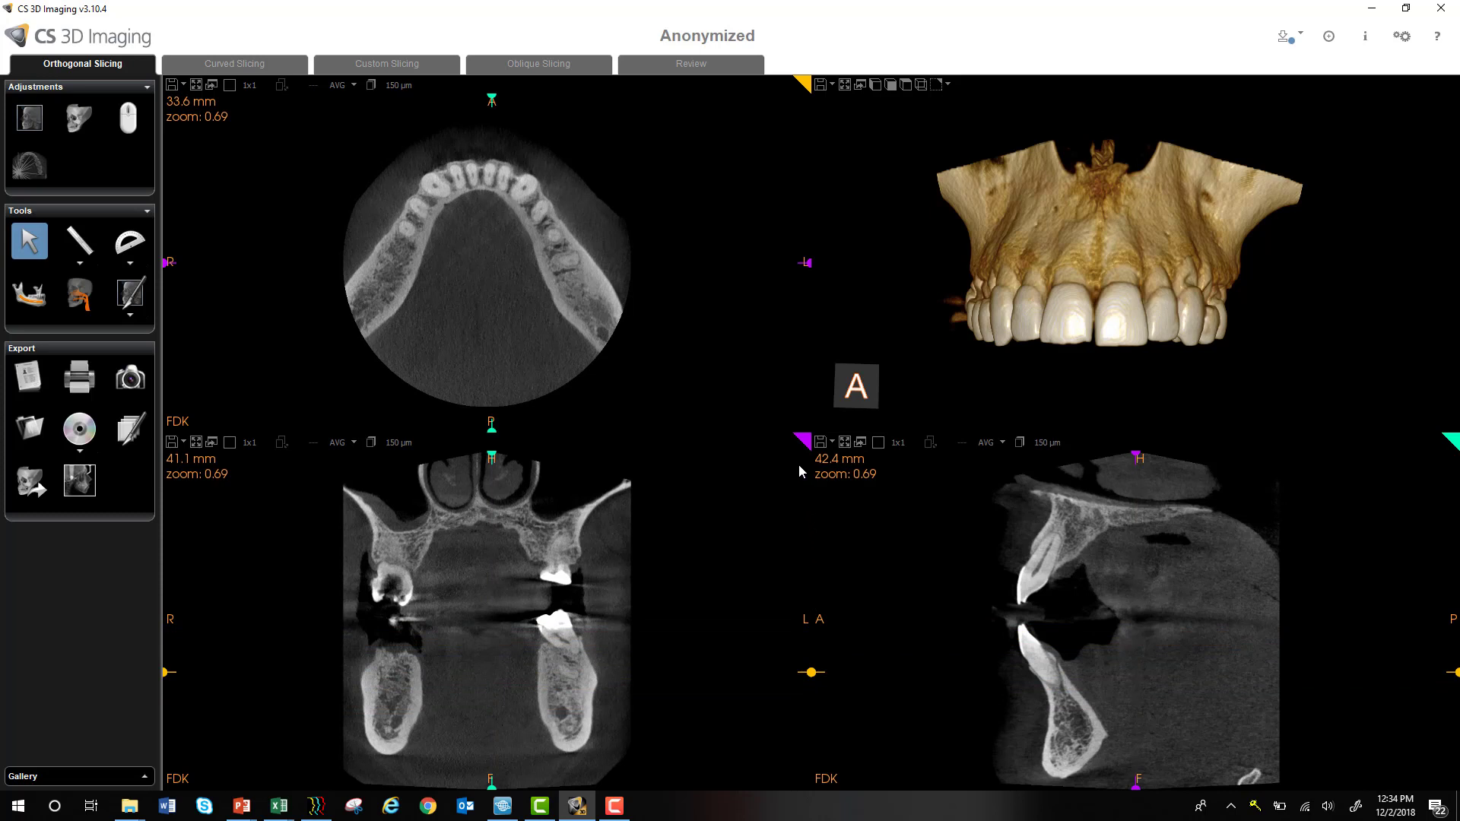
mouse_move(798, 476)
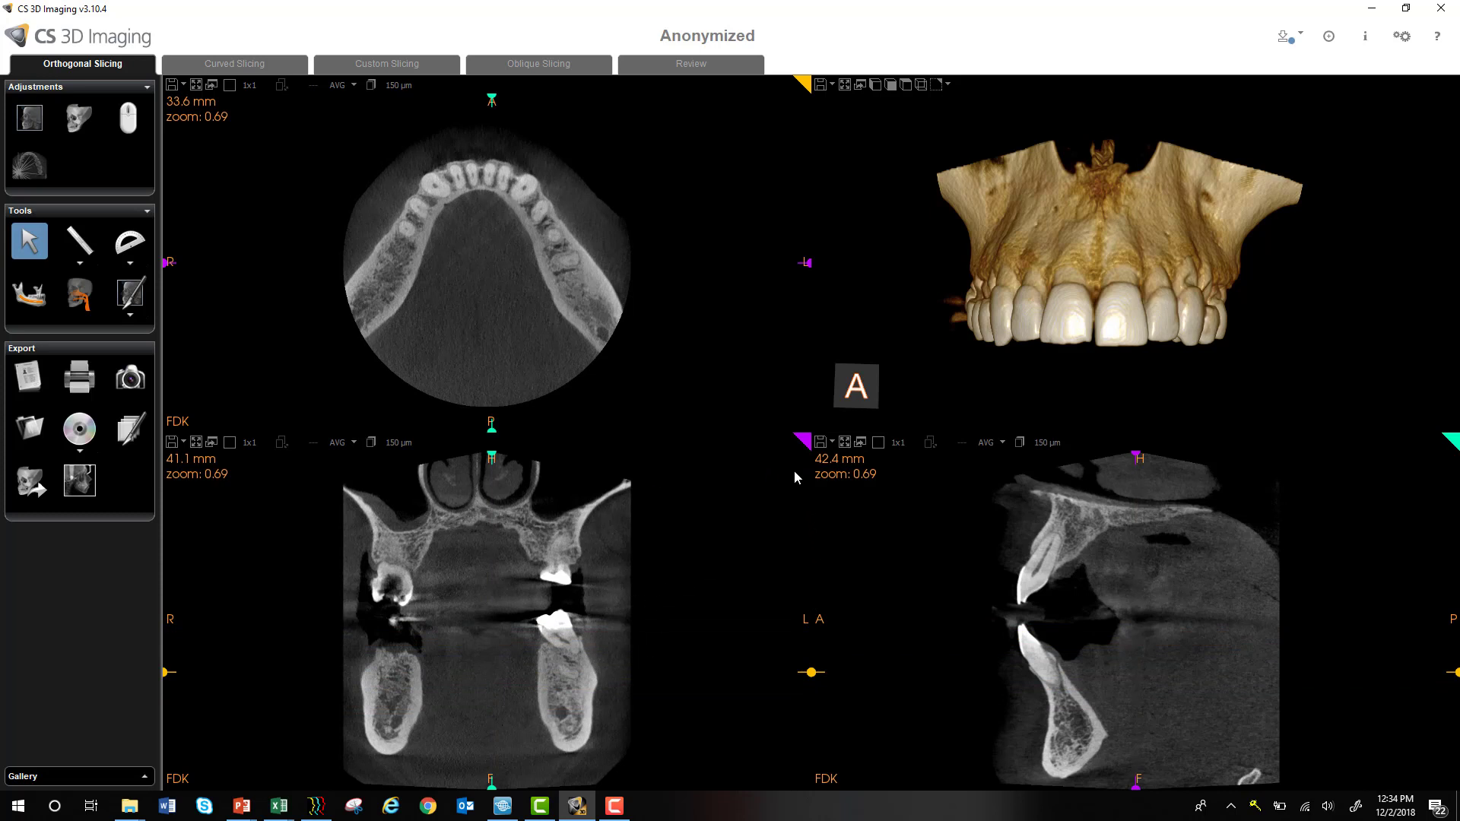
mouse_move(803, 445)
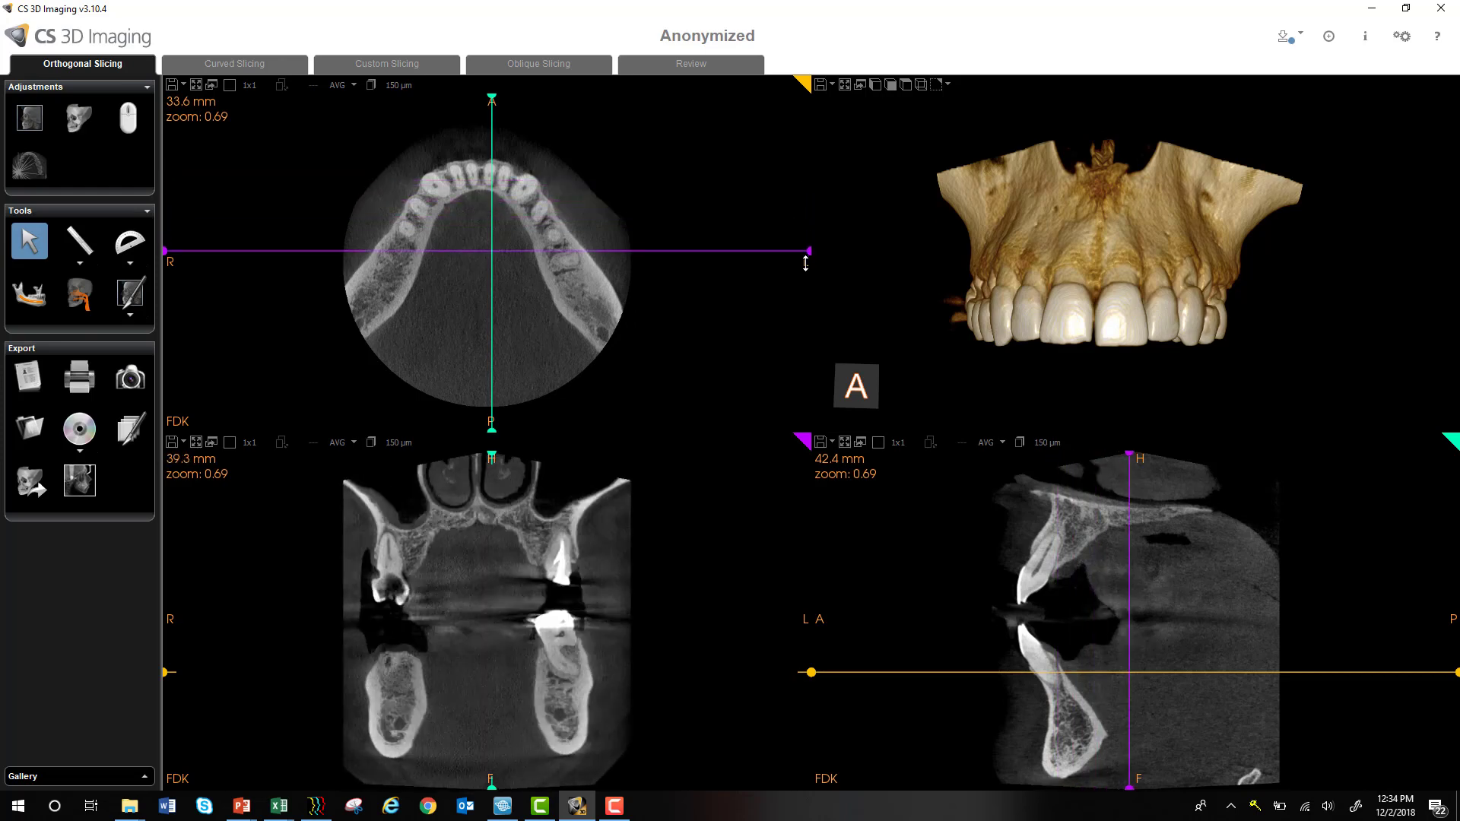
drag(806, 254, 809, 268)
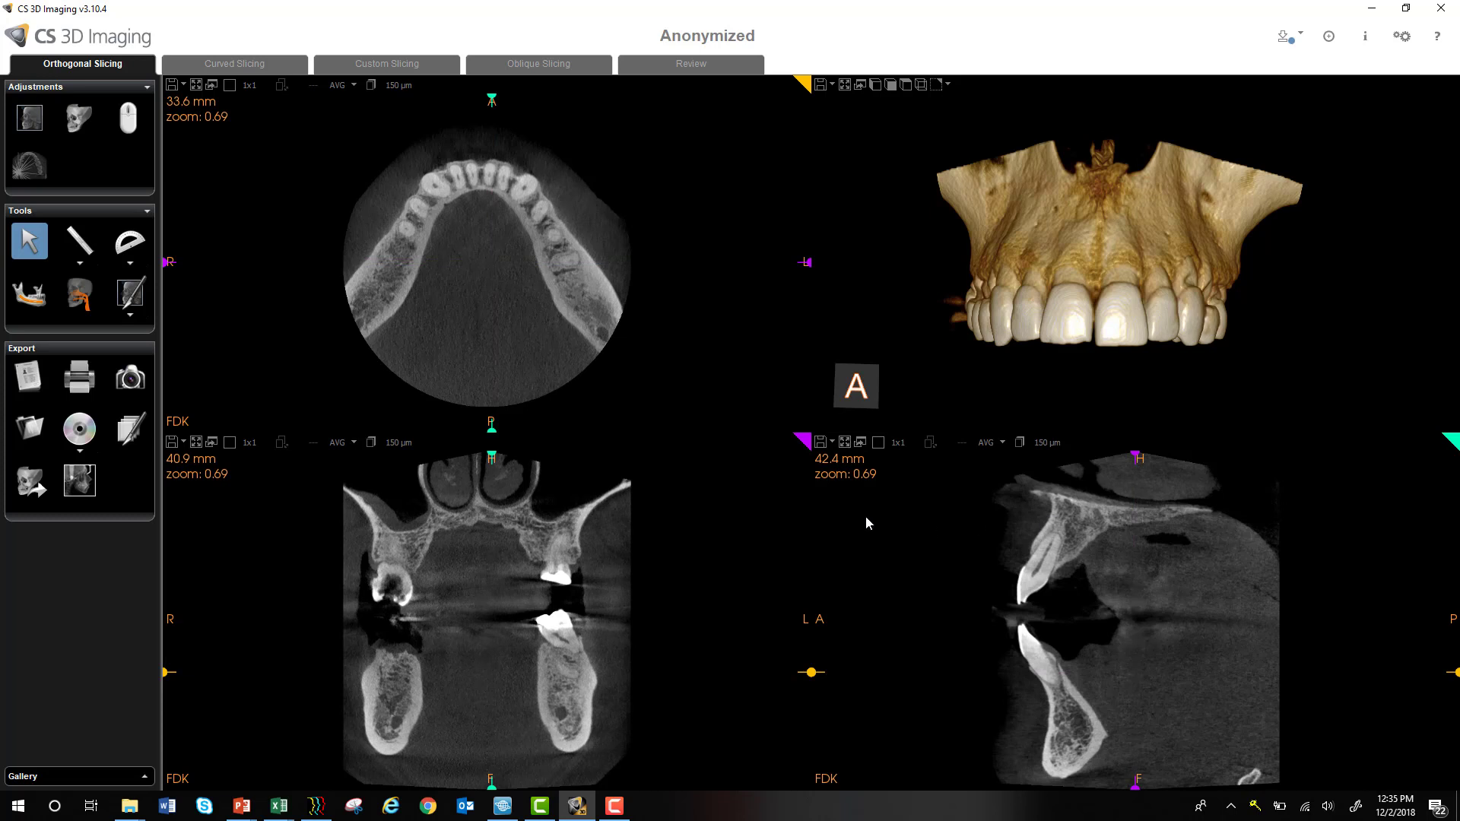
mouse_move(616, 567)
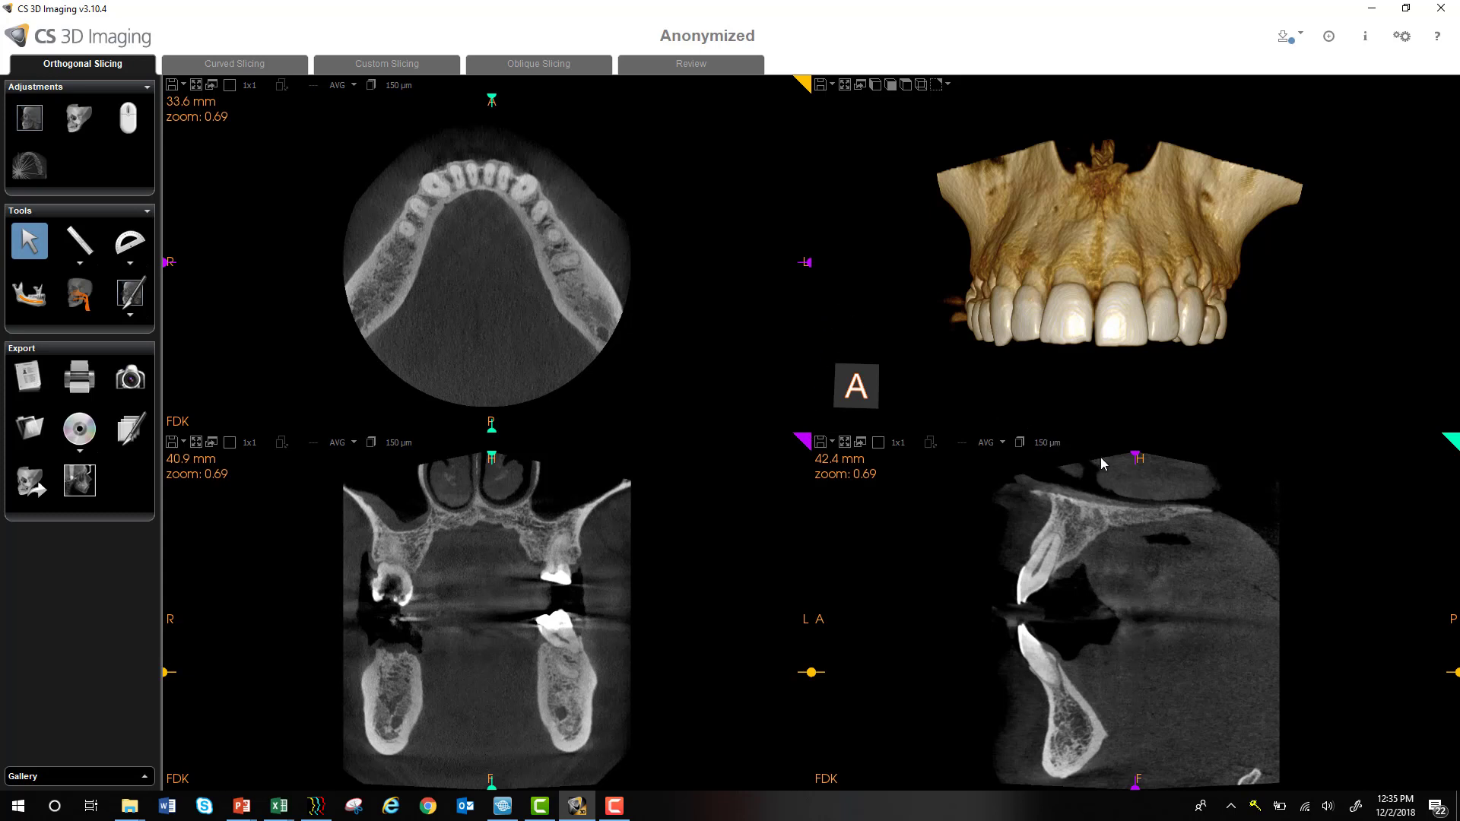
mouse_move(456, 178)
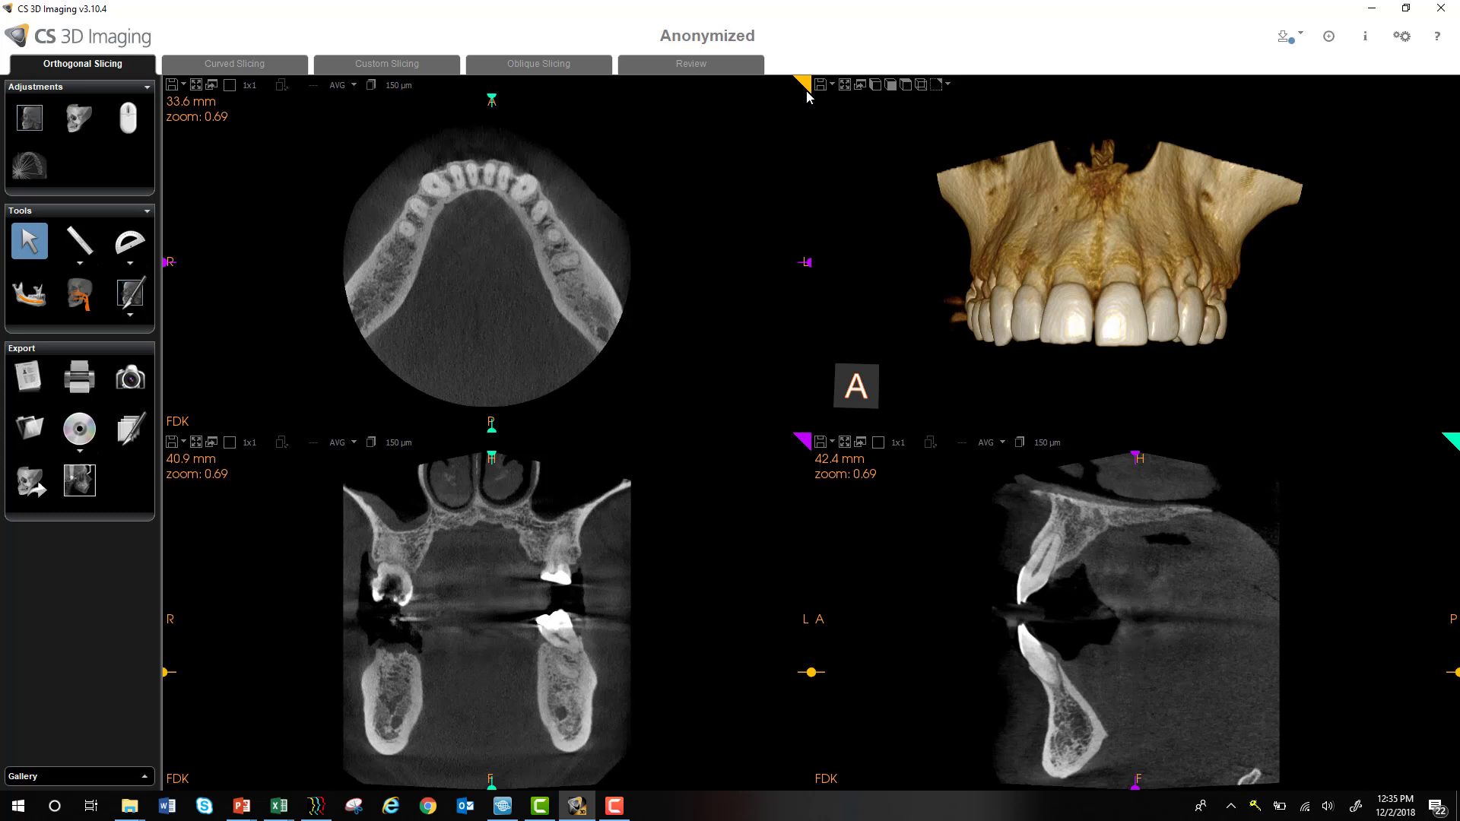
mouse_move(803, 132)
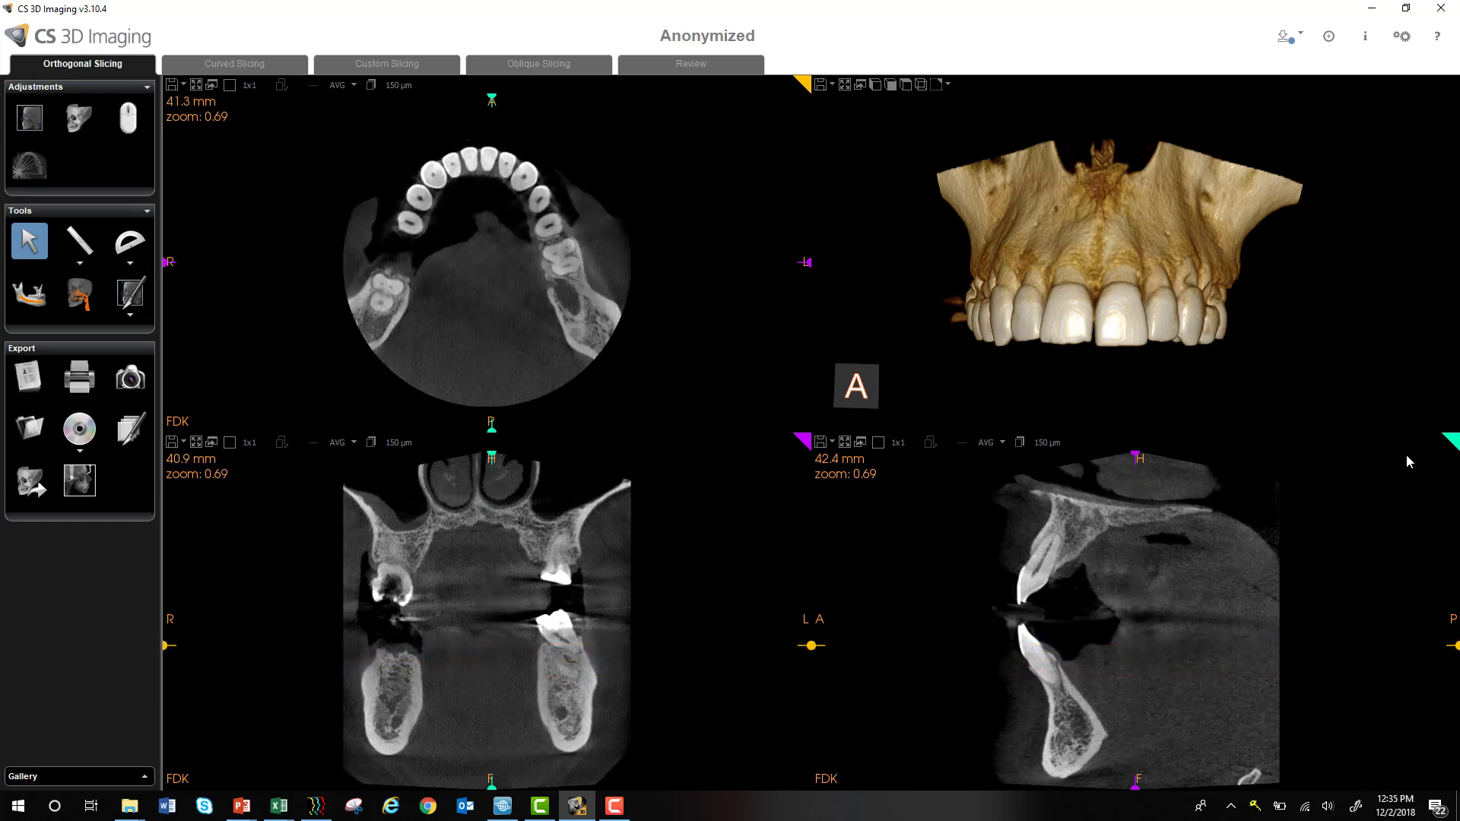
mouse_move(1452, 446)
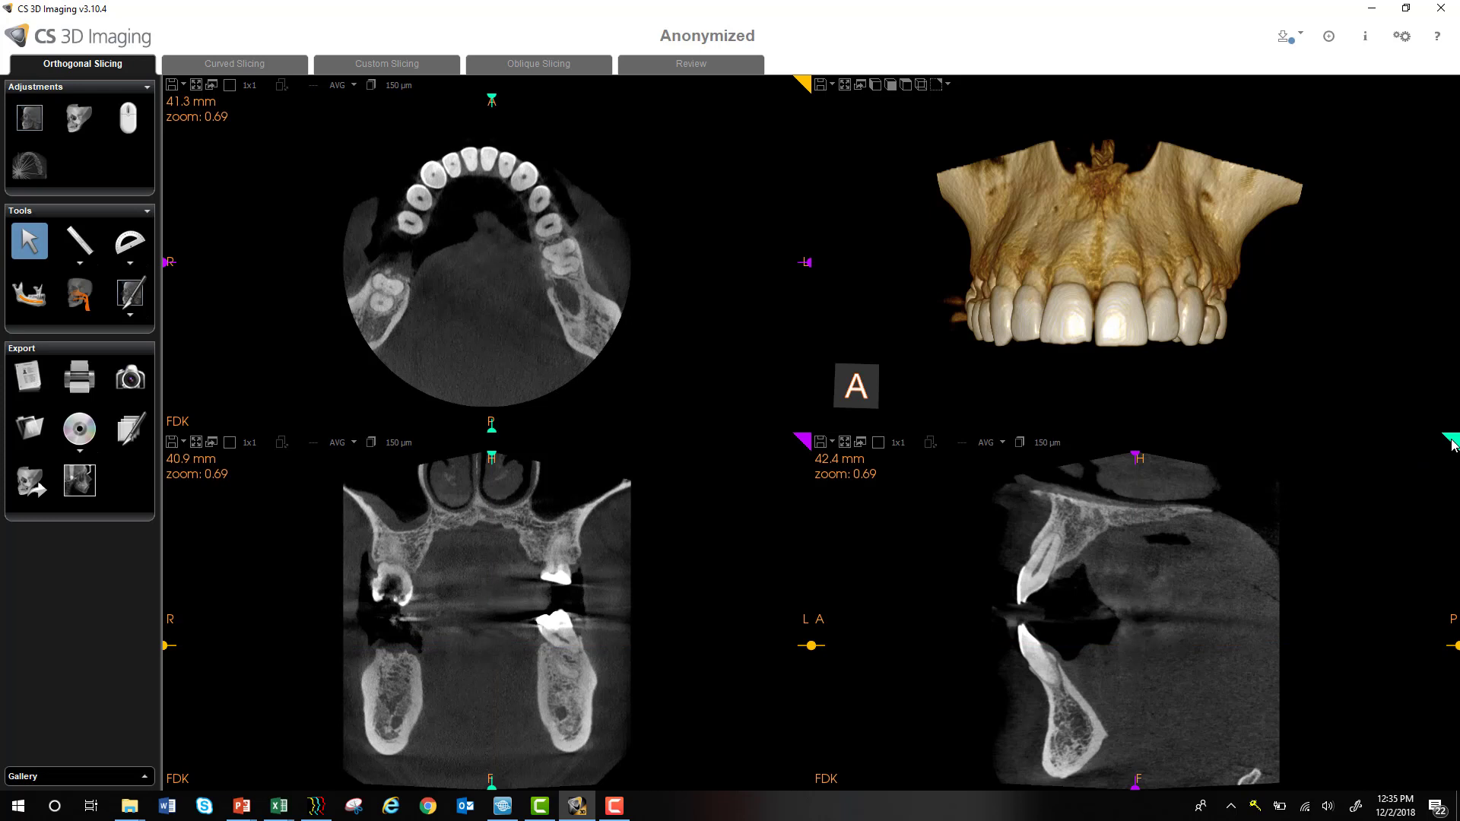
mouse_move(1429, 455)
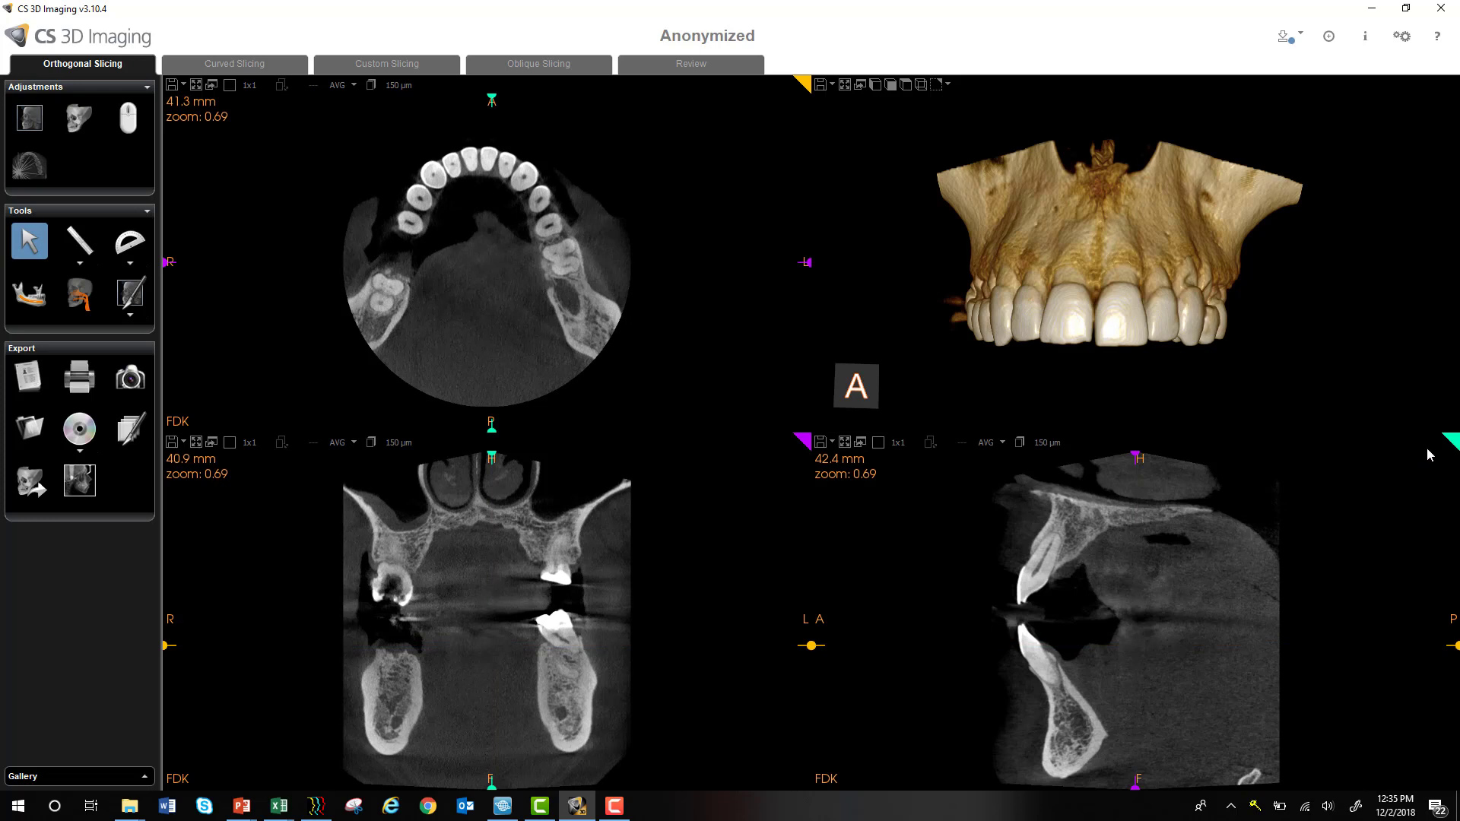
mouse_move(1292, 594)
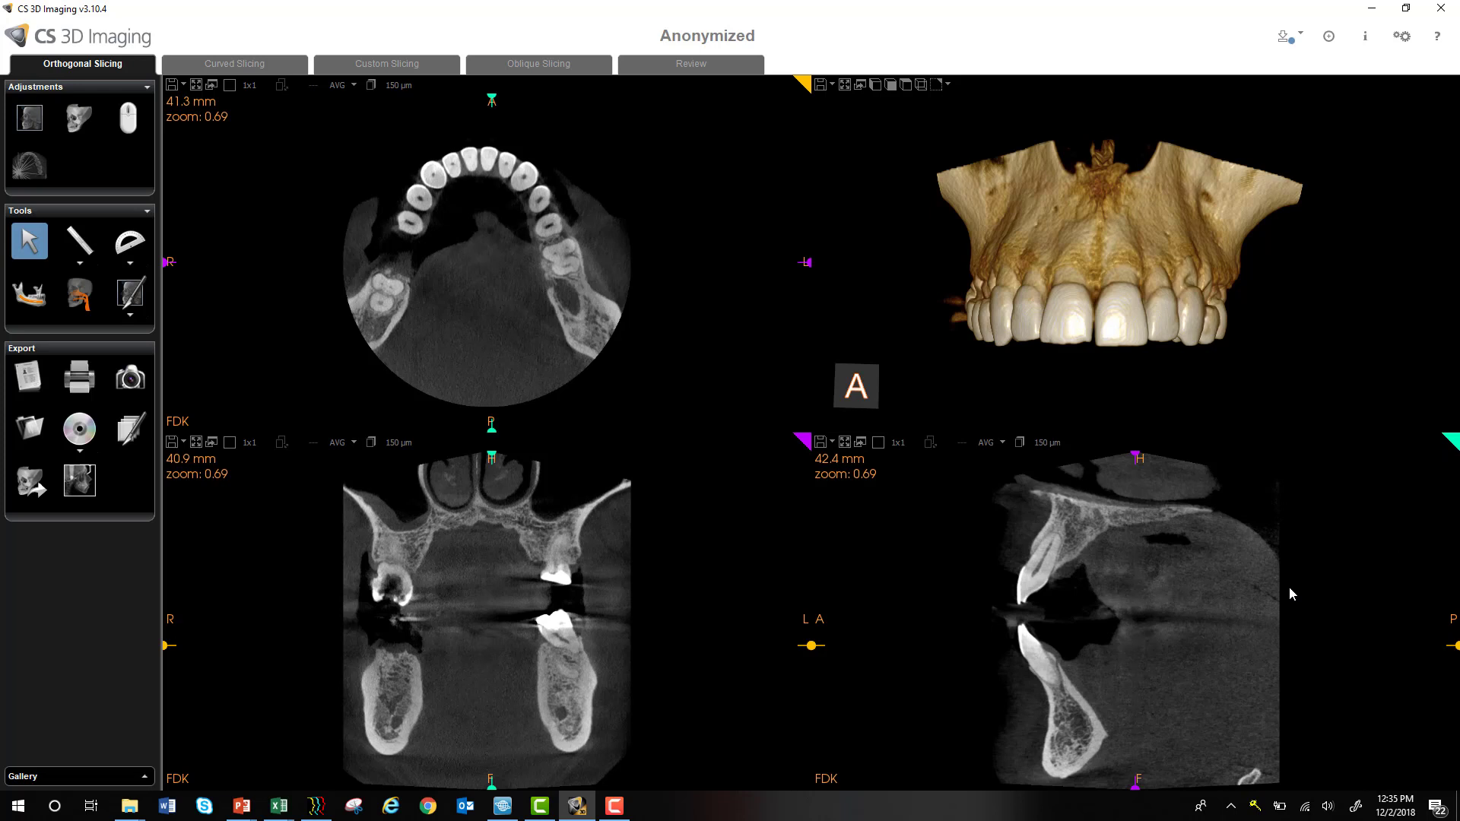
mouse_move(660, 460)
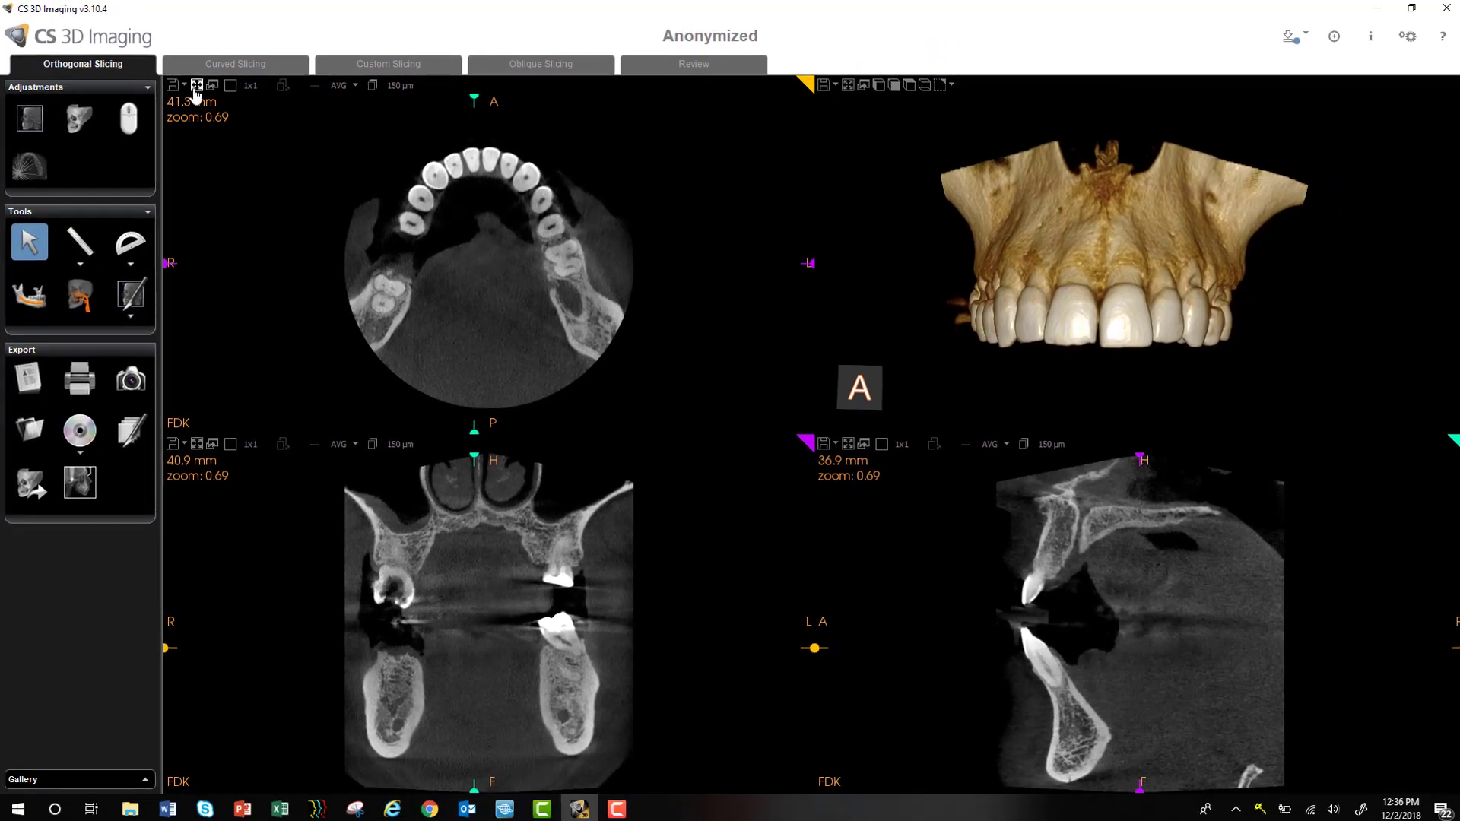
Toggle the axial view between enlarged, four-pane and floating window, then close the floating window.
click(197, 85)
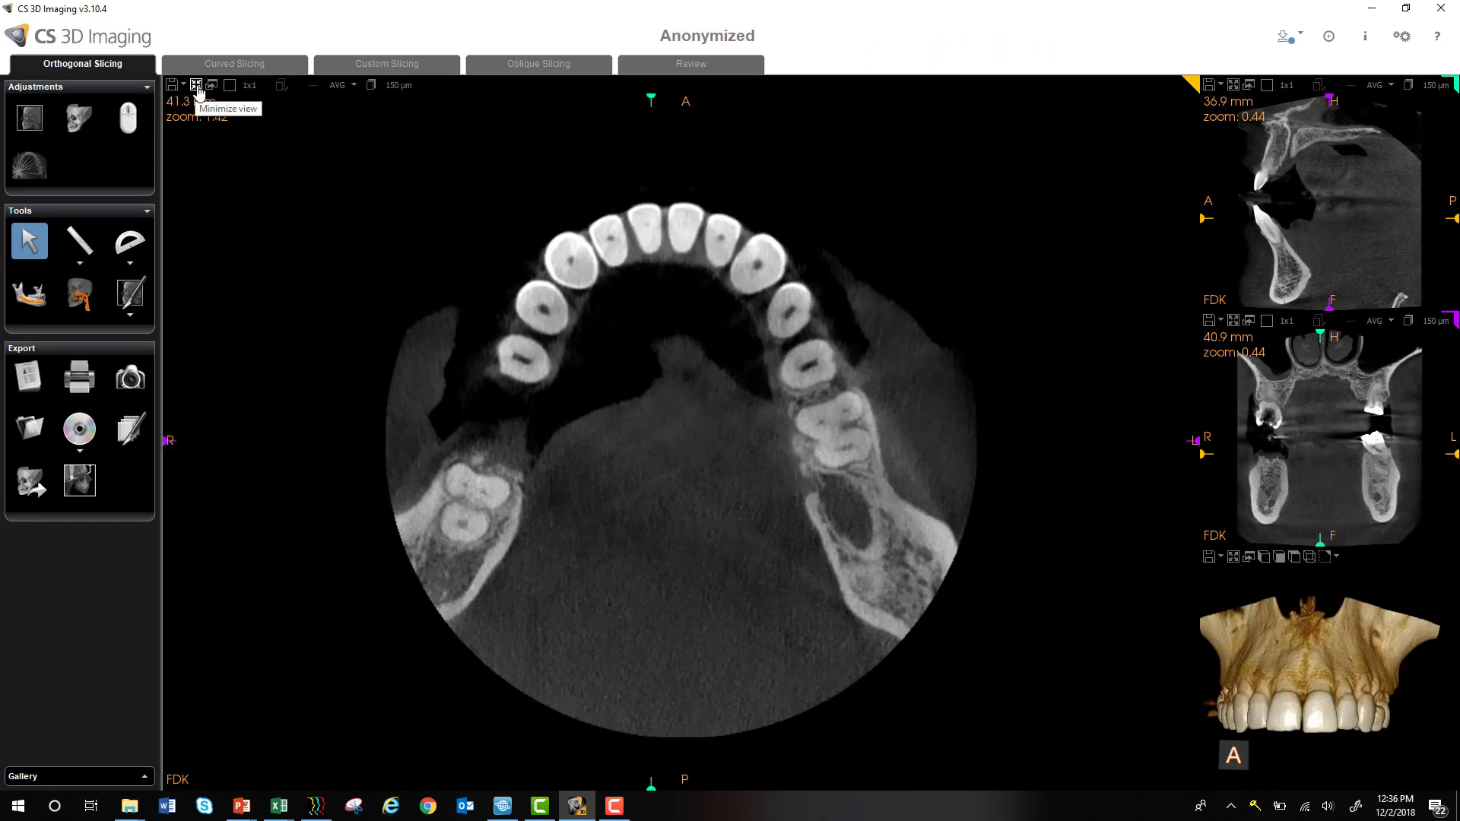
click(196, 85)
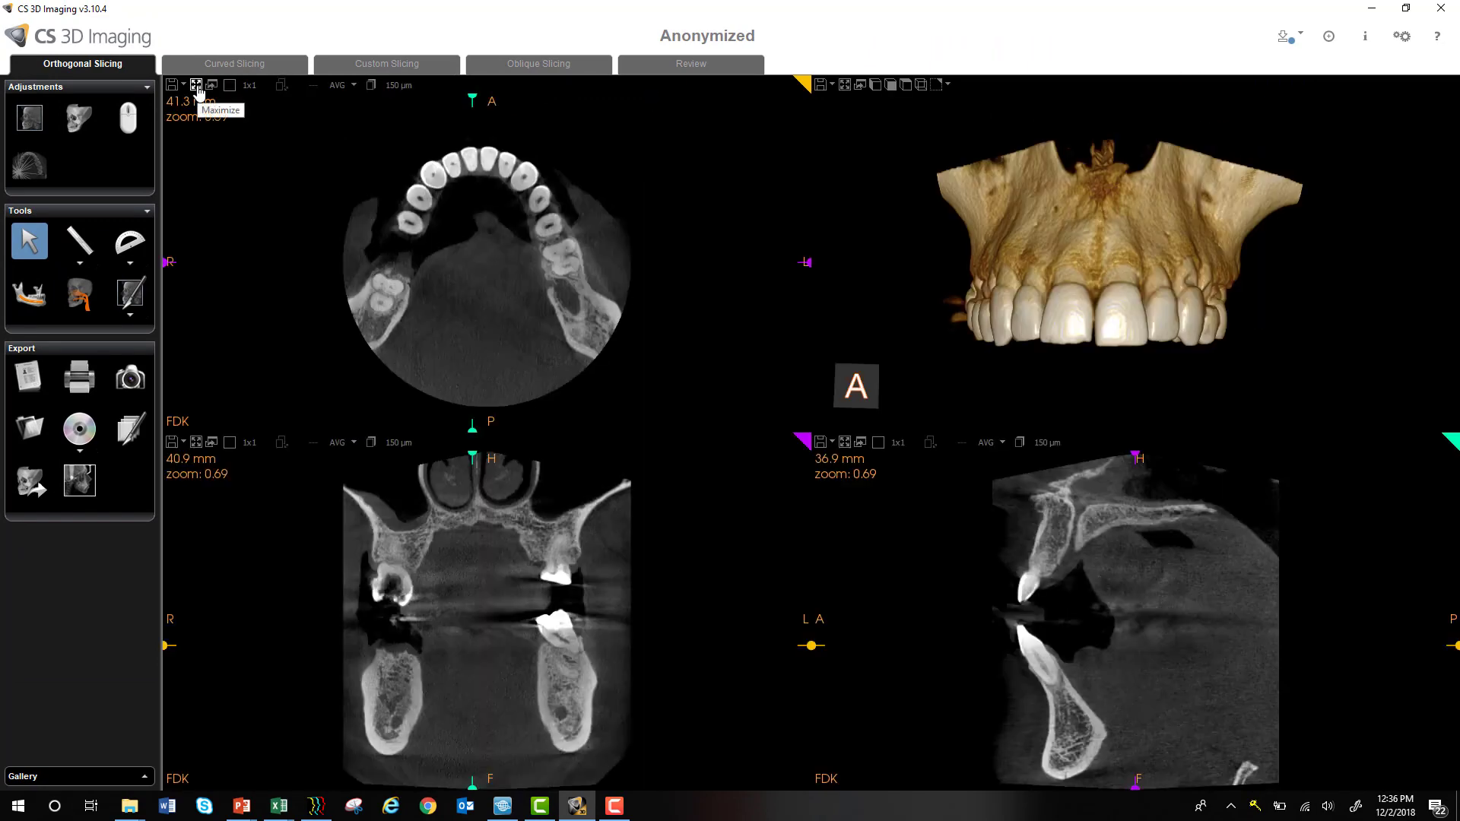
click(196, 85)
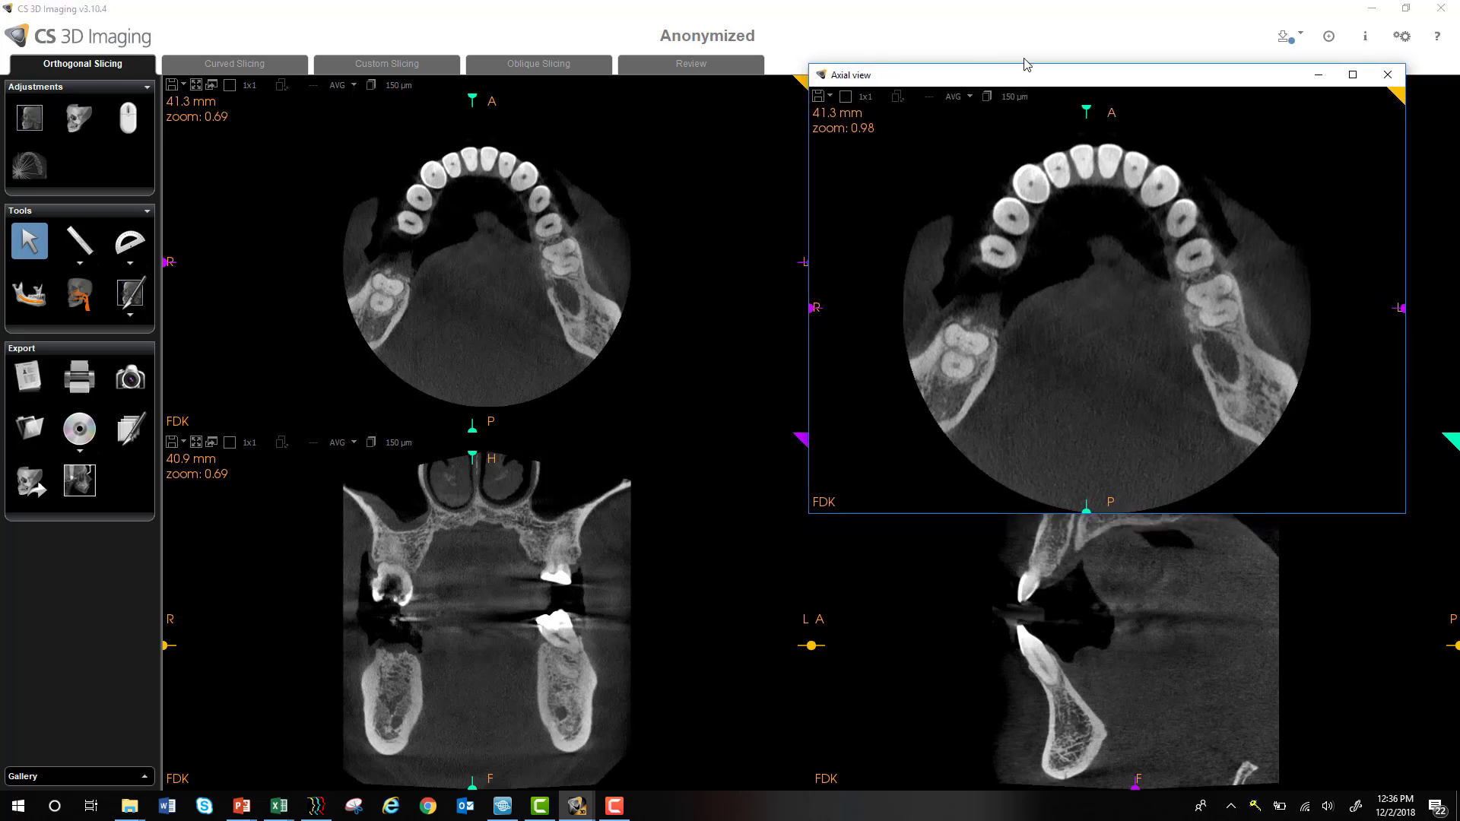
mouse_move(1271, 88)
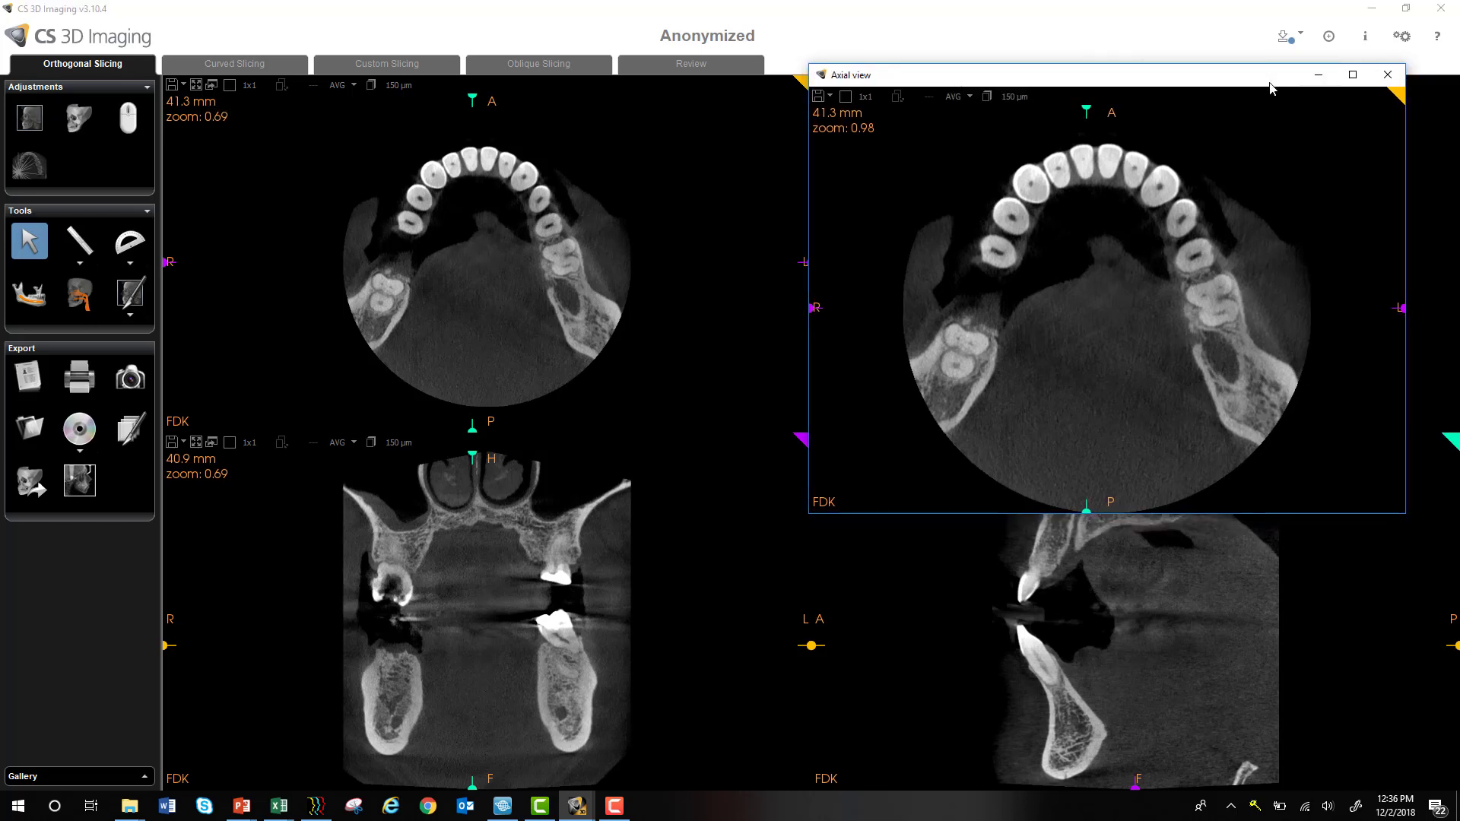
mouse_move(1387, 73)
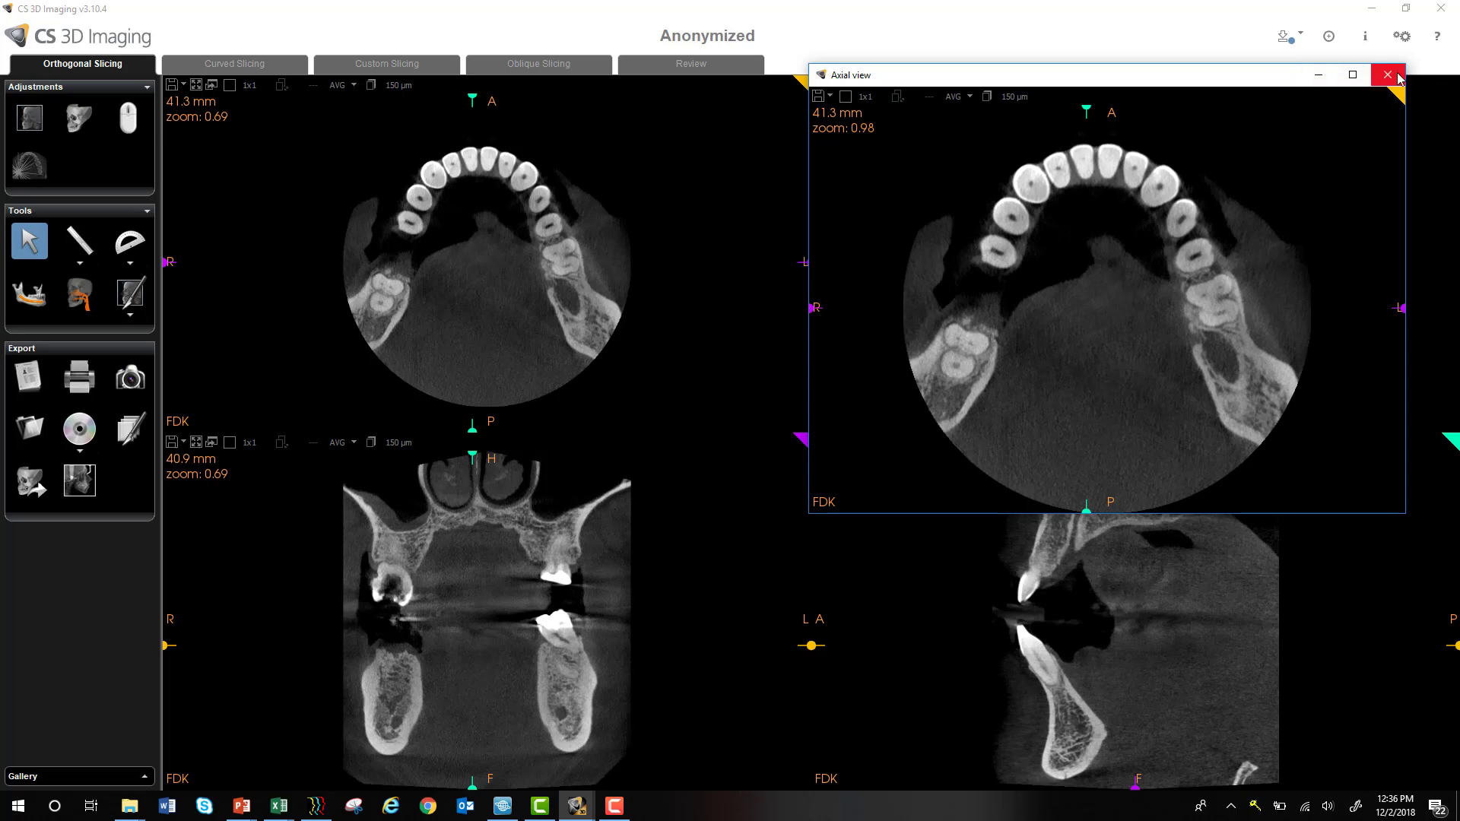
click(1387, 74)
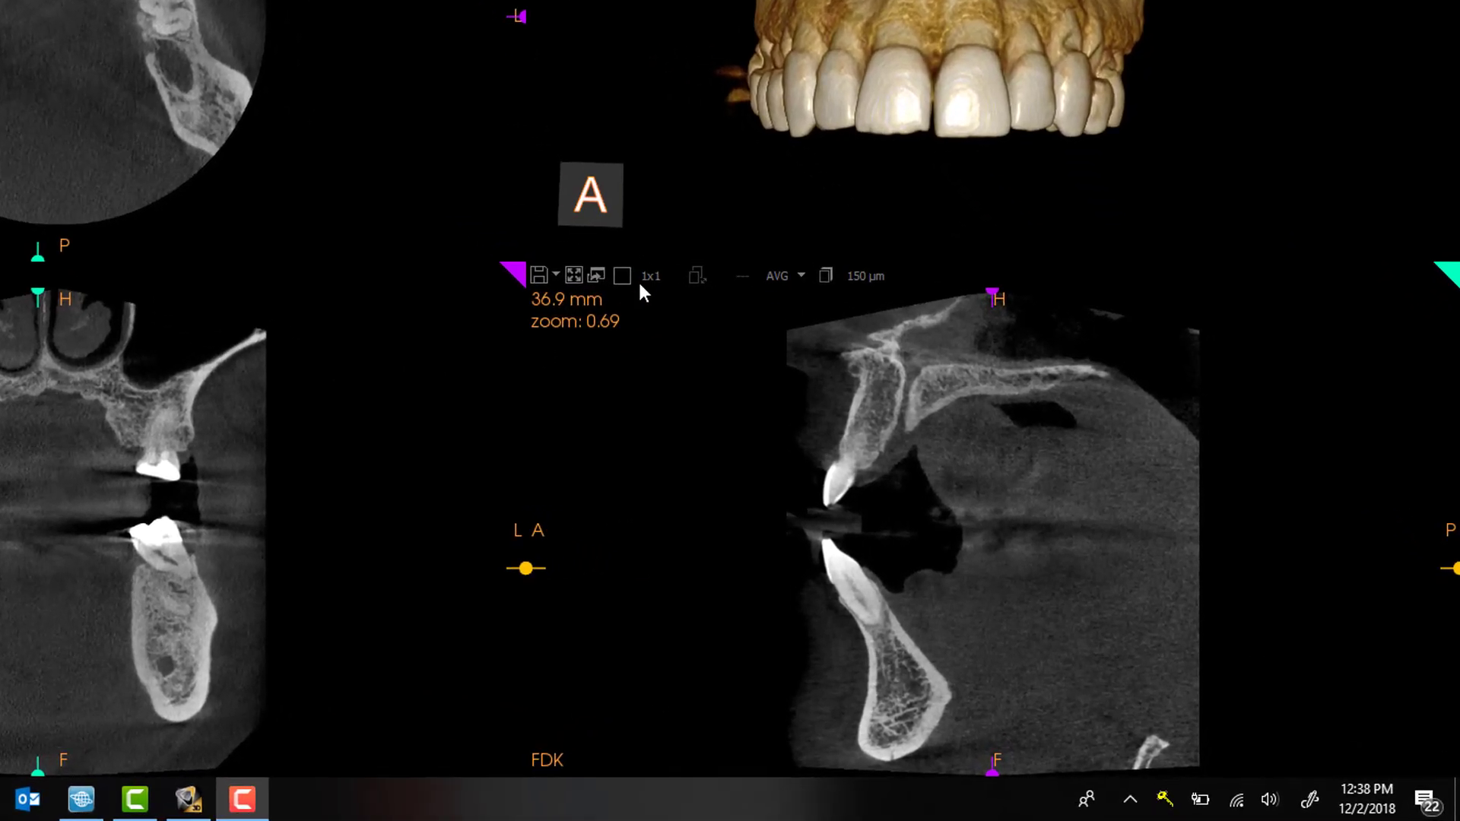
click(622, 276)
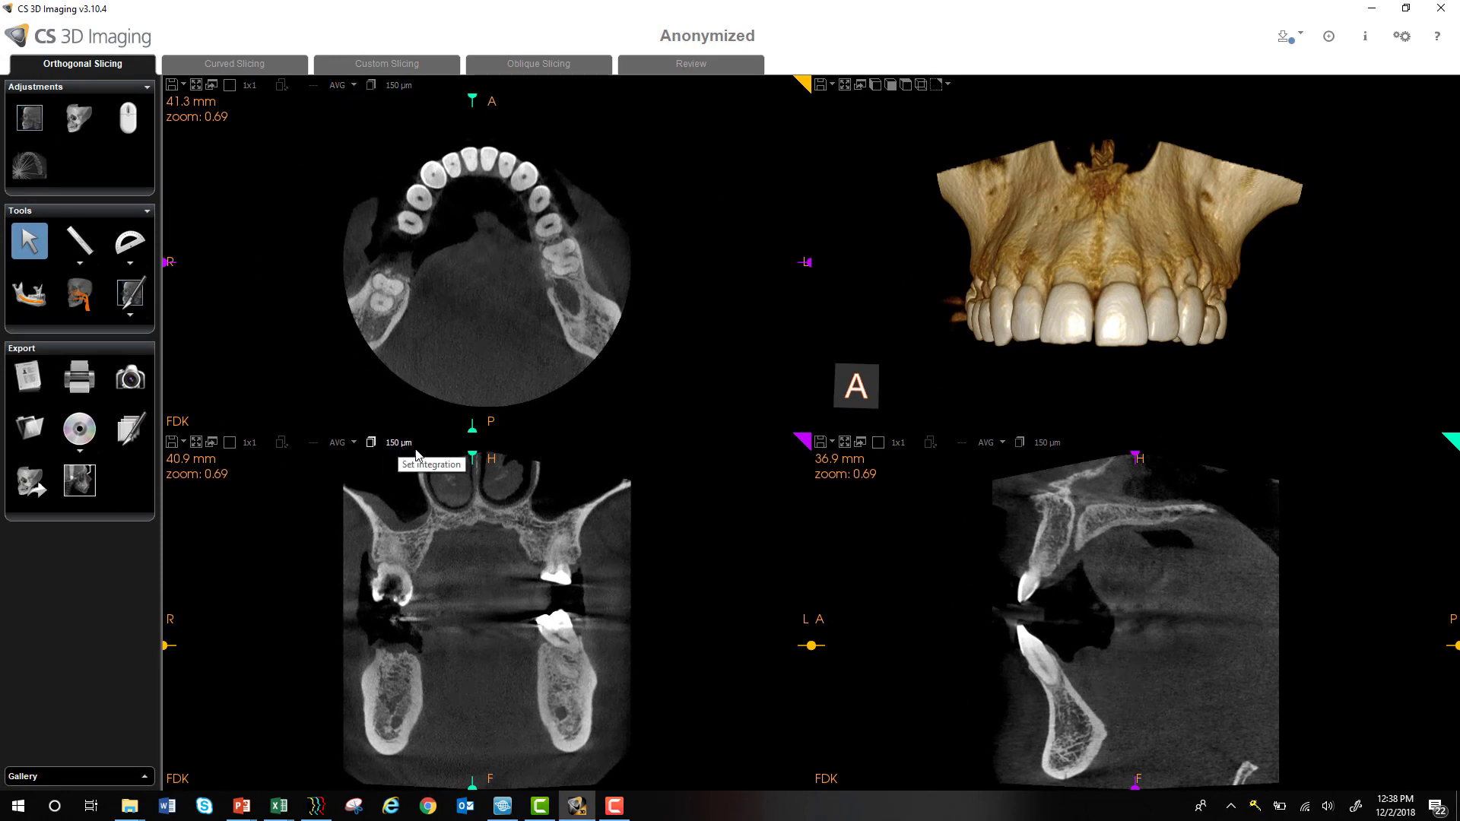
mouse_move(1019, 443)
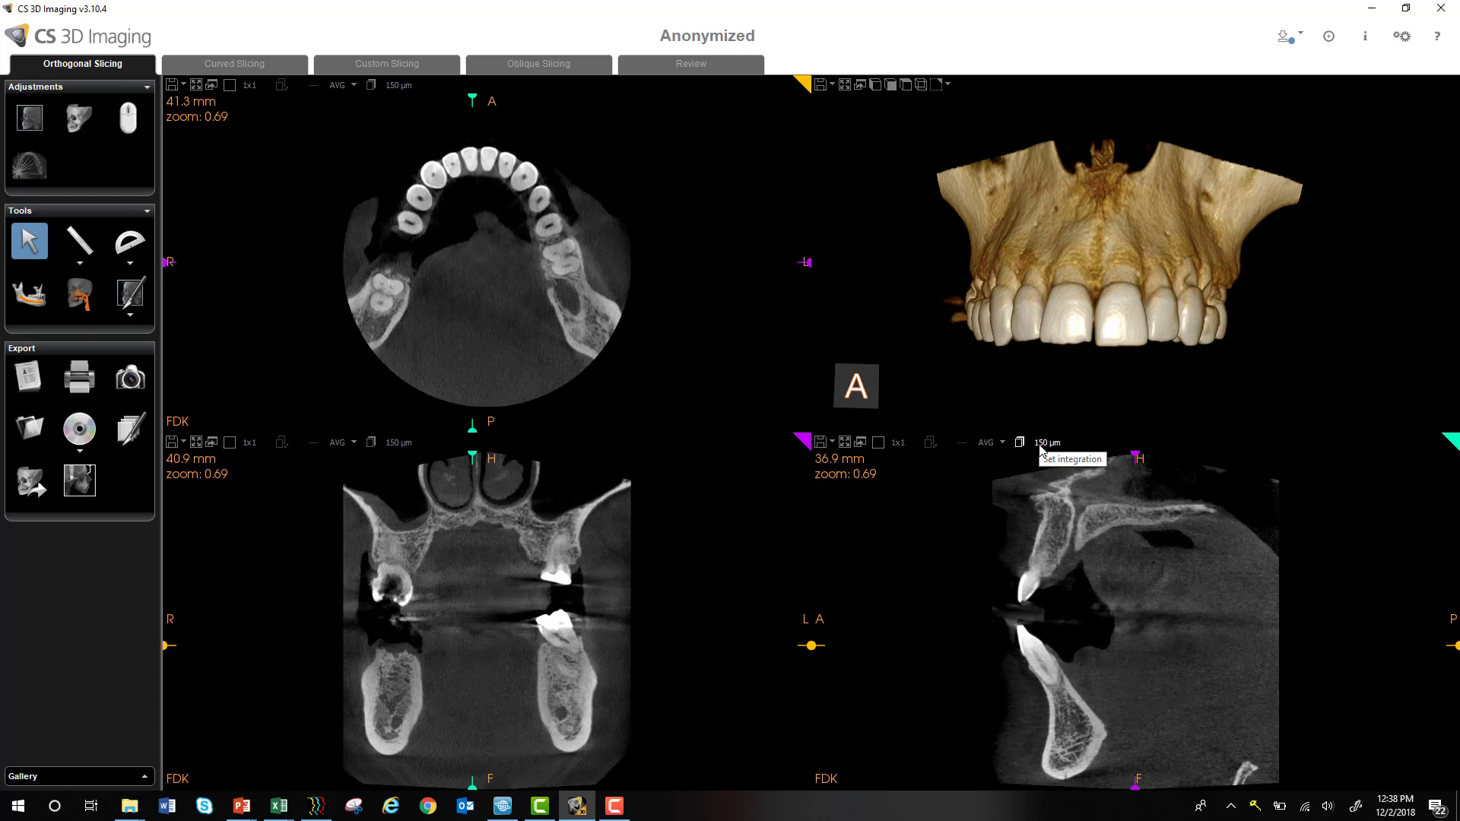
click(1047, 443)
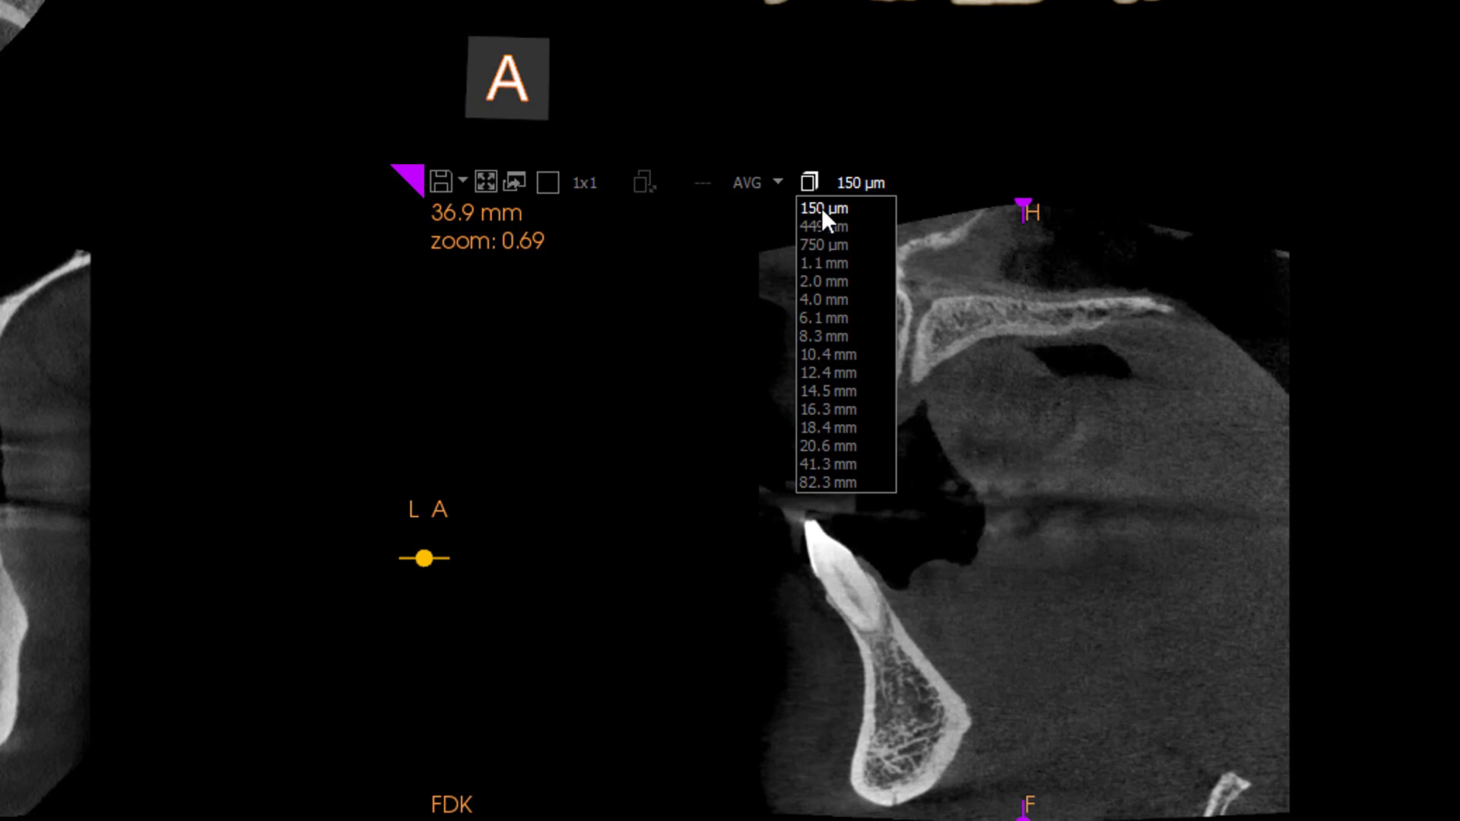
mouse_move(821, 214)
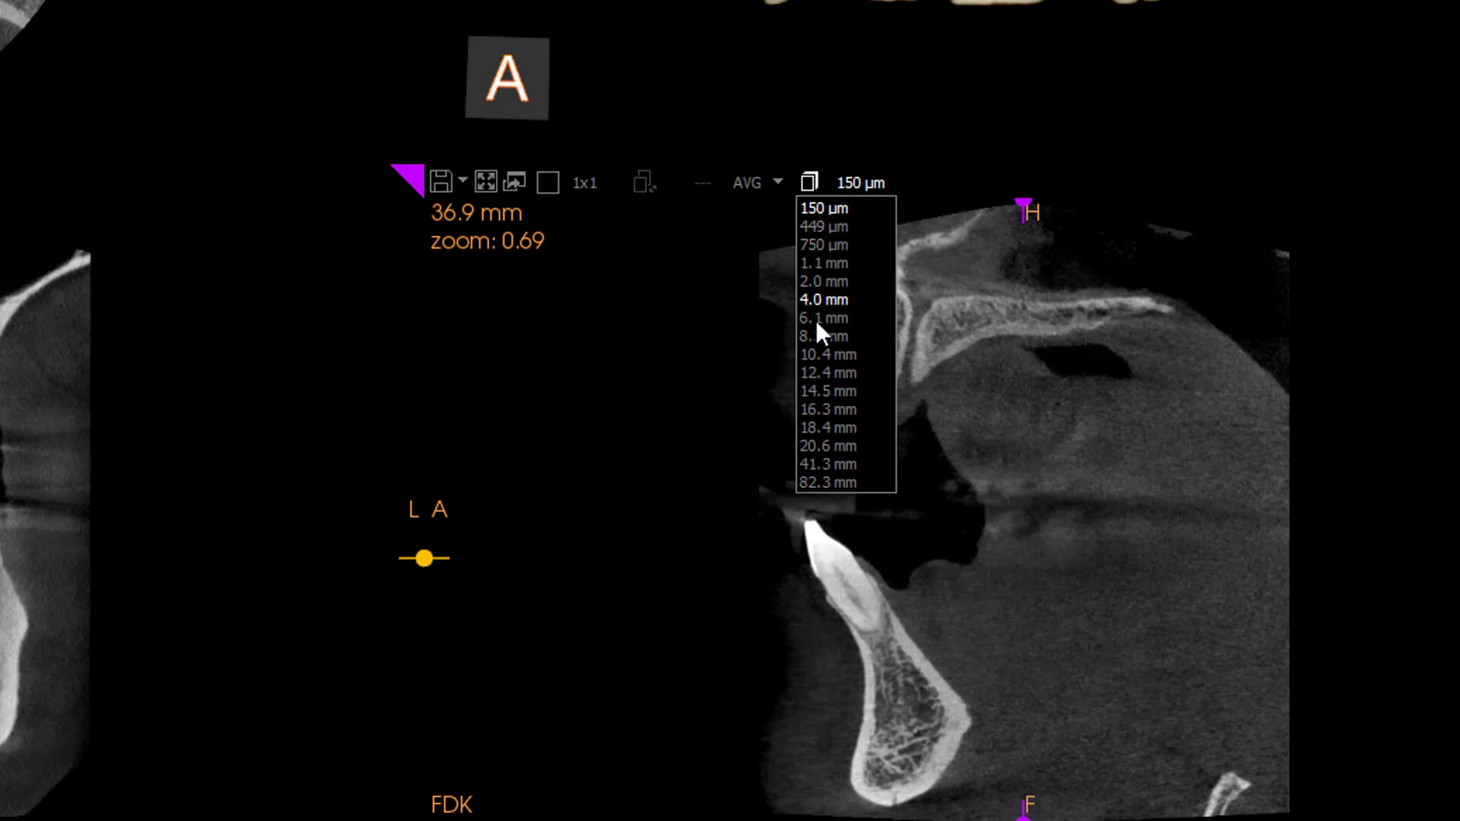
click(837, 182)
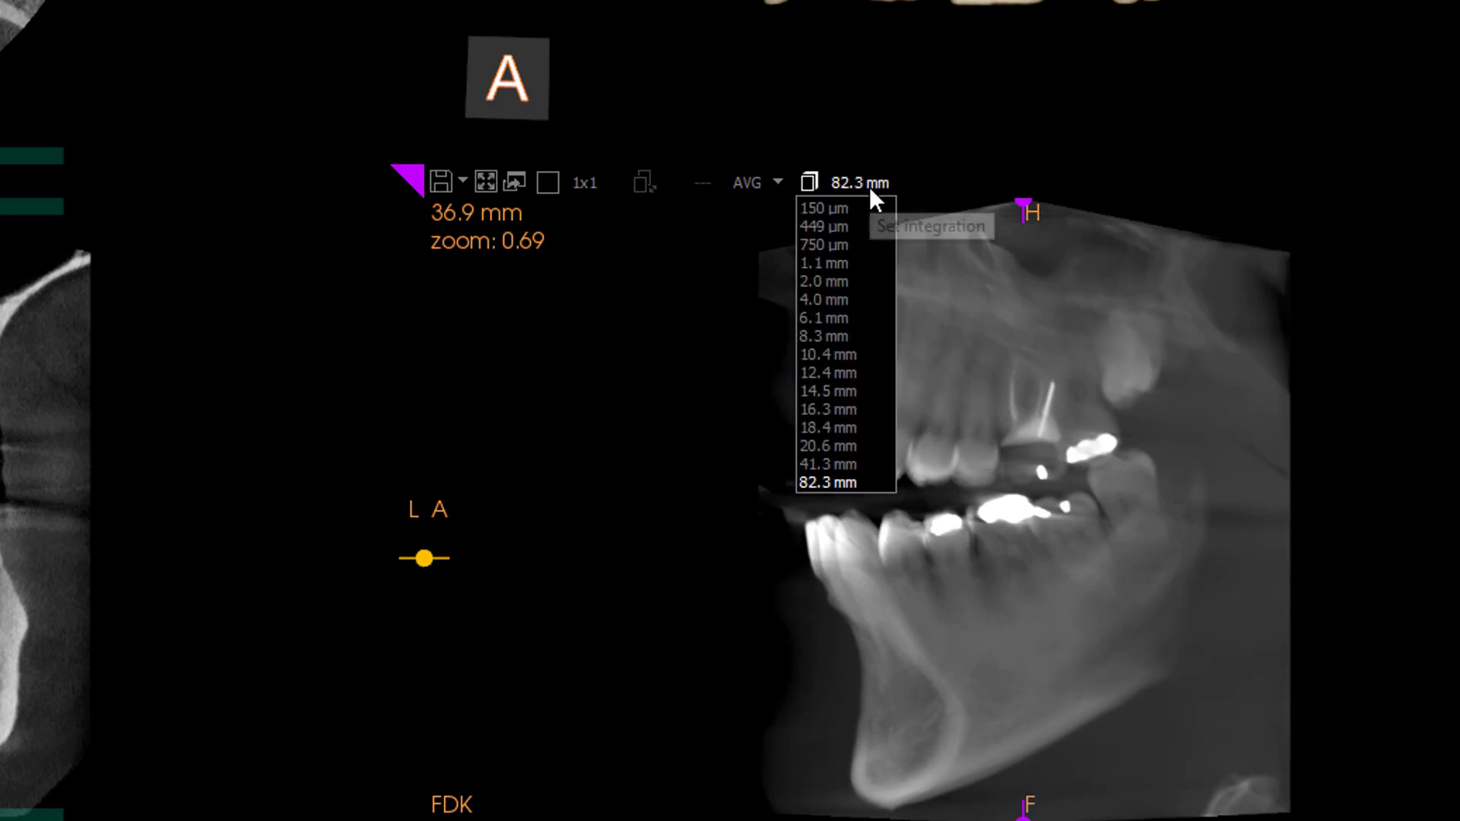
click(823, 208)
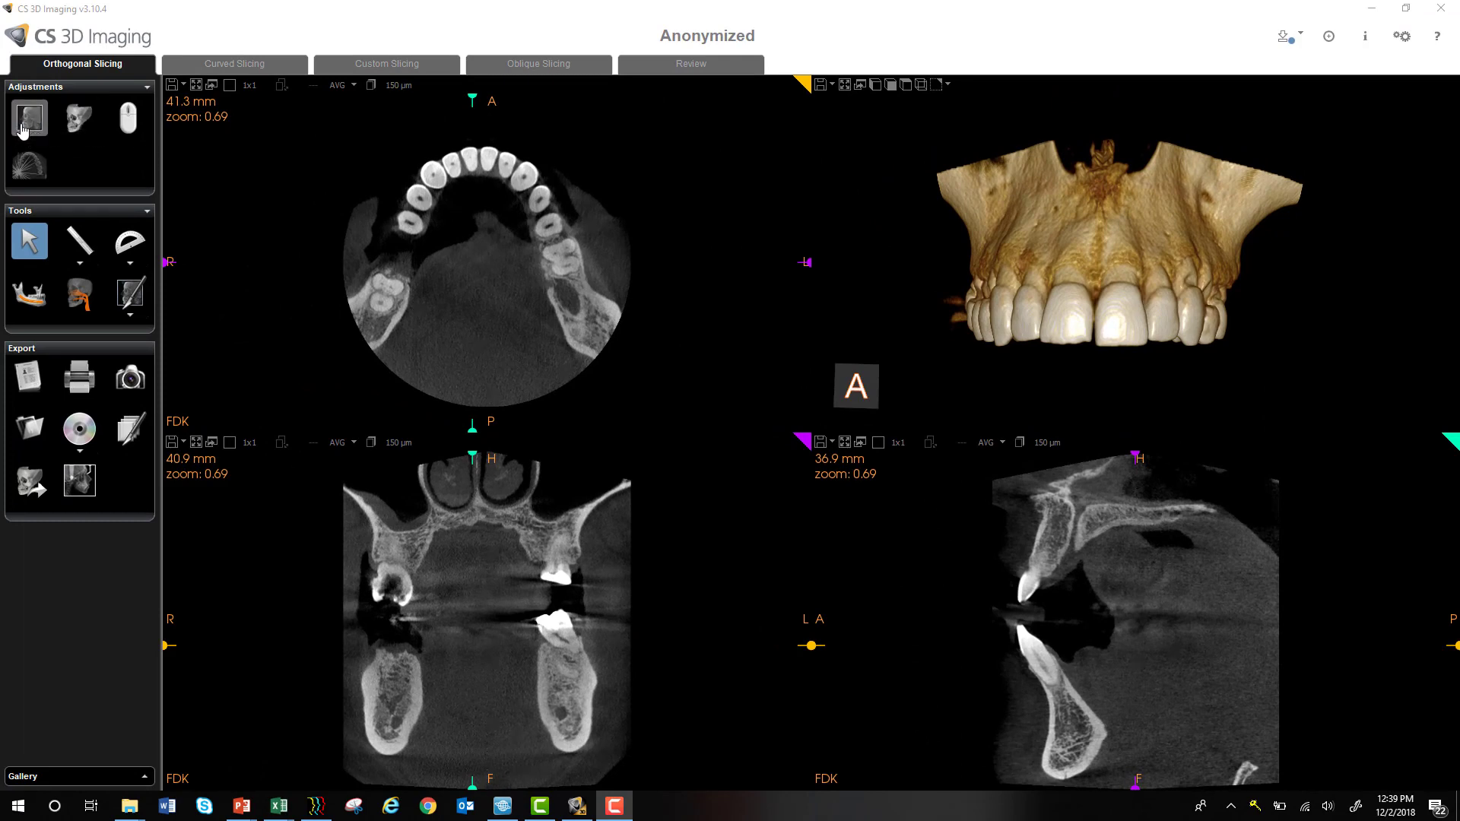
mouse_move(28, 118)
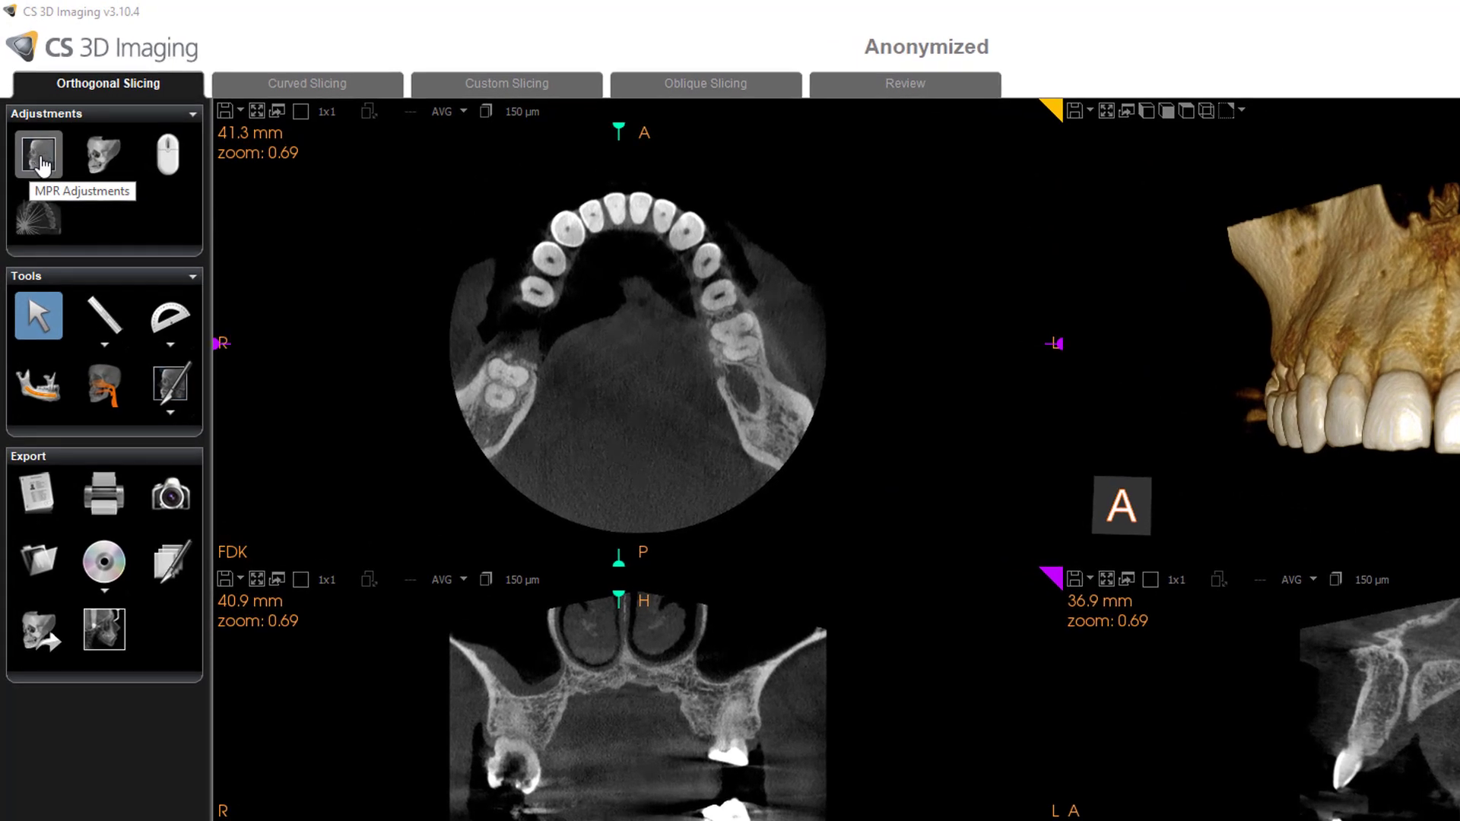
Show the MPR adjustments, try brightness and contrast changes, then reset to the file preset.
click(38, 154)
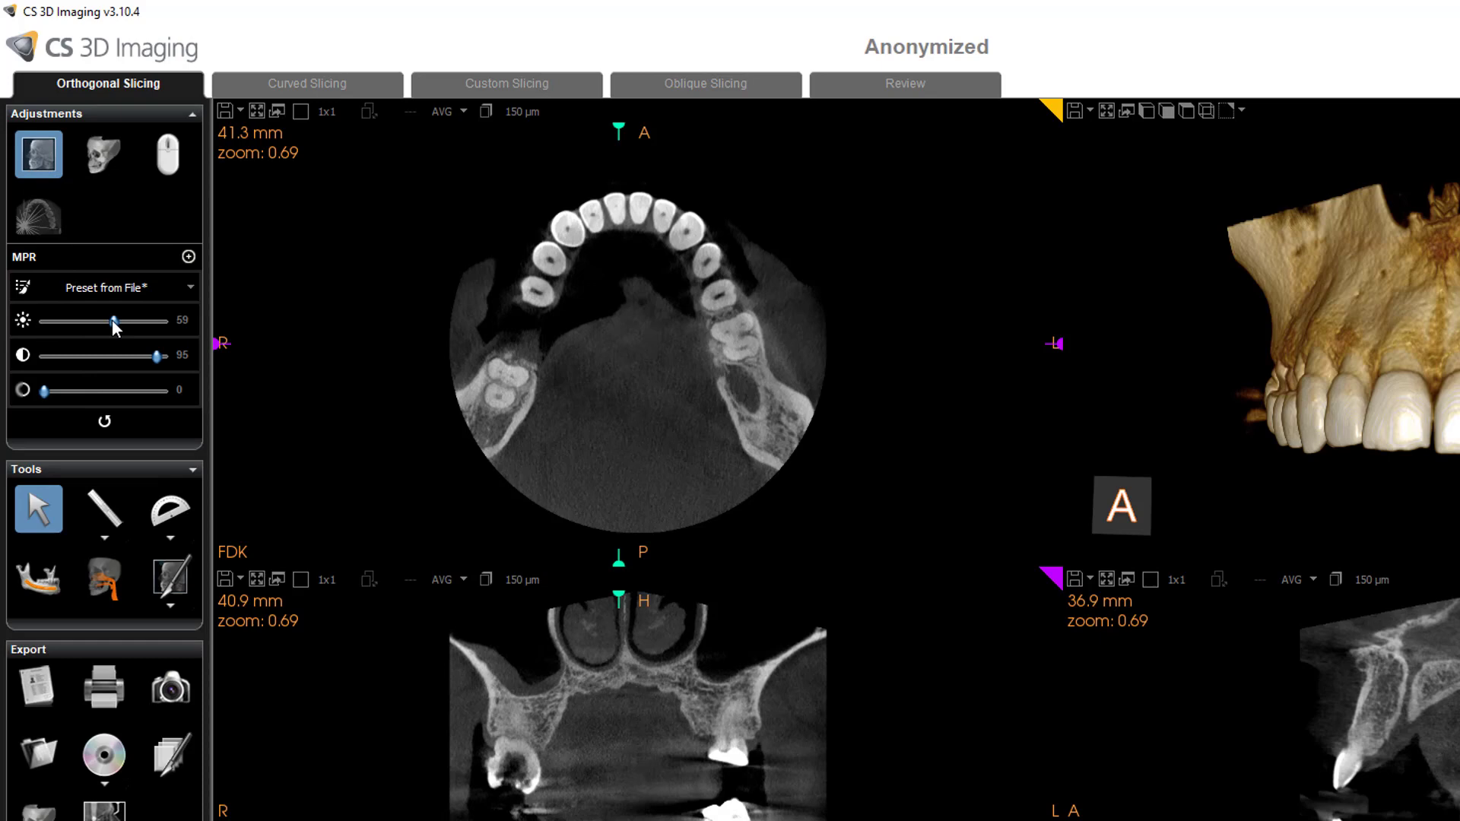
drag(155, 356, 153, 356)
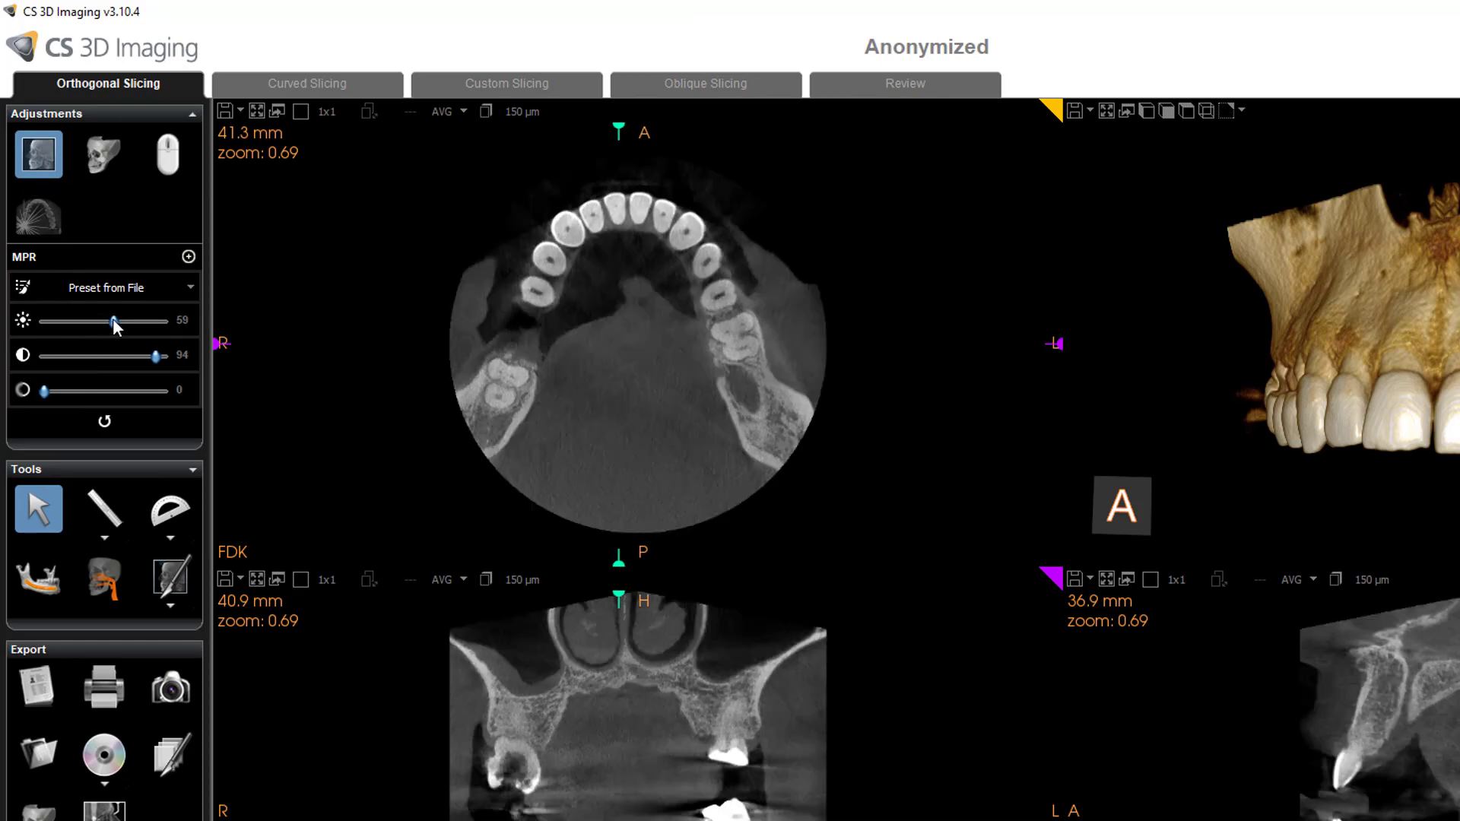
drag(114, 321, 100, 321)
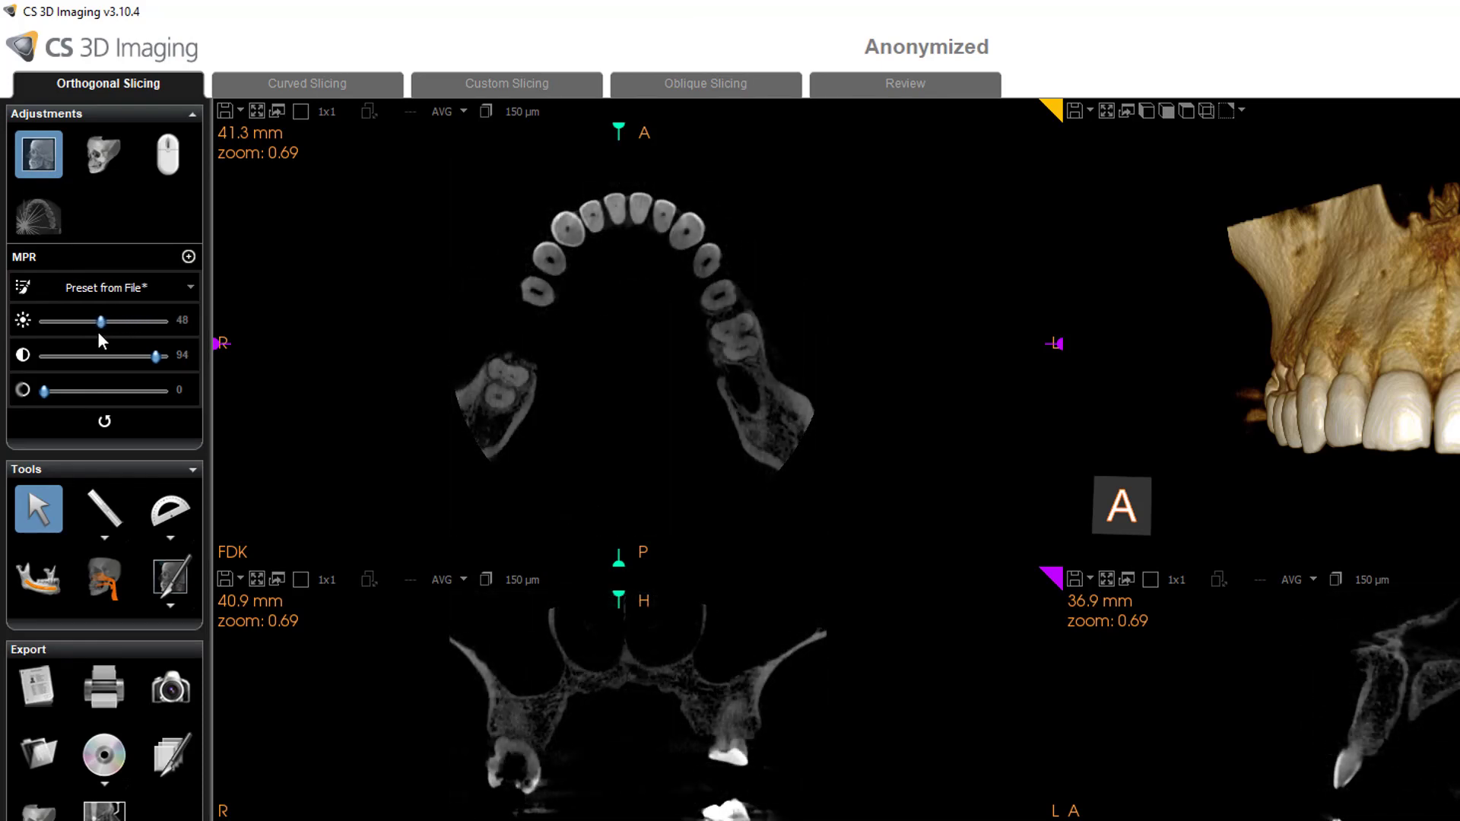
drag(100, 321, 119, 321)
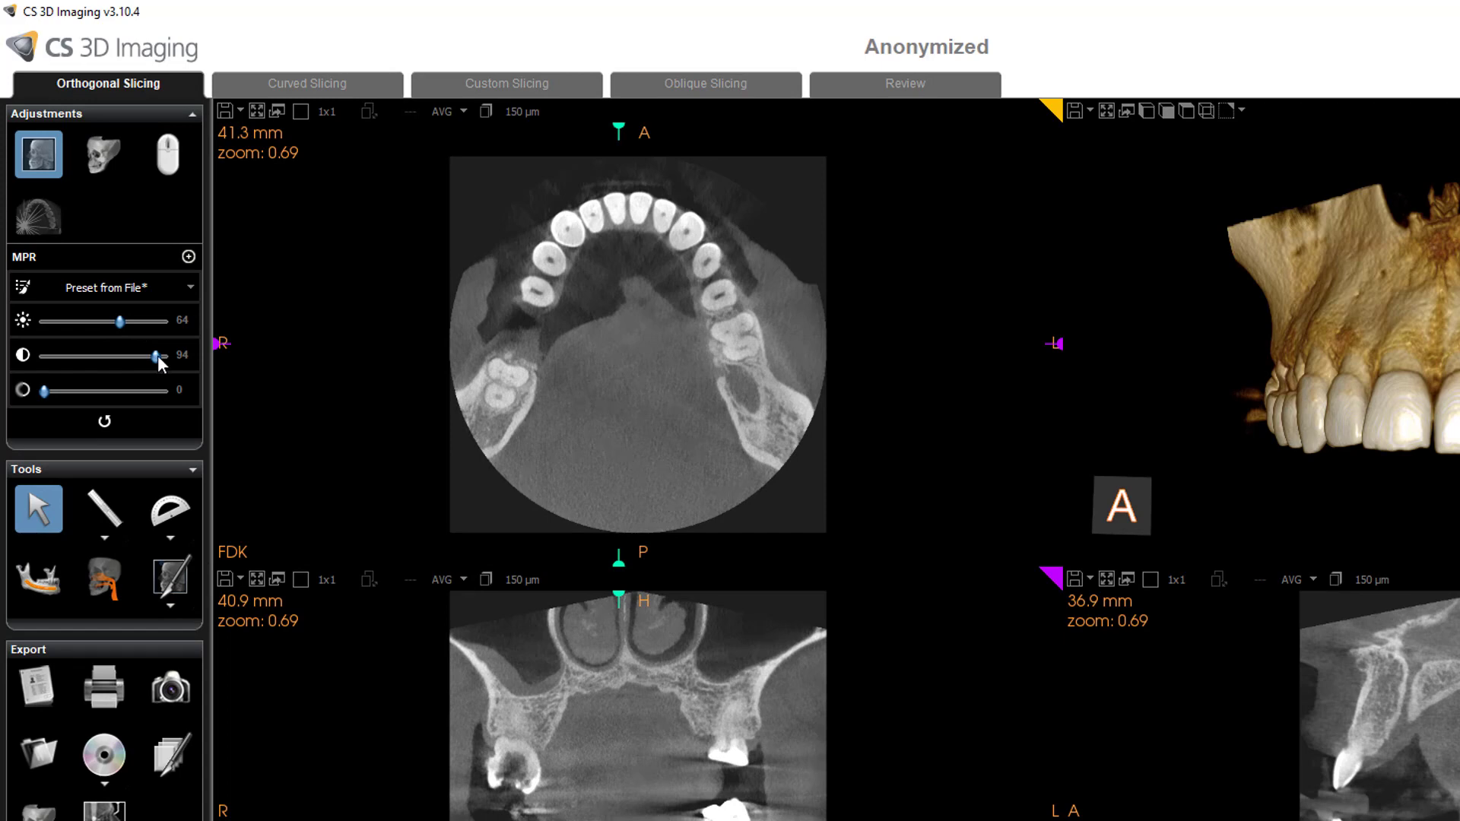
drag(153, 358, 158, 358)
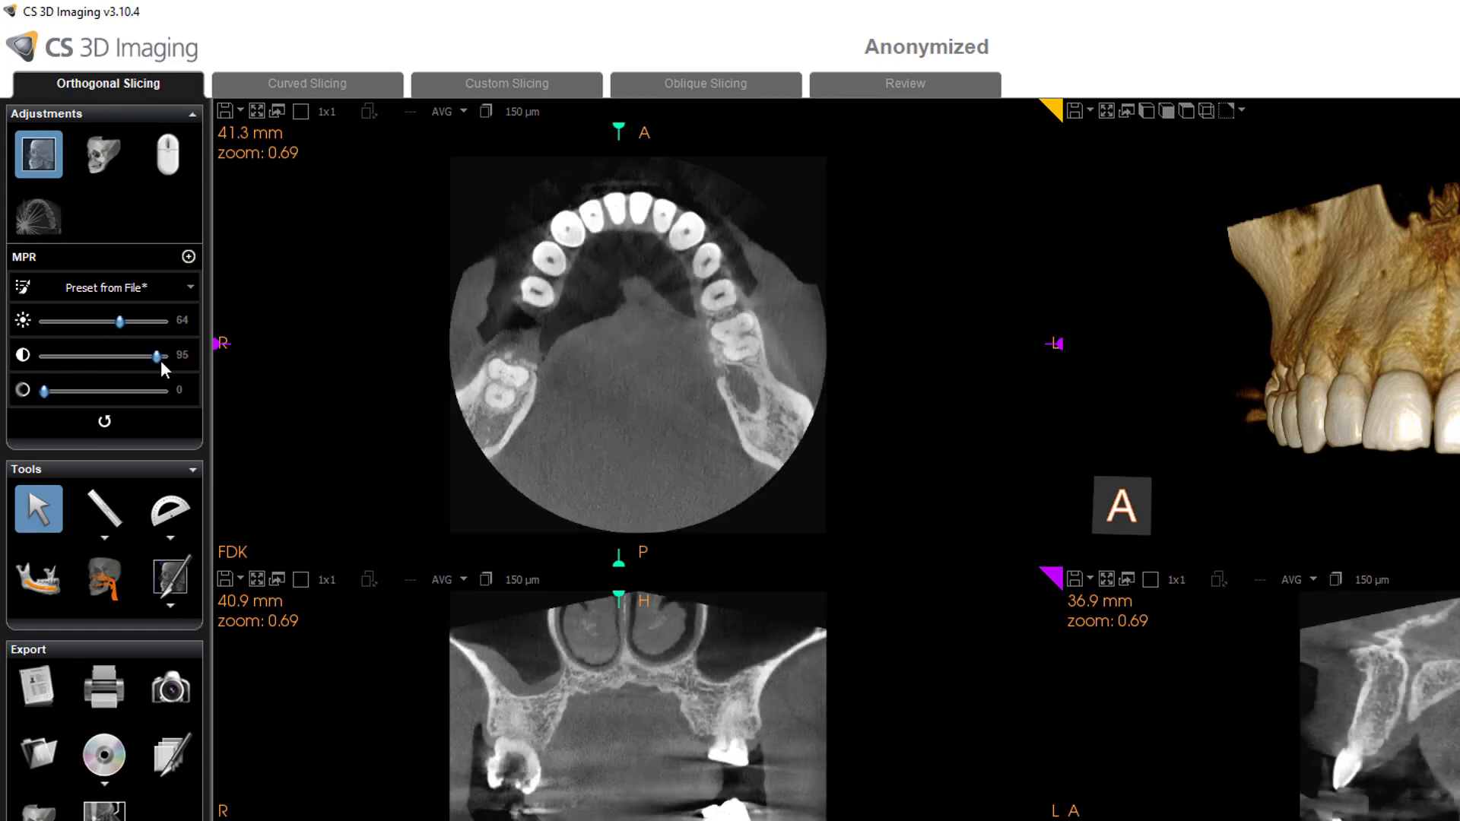
drag(155, 356, 141, 356)
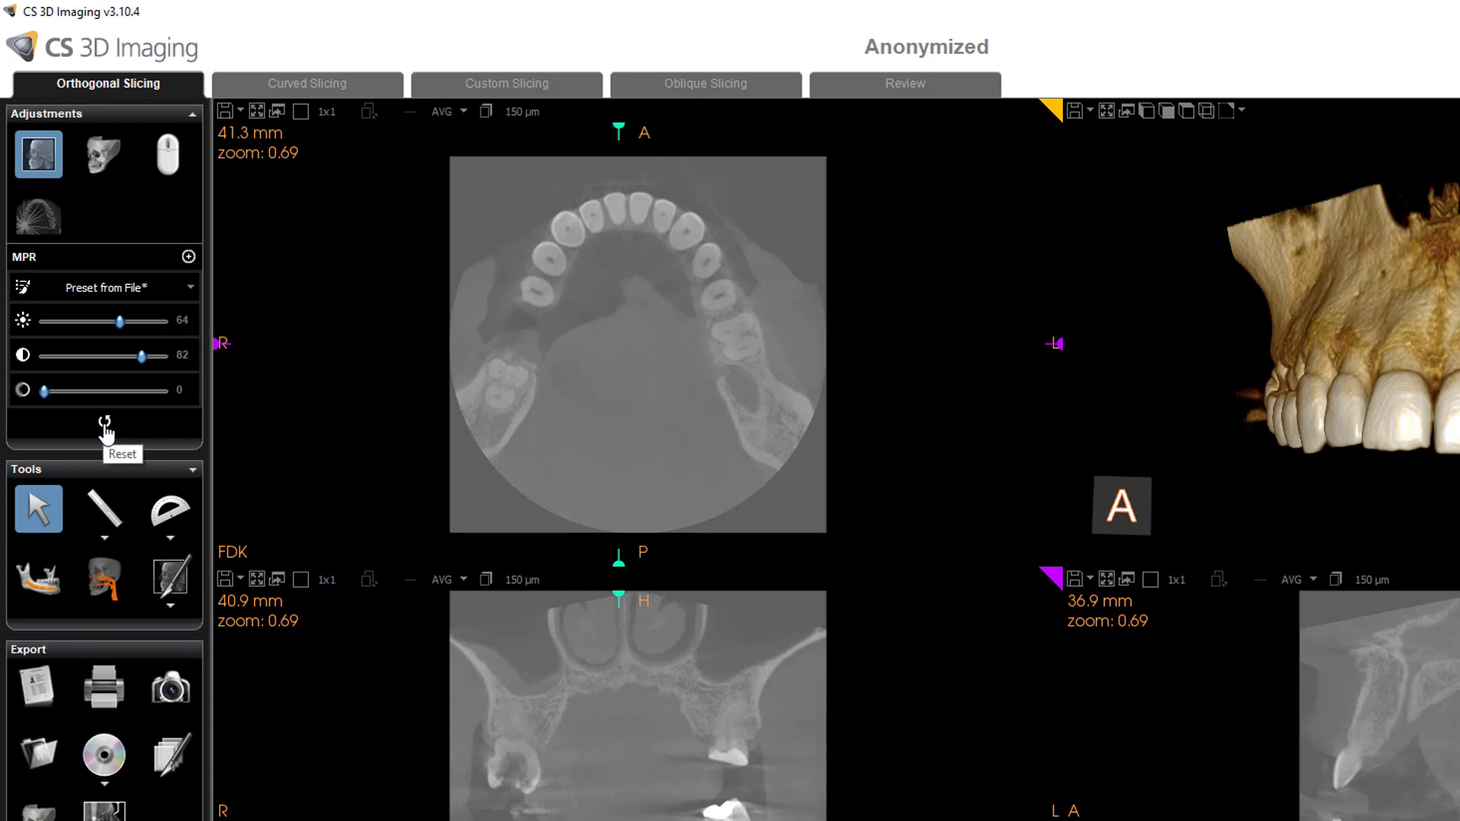
click(105, 424)
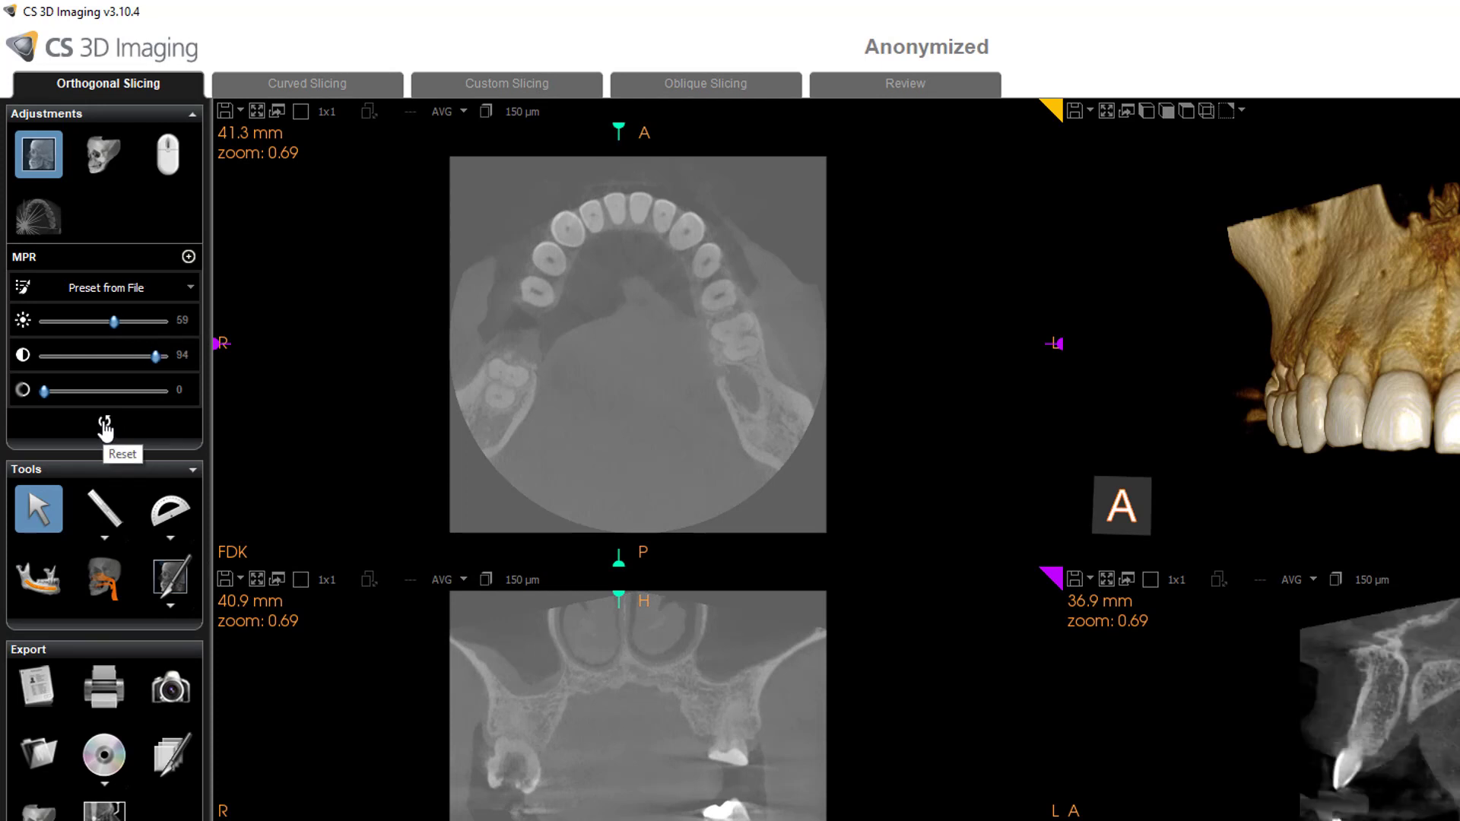
click(105, 426)
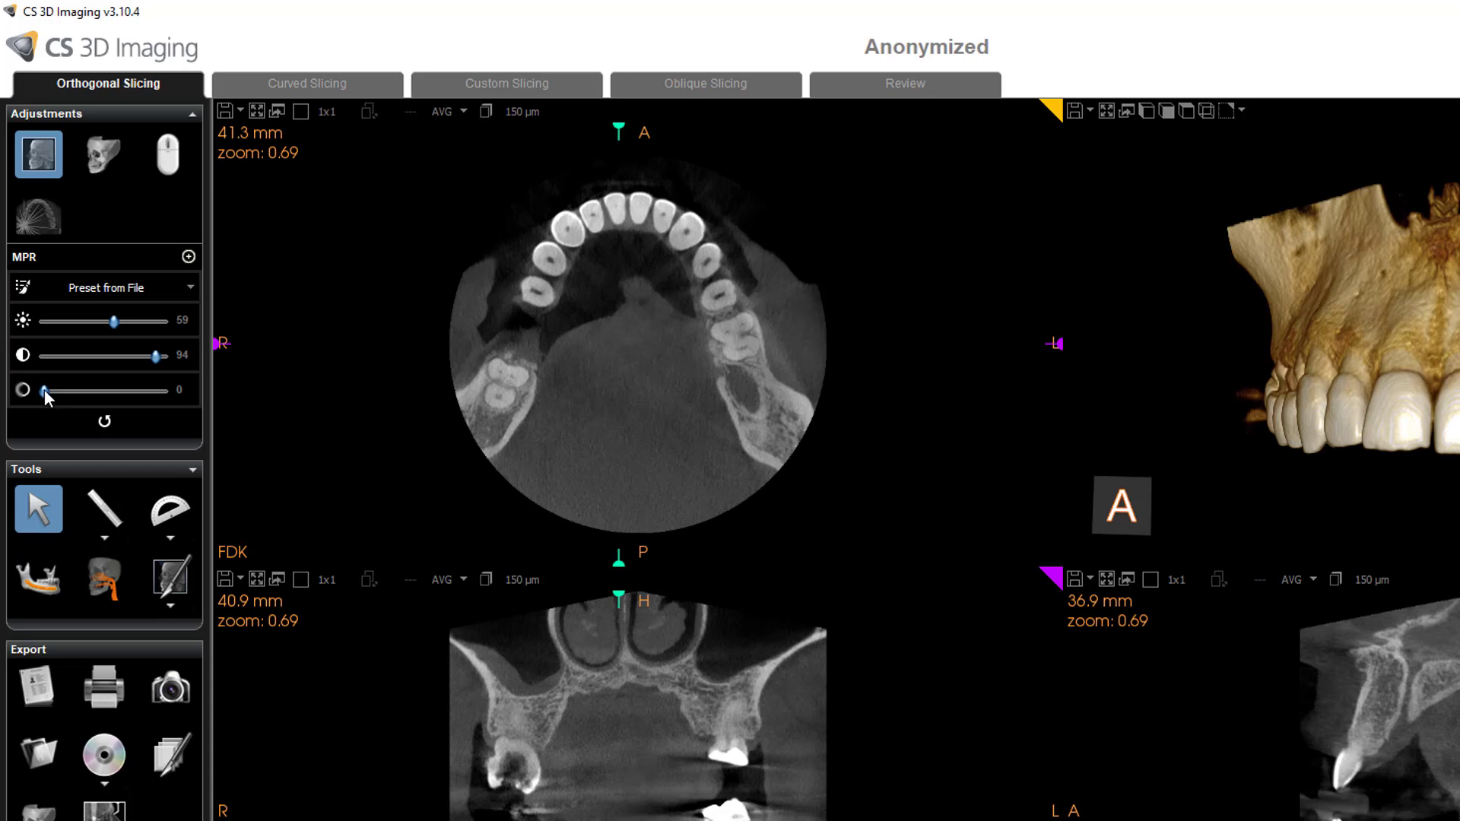
Sharpen the slice images up to maximum, then return sharpening to 0.
drag(49, 389, 102, 389)
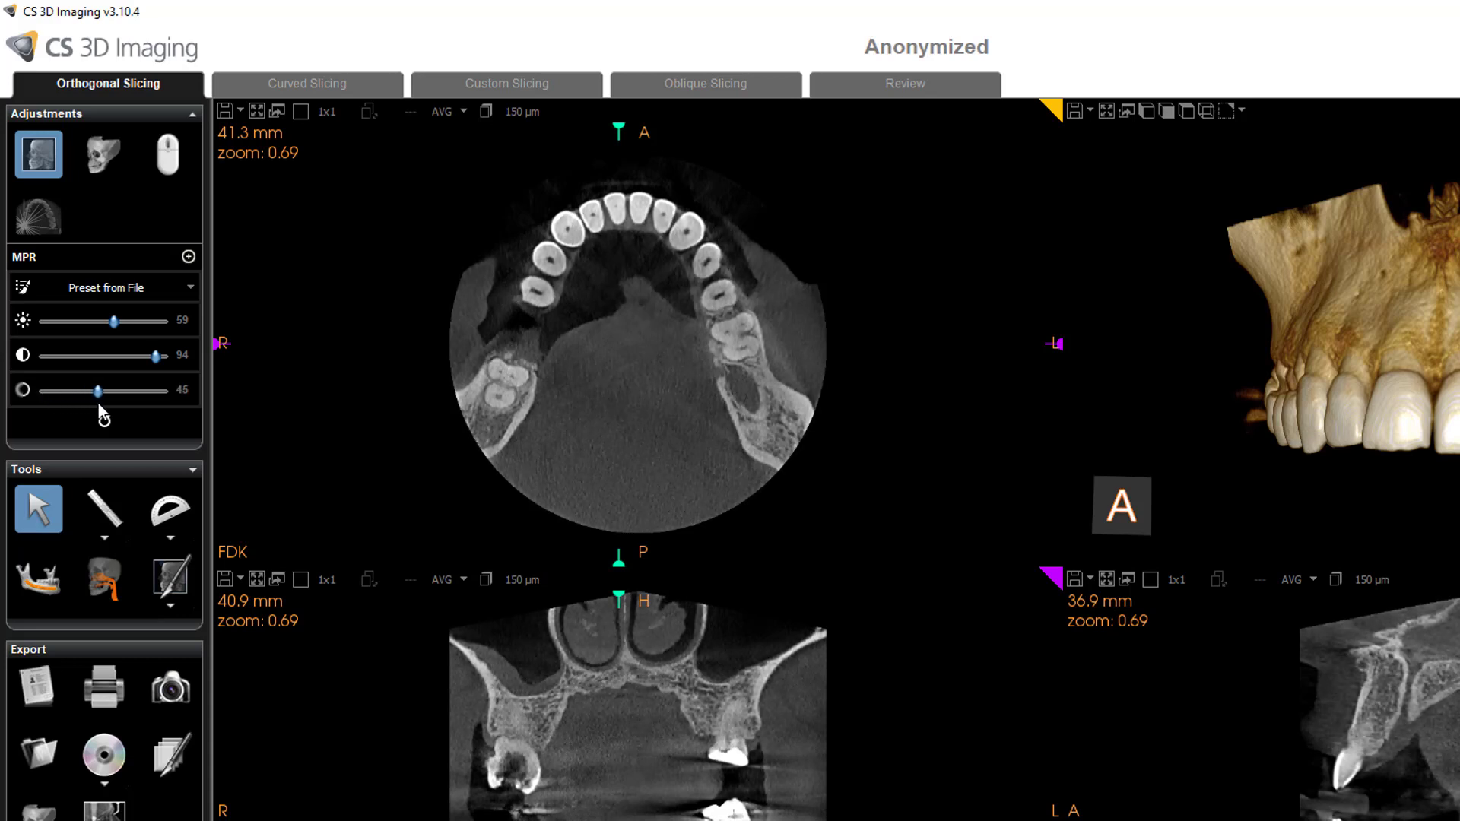
drag(97, 389, 163, 390)
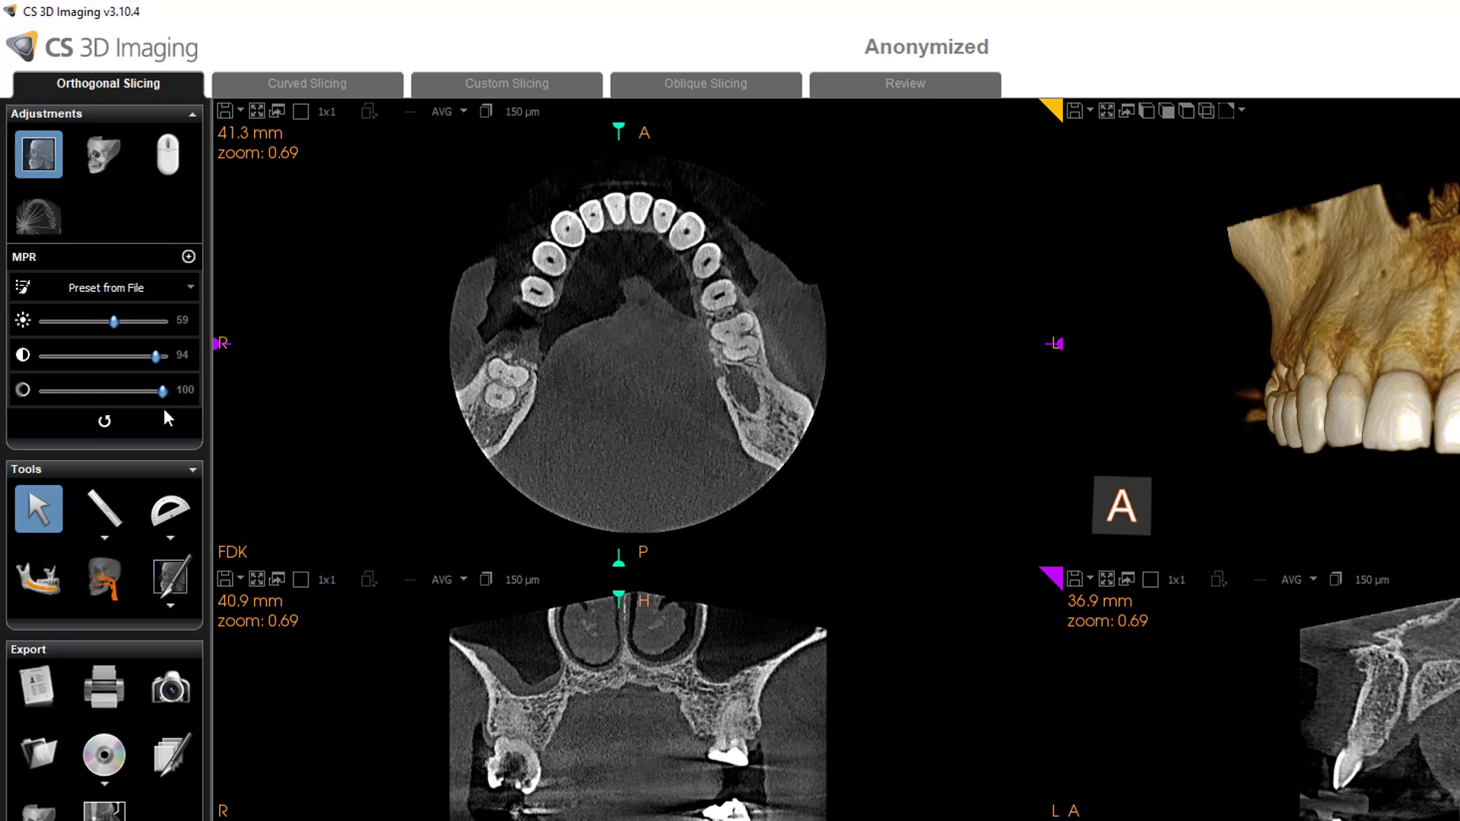
drag(154, 391, 32, 391)
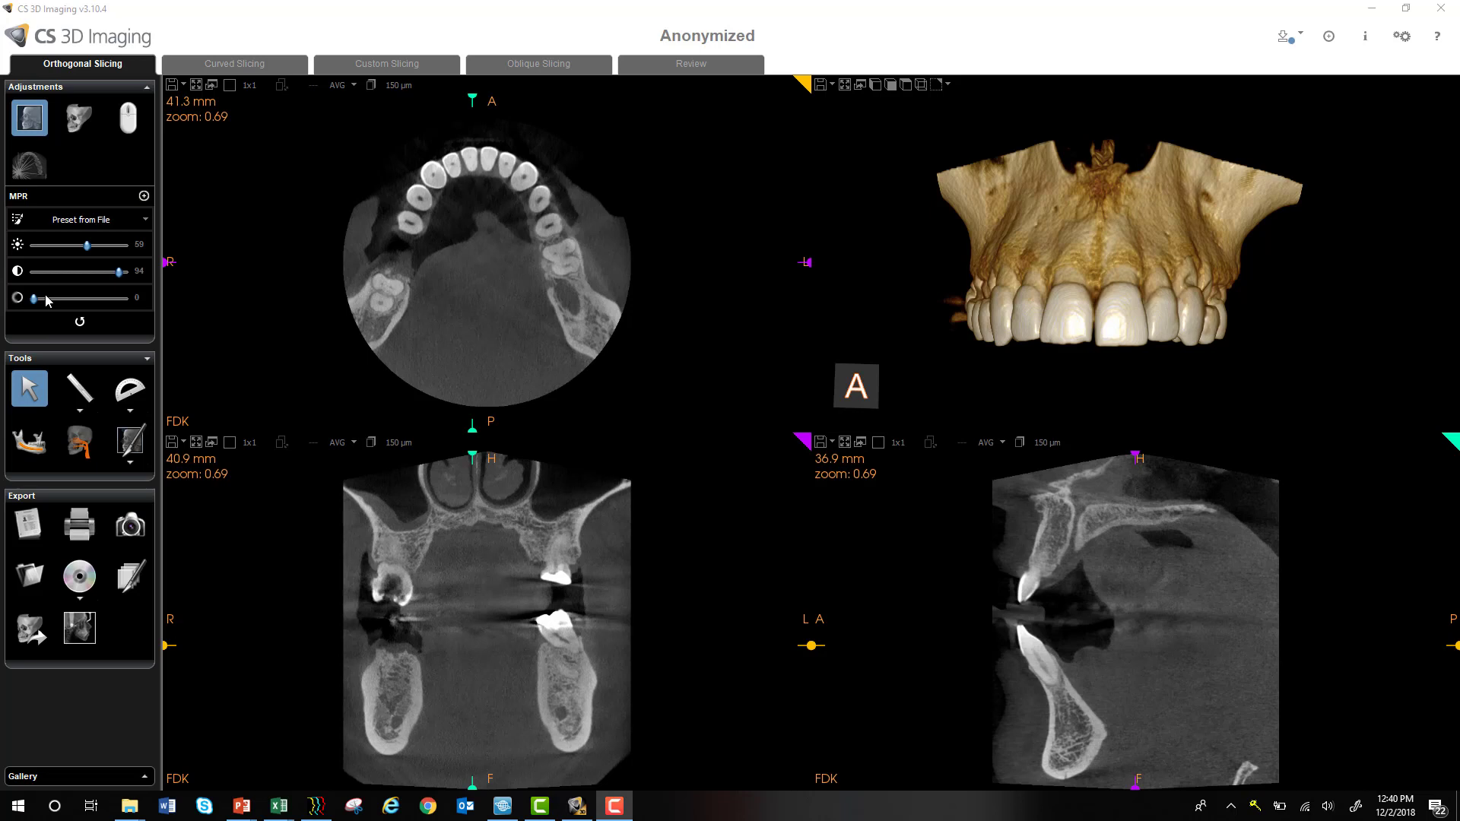
mouse_move(29, 119)
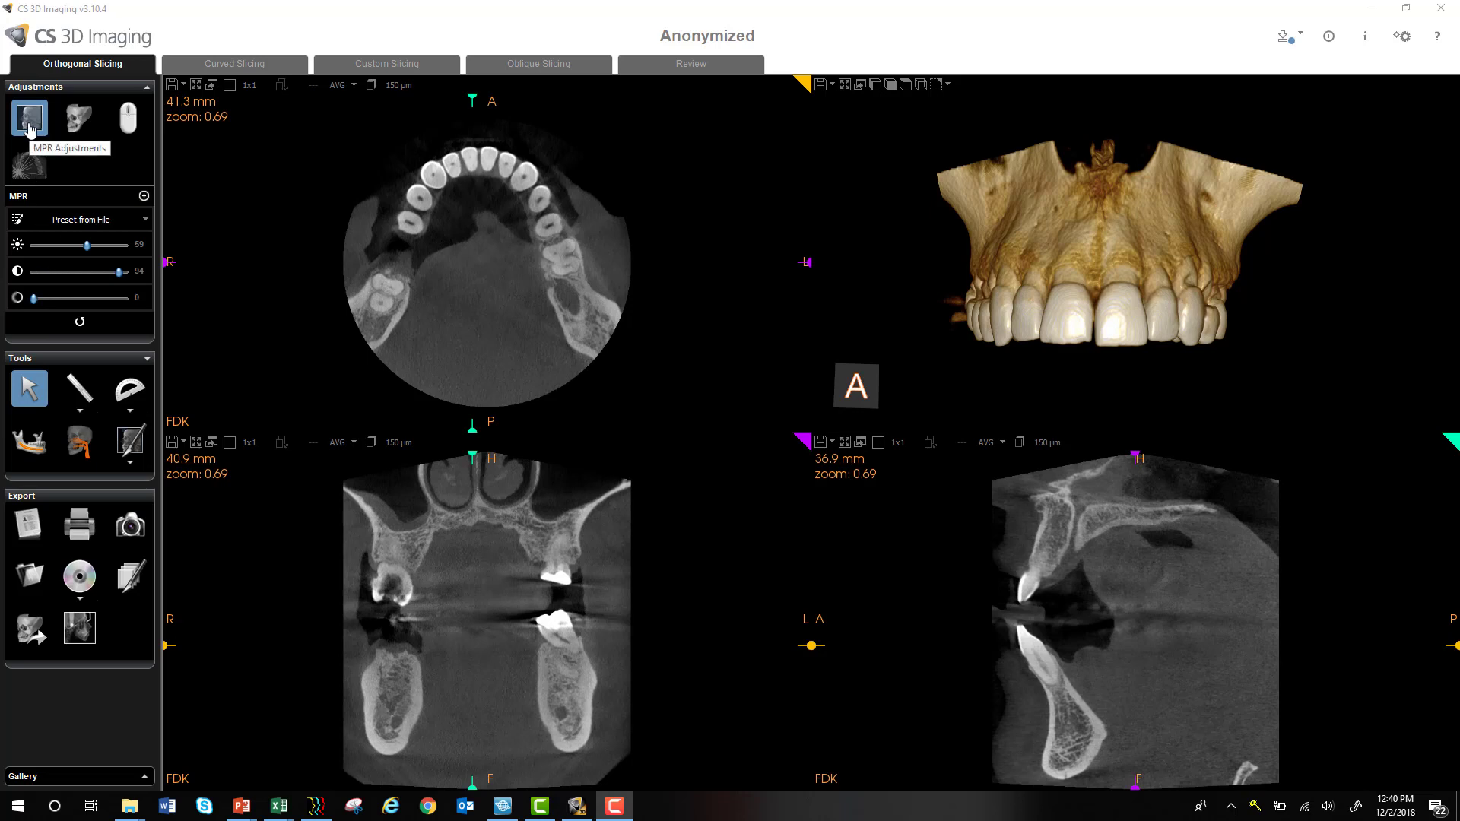
Show the 3D adjustments, fade the maxilla rendering see-through, then restore both values to 100.
click(78, 119)
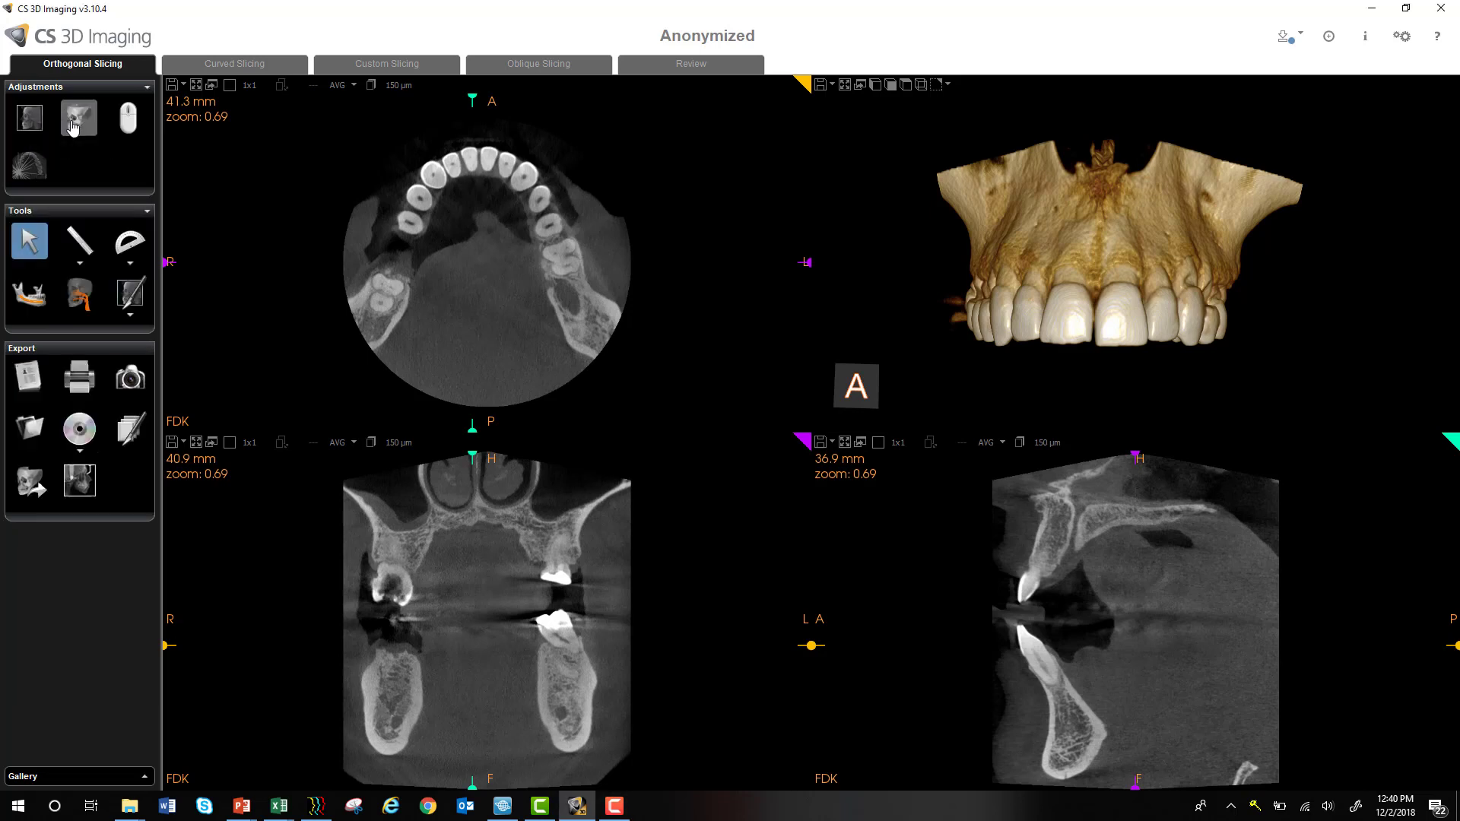
click(78, 117)
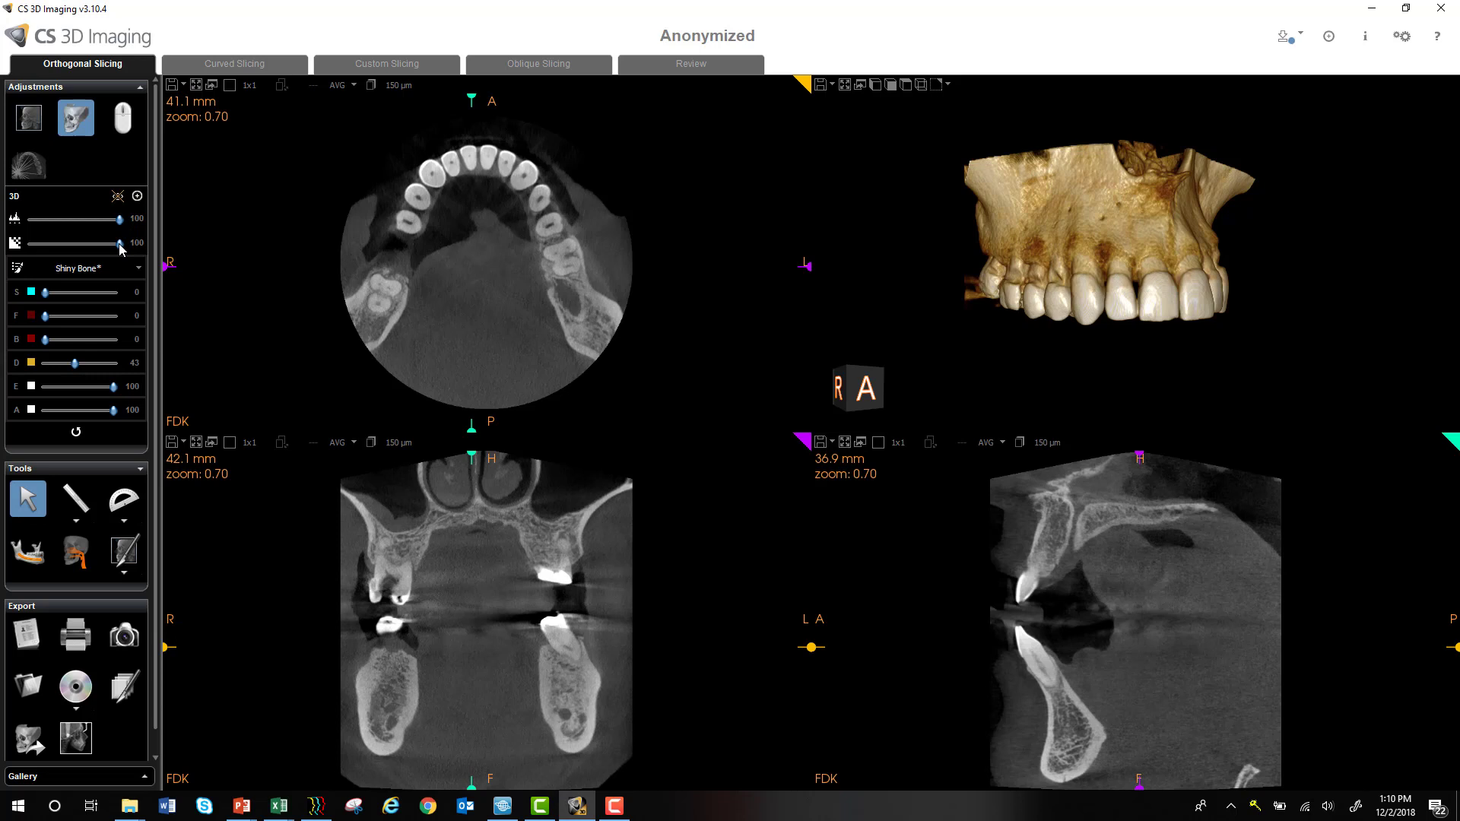
drag(119, 243, 51, 244)
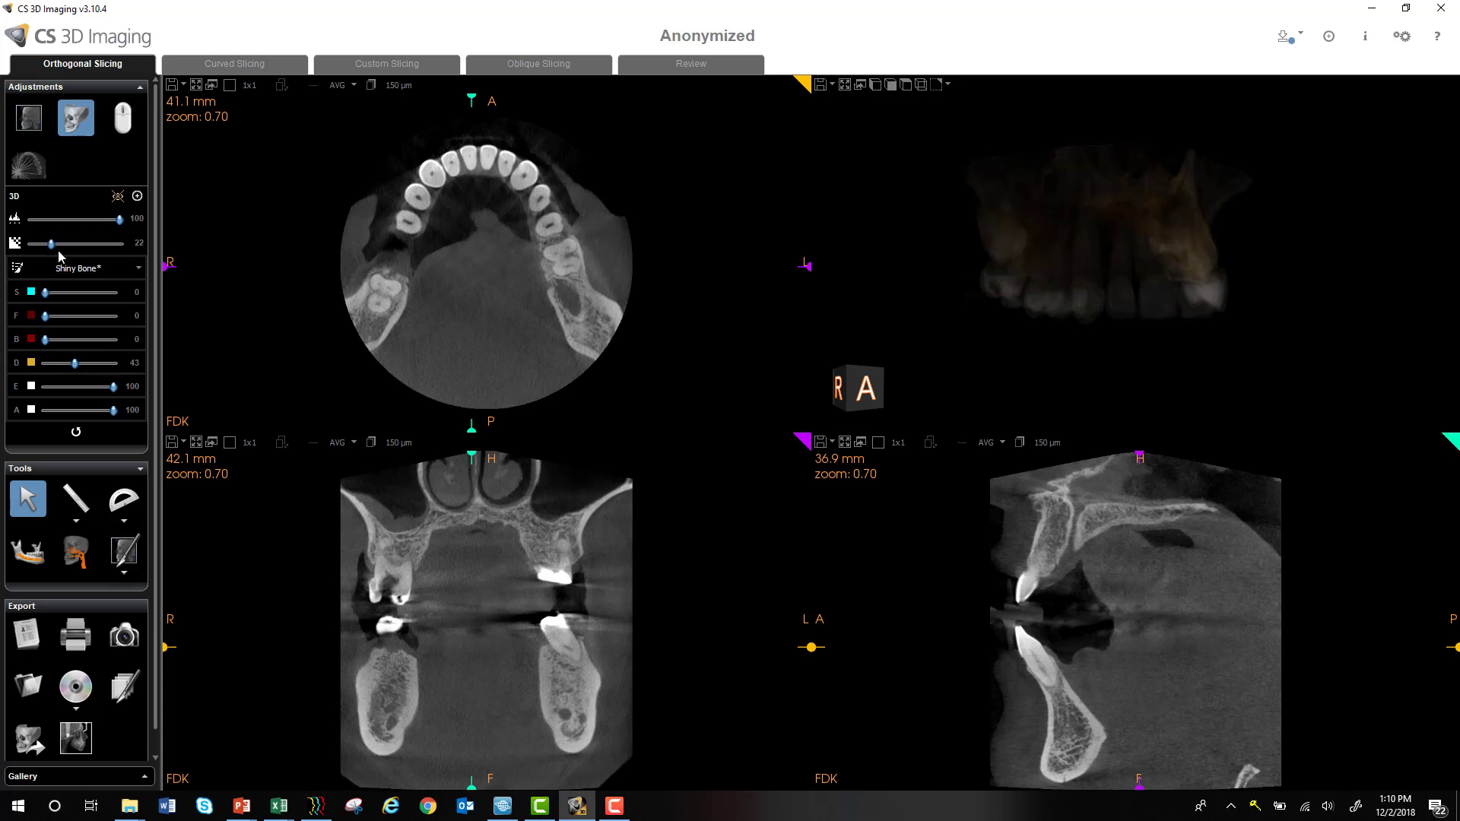
drag(43, 243, 63, 243)
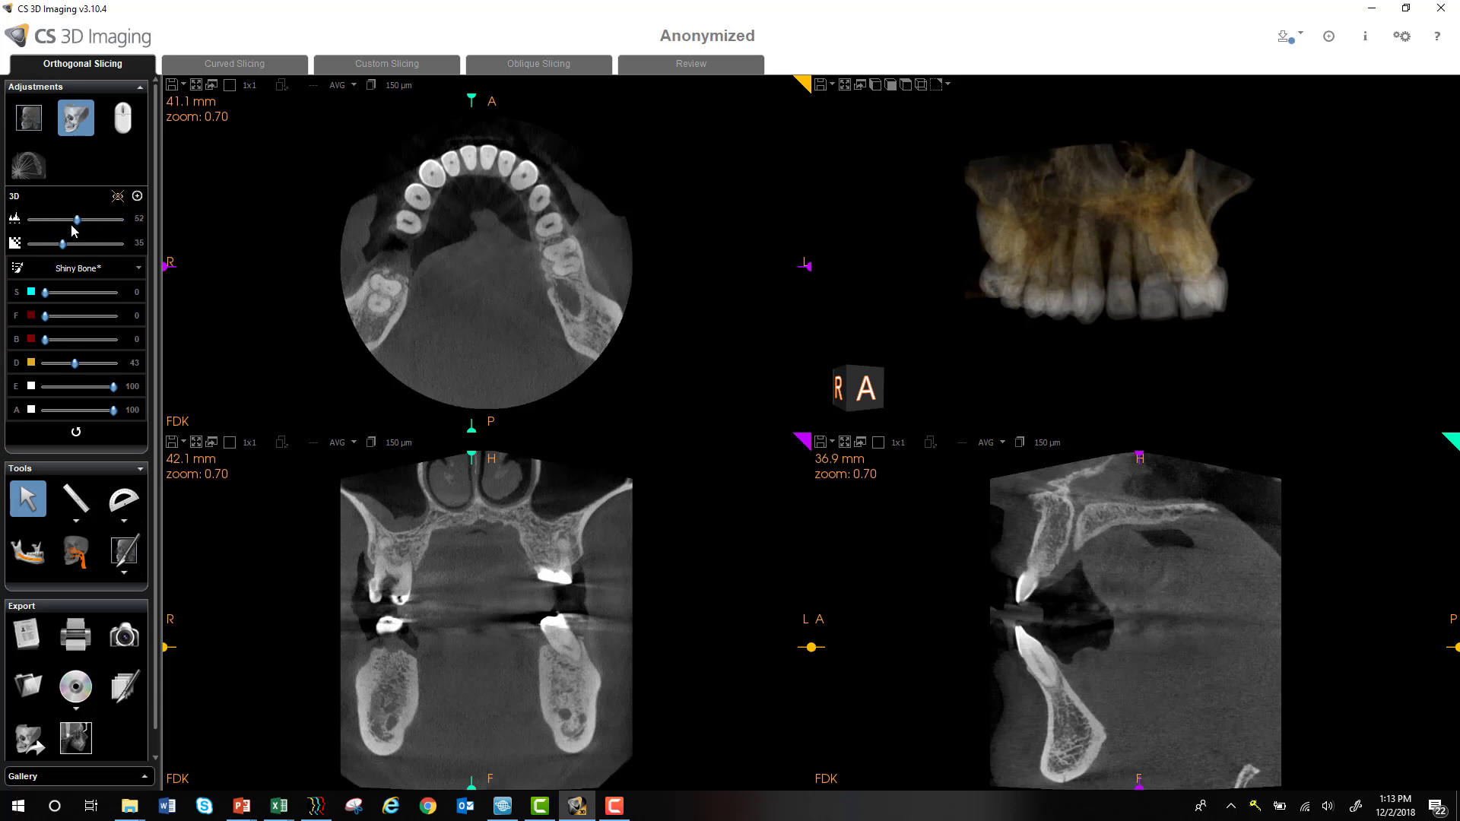
drag(73, 219, 87, 219)
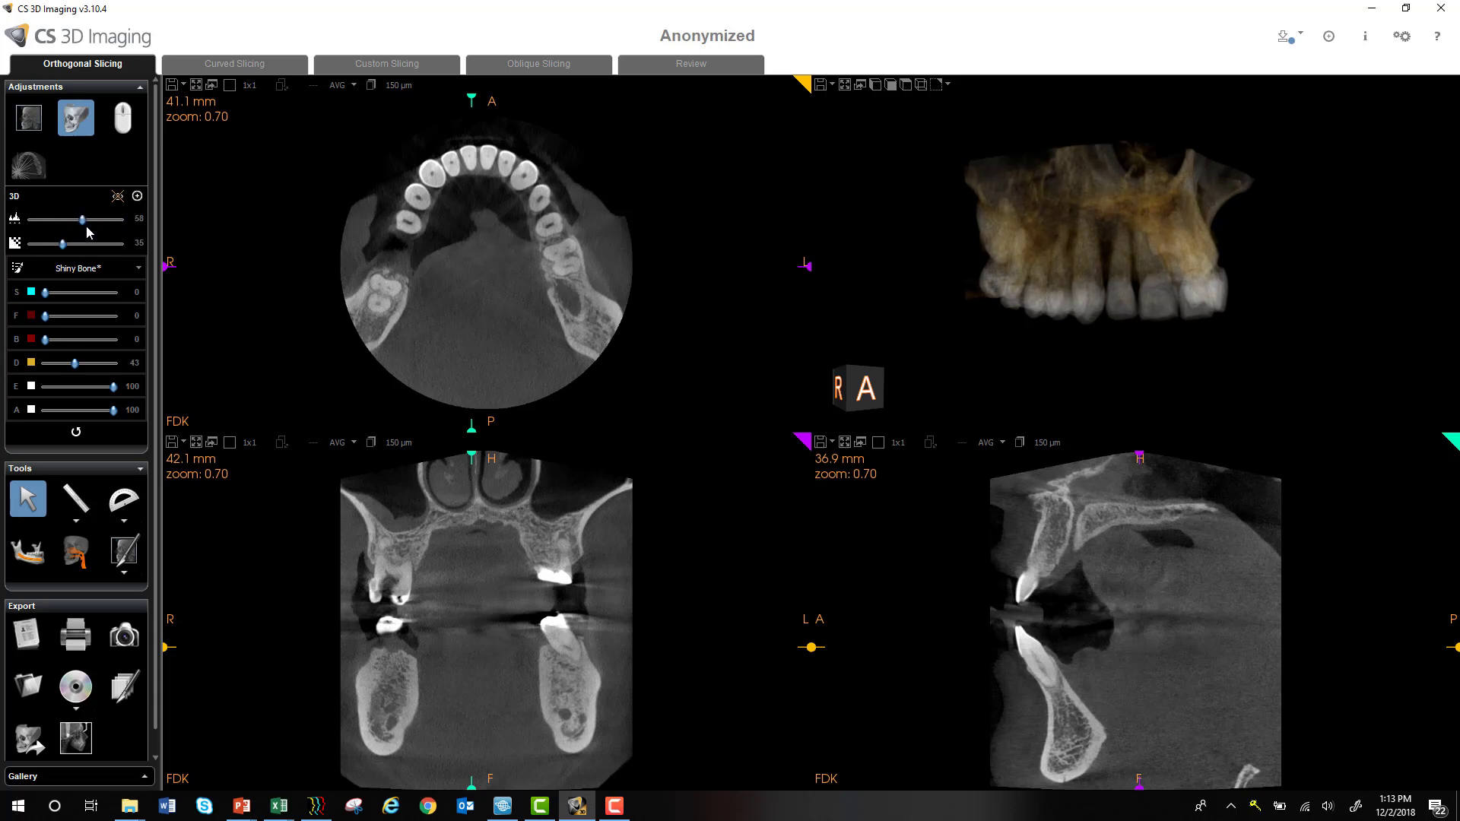
drag(82, 219, 39, 218)
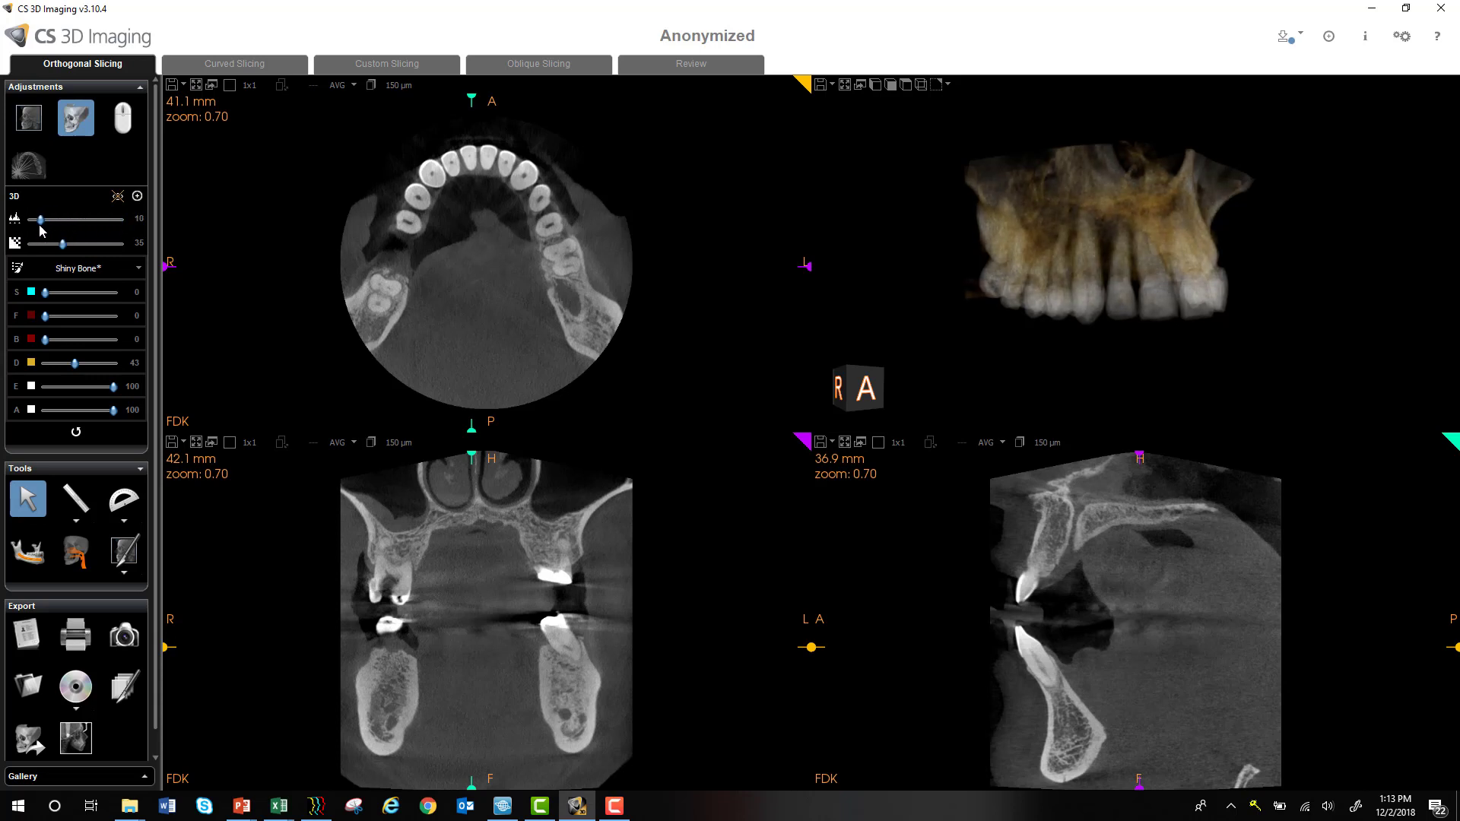
drag(39, 219, 119, 219)
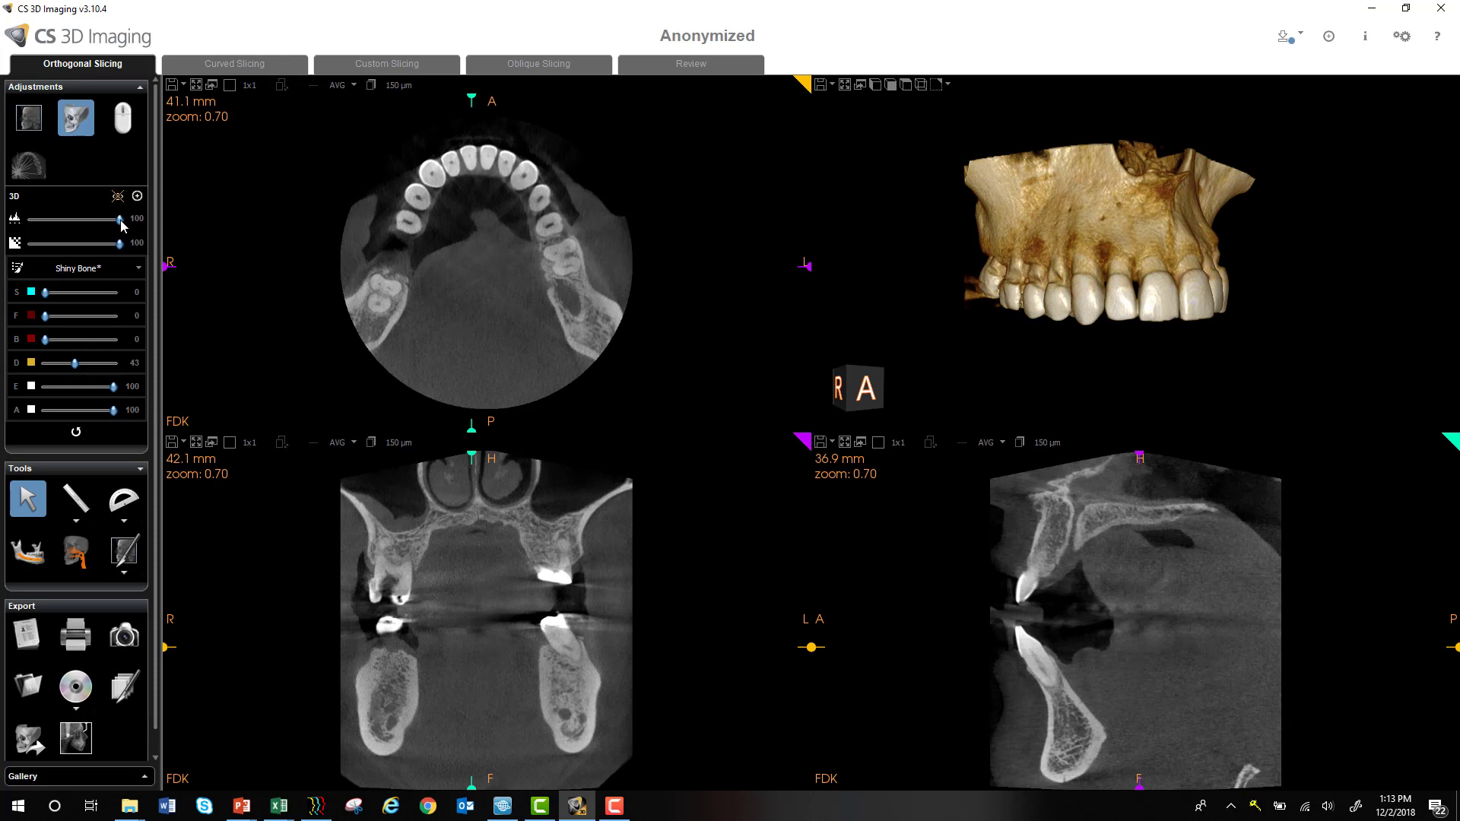
drag(118, 217, 56, 217)
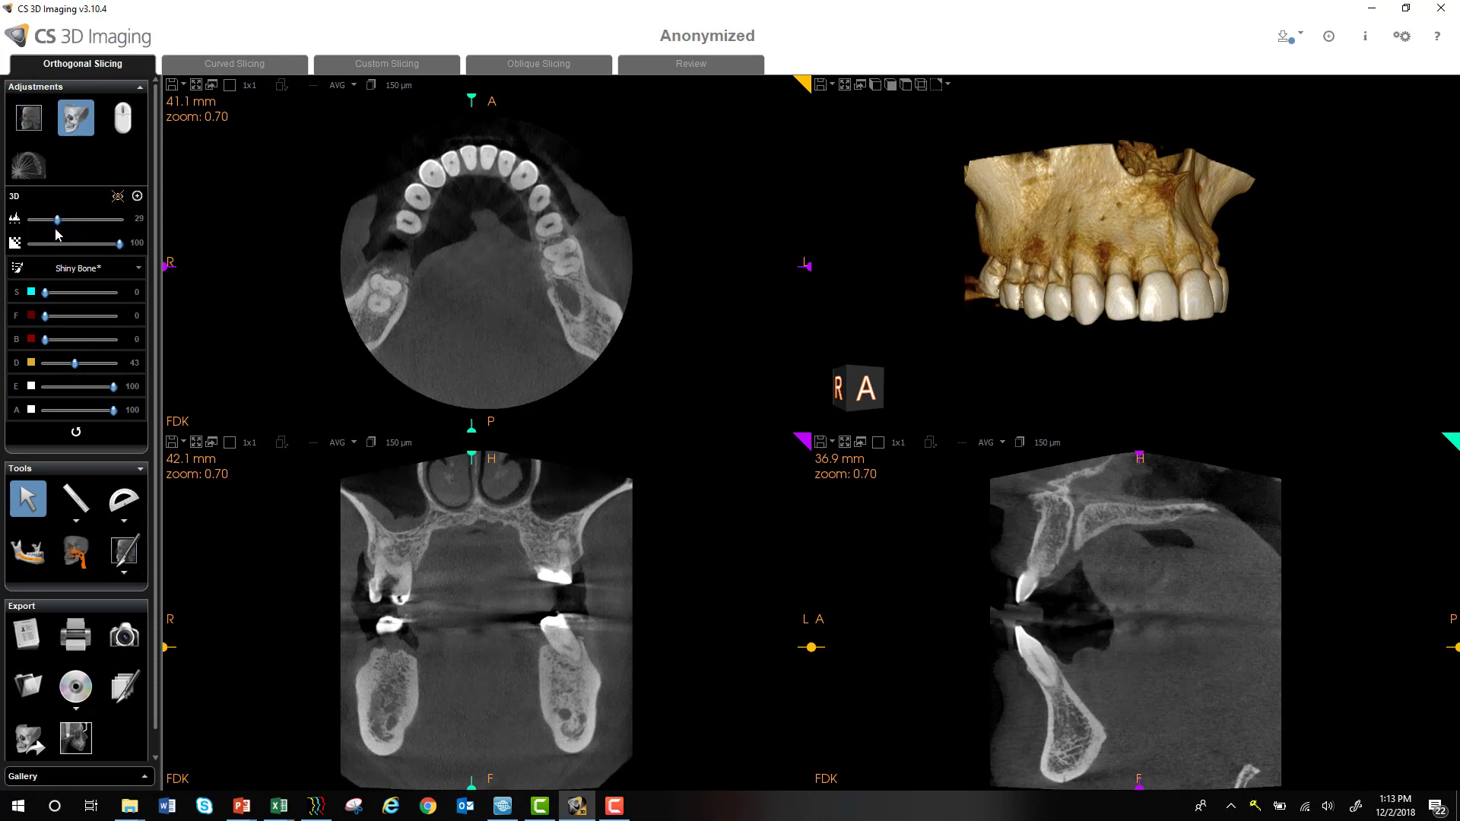
drag(56, 219, 89, 219)
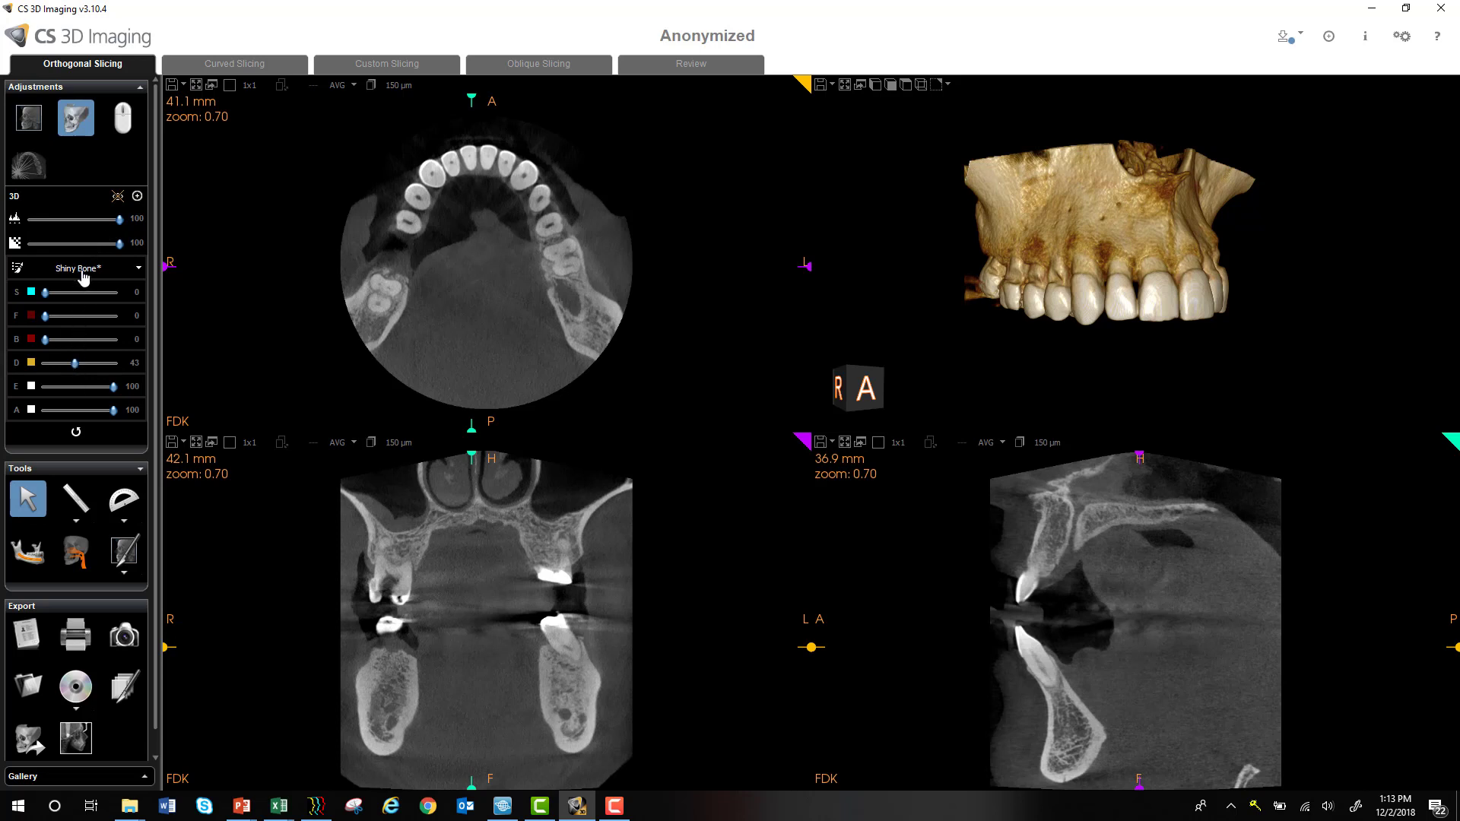
Preview the Bone and Grayscale presets on the 3D model, rotating it to an oblique view.
click(76, 268)
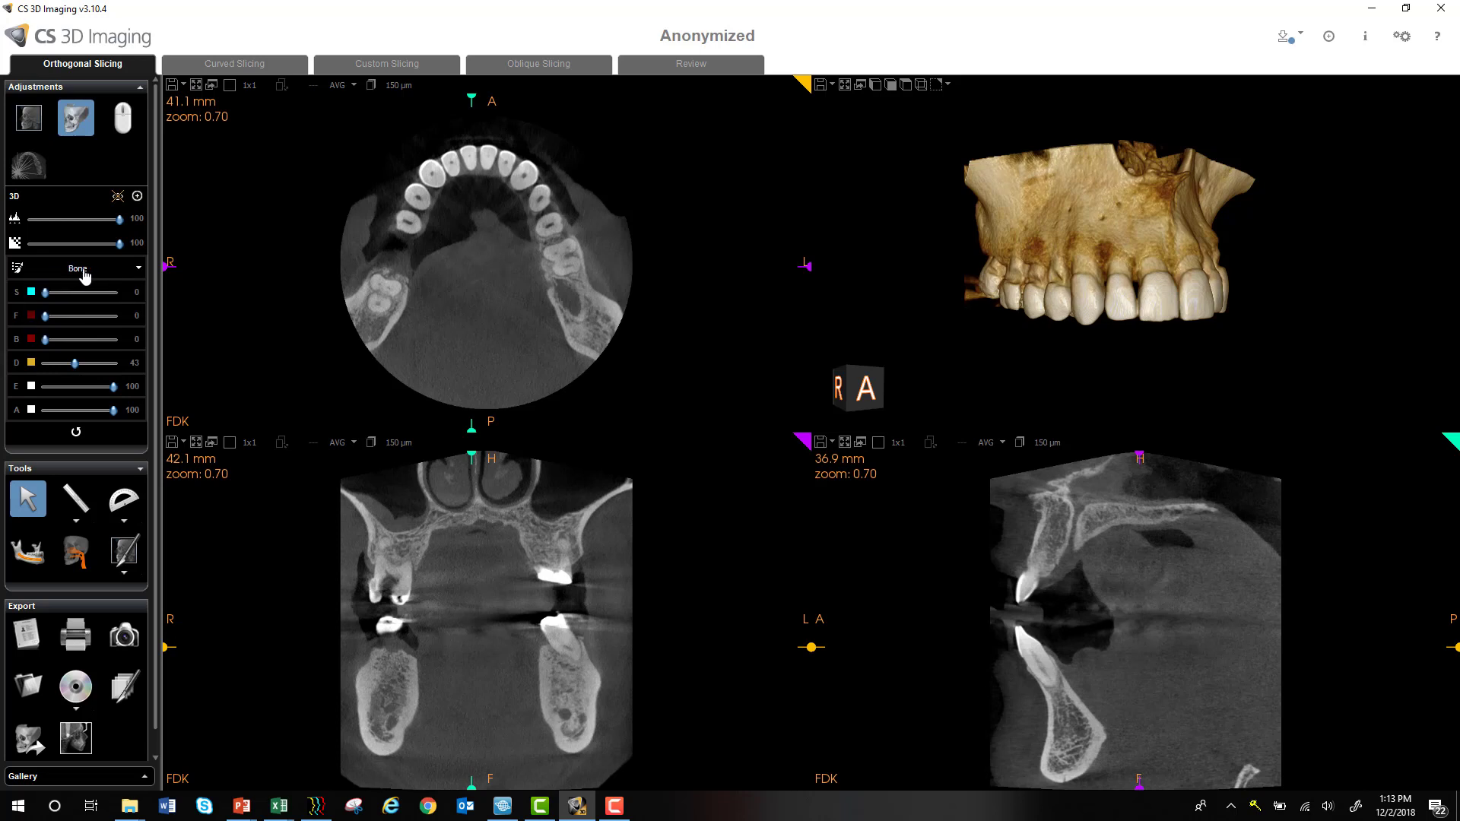
click(76, 268)
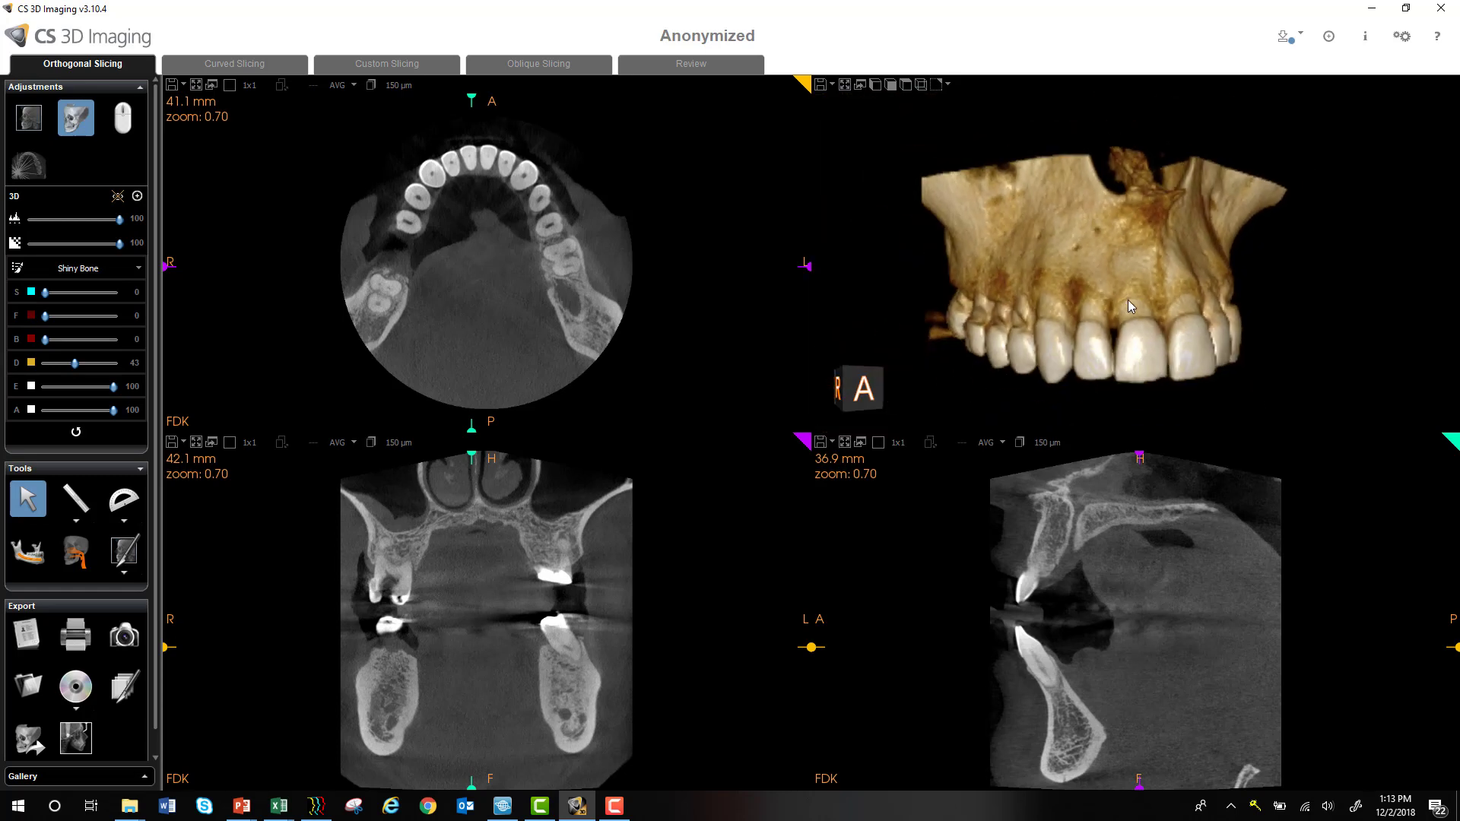
drag(1130, 306, 1093, 356)
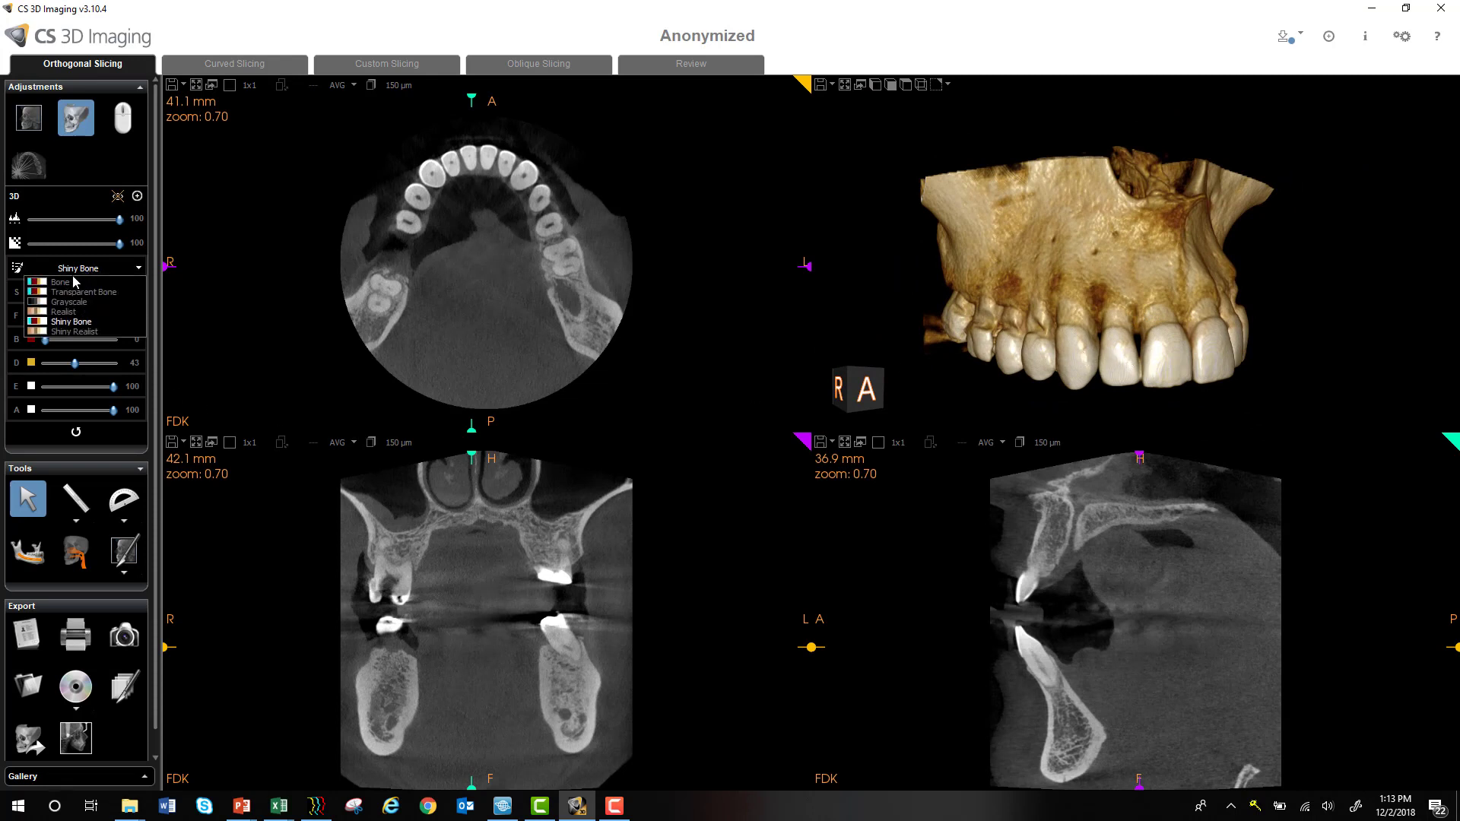
click(60, 281)
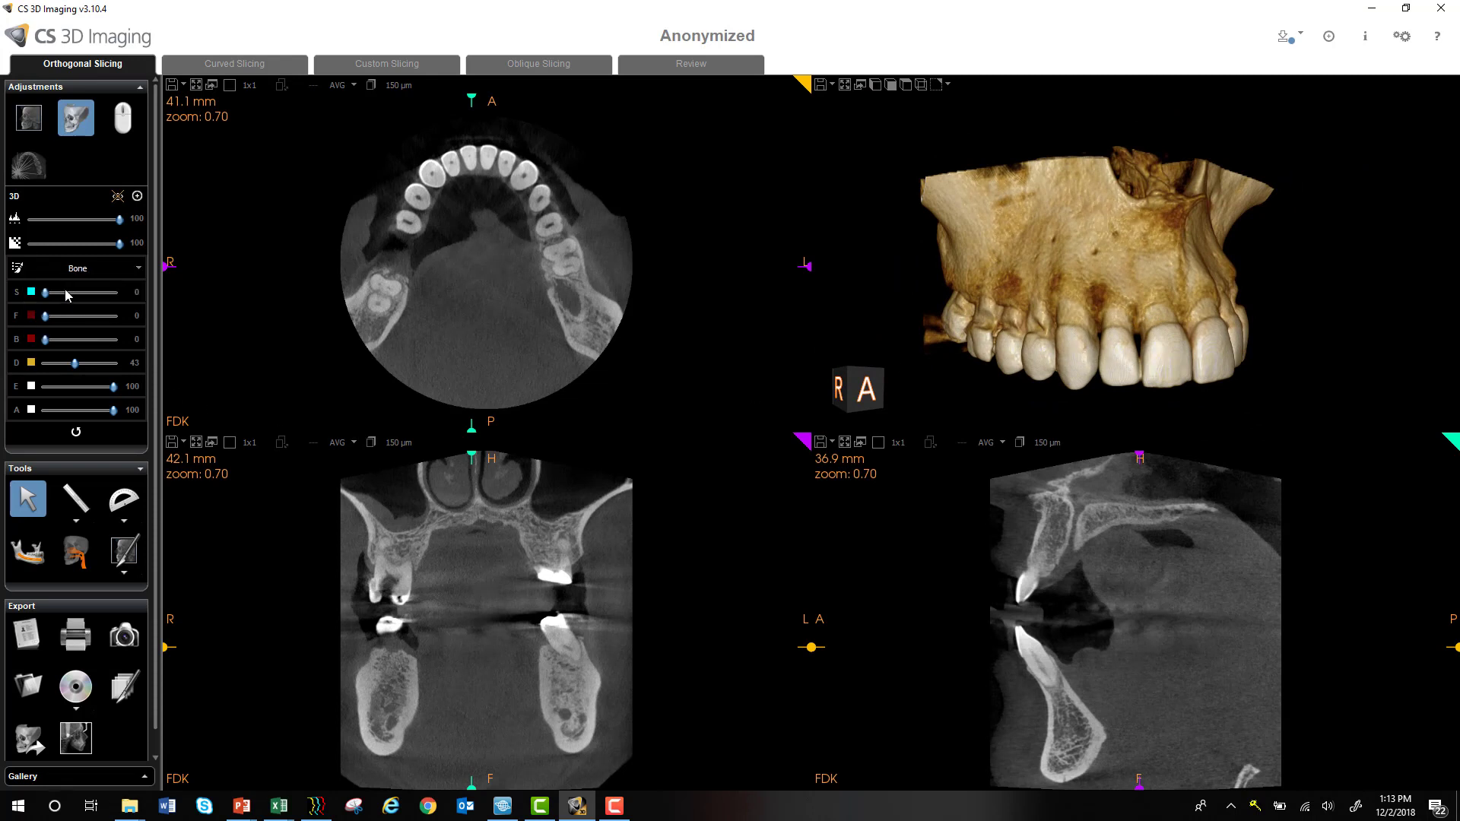
click(76, 267)
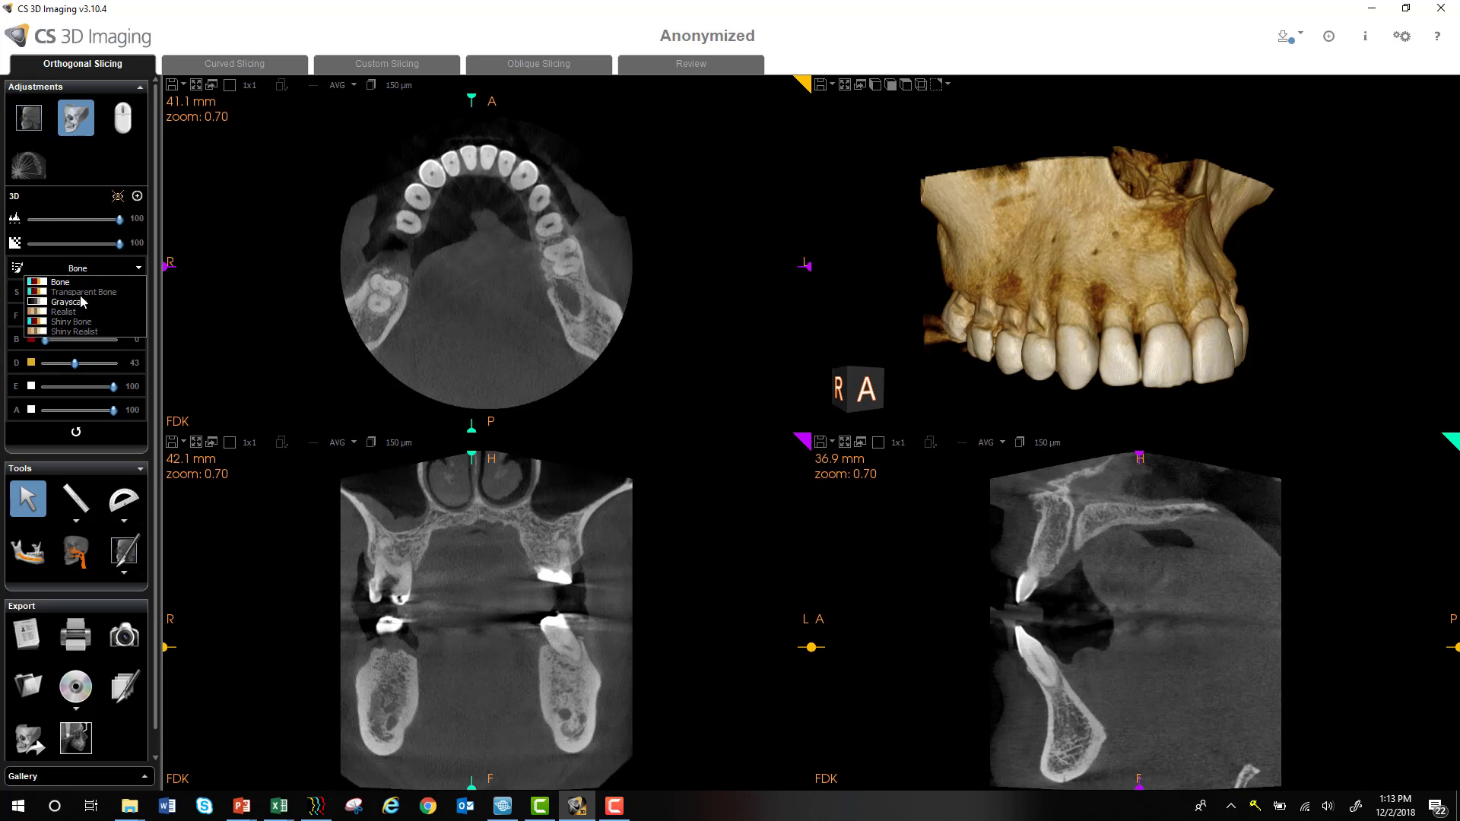
click(83, 292)
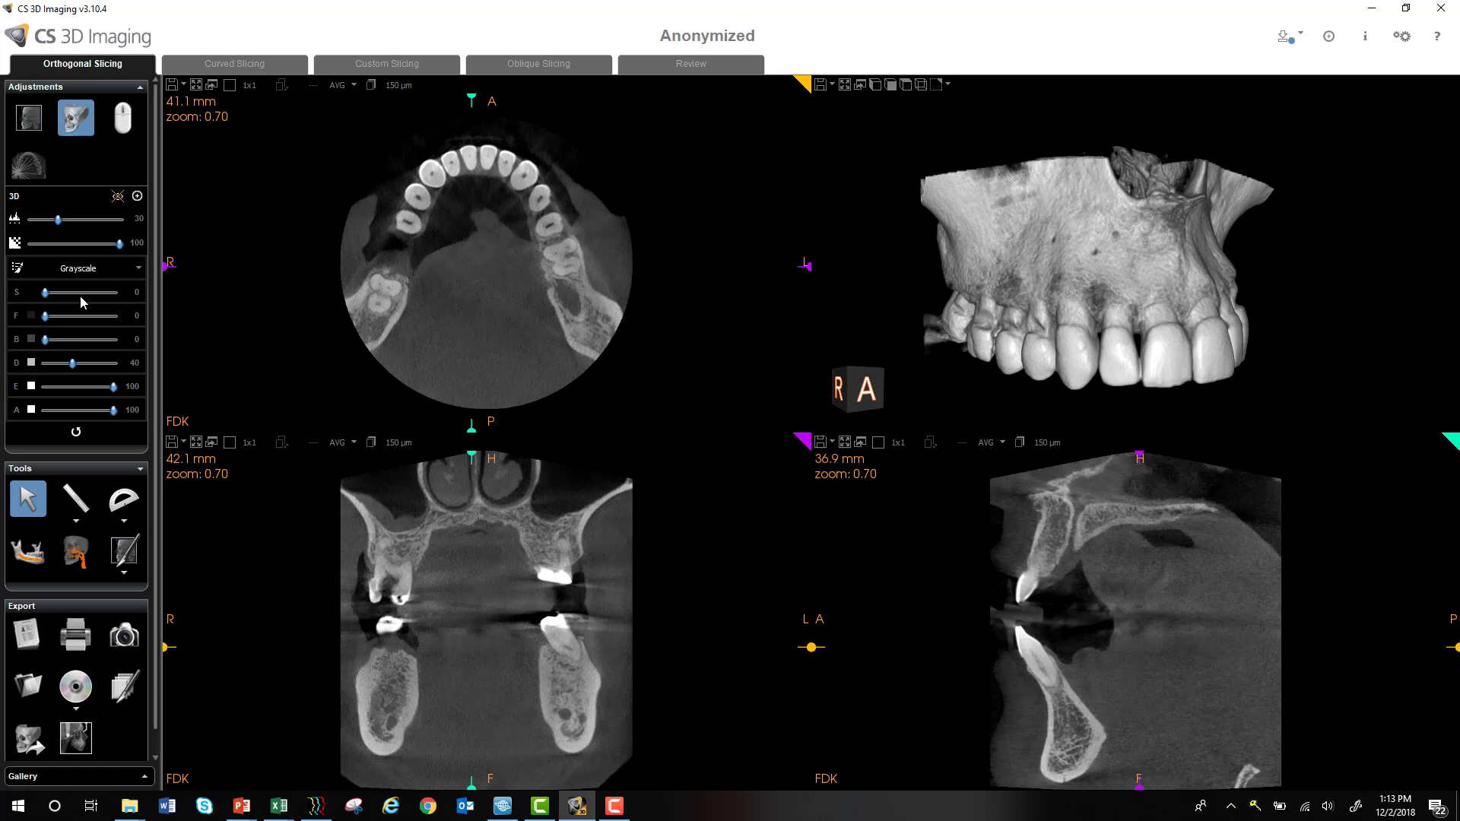
Preview the Realist preset, then set the 3D model back to Shiny Bone.
click(76, 268)
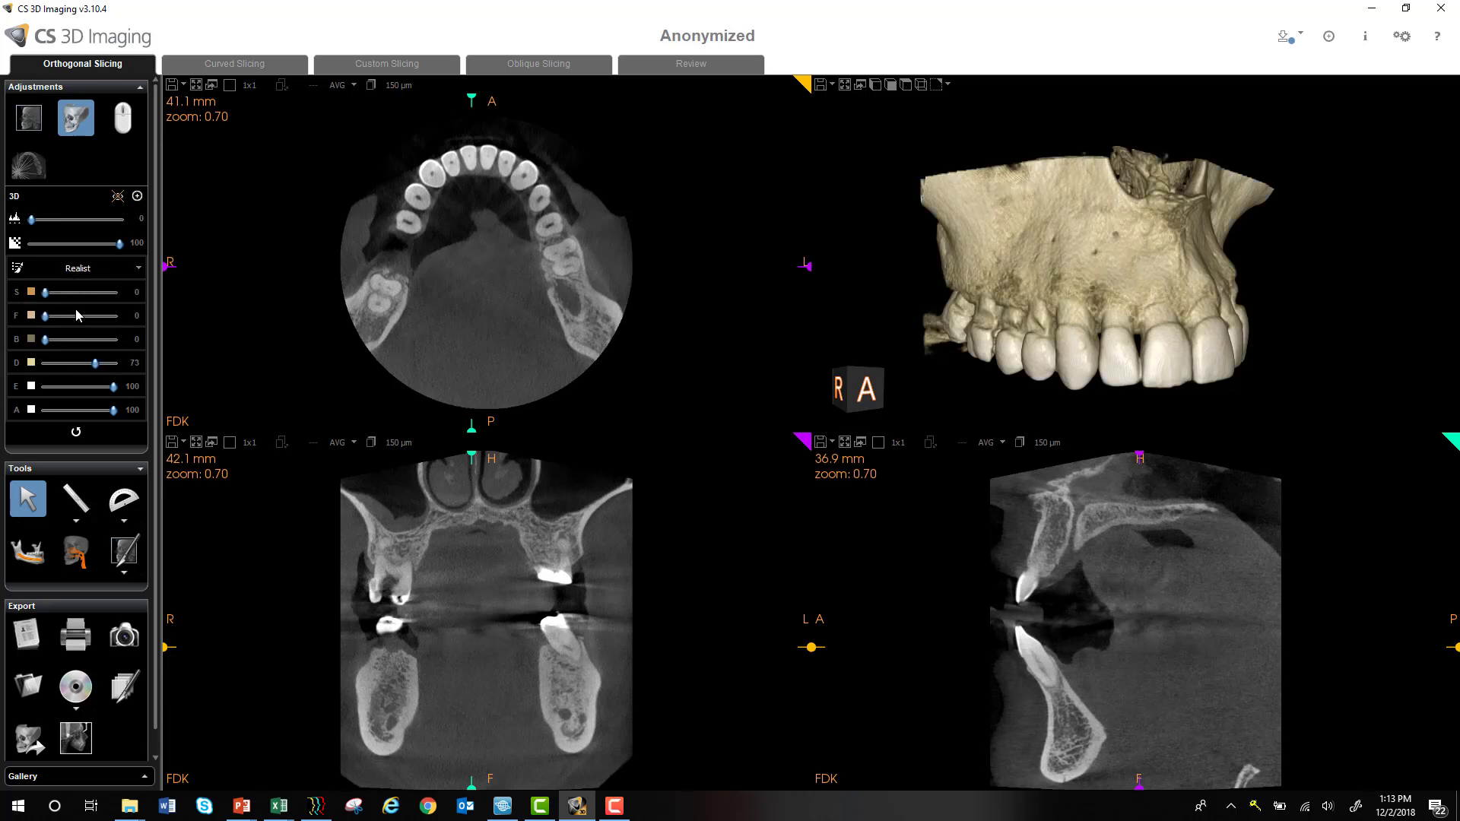
click(78, 268)
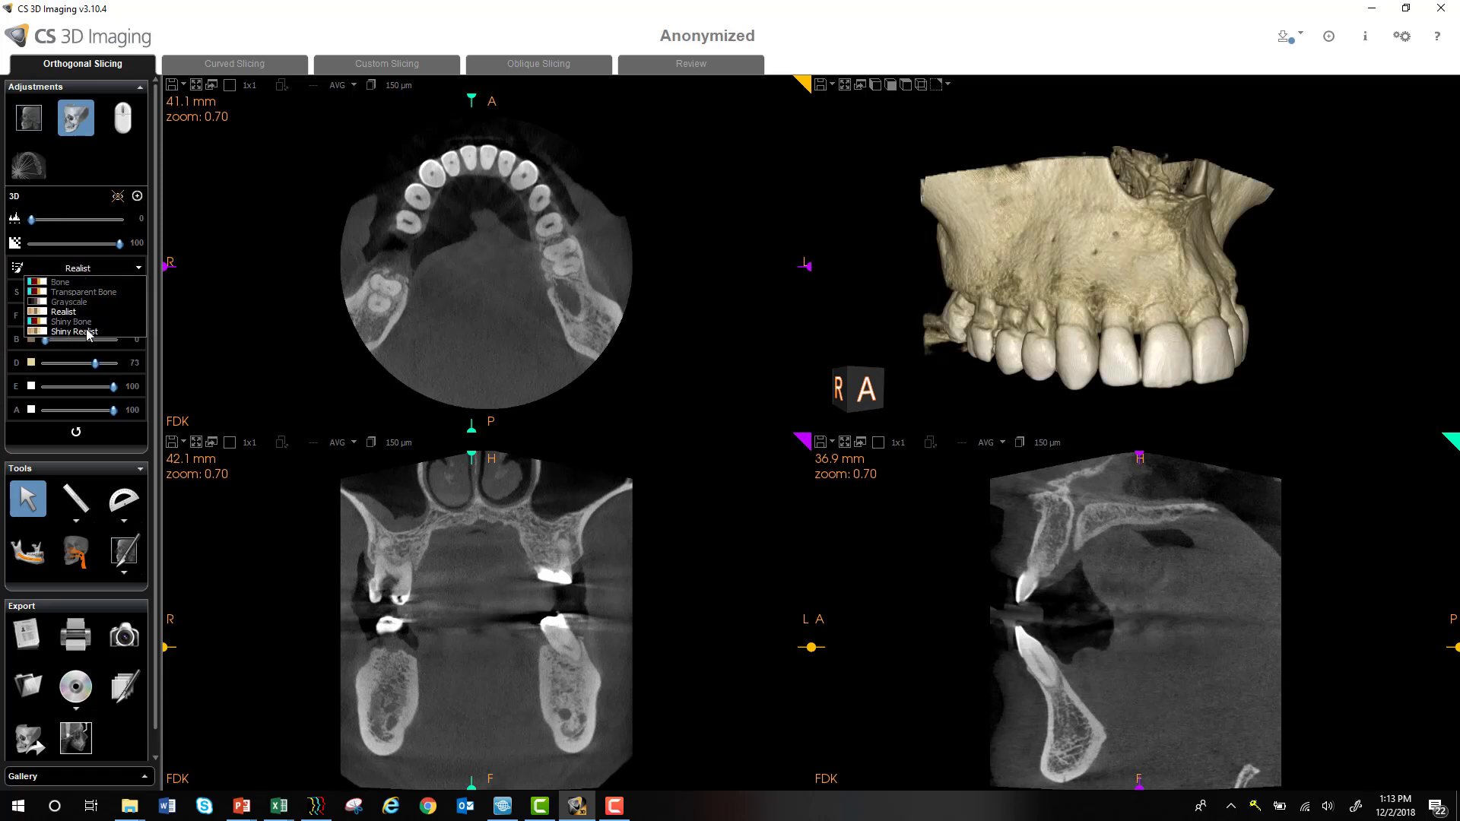
click(73, 333)
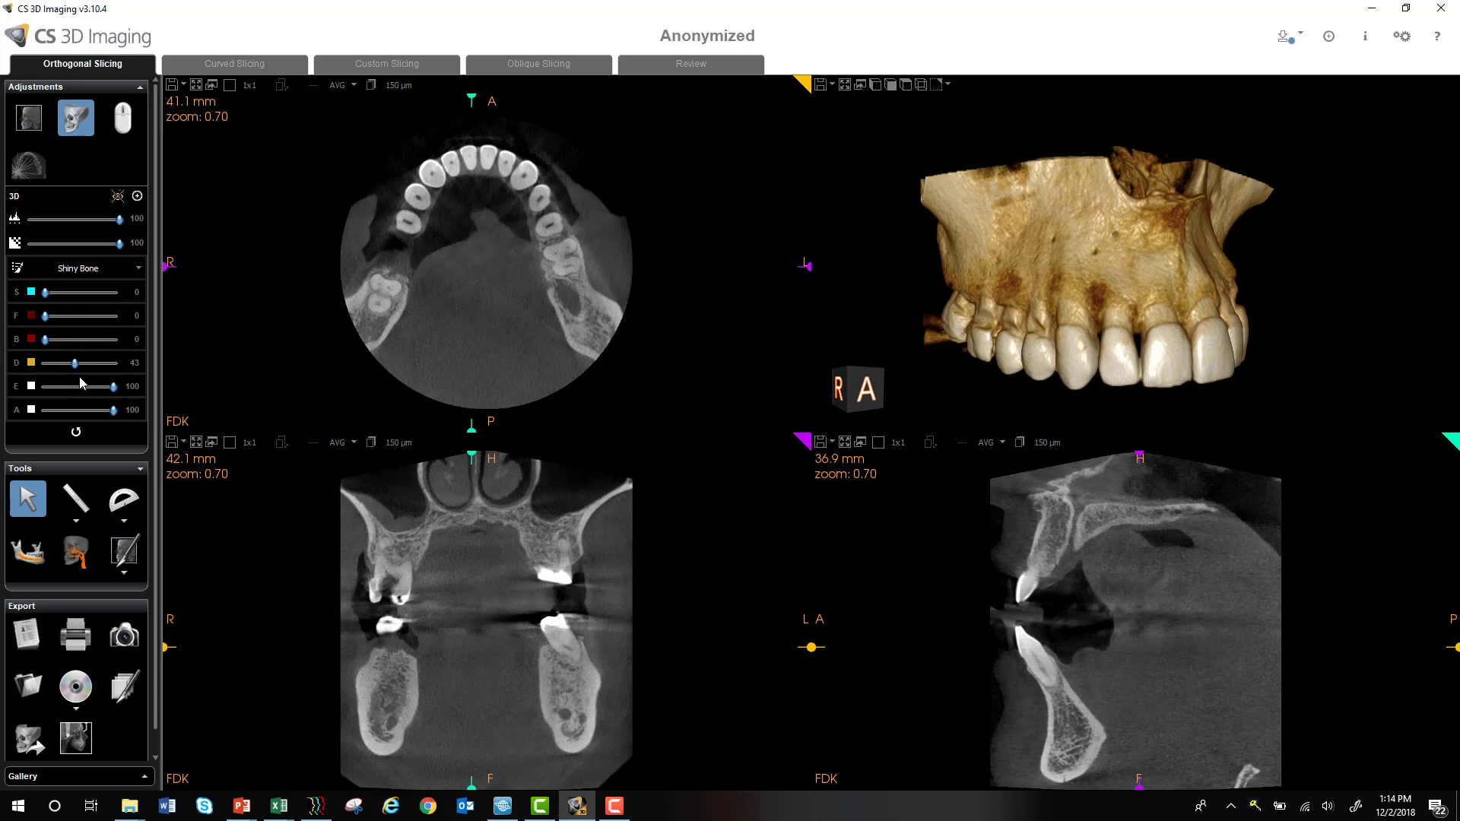
mouse_move(94, 354)
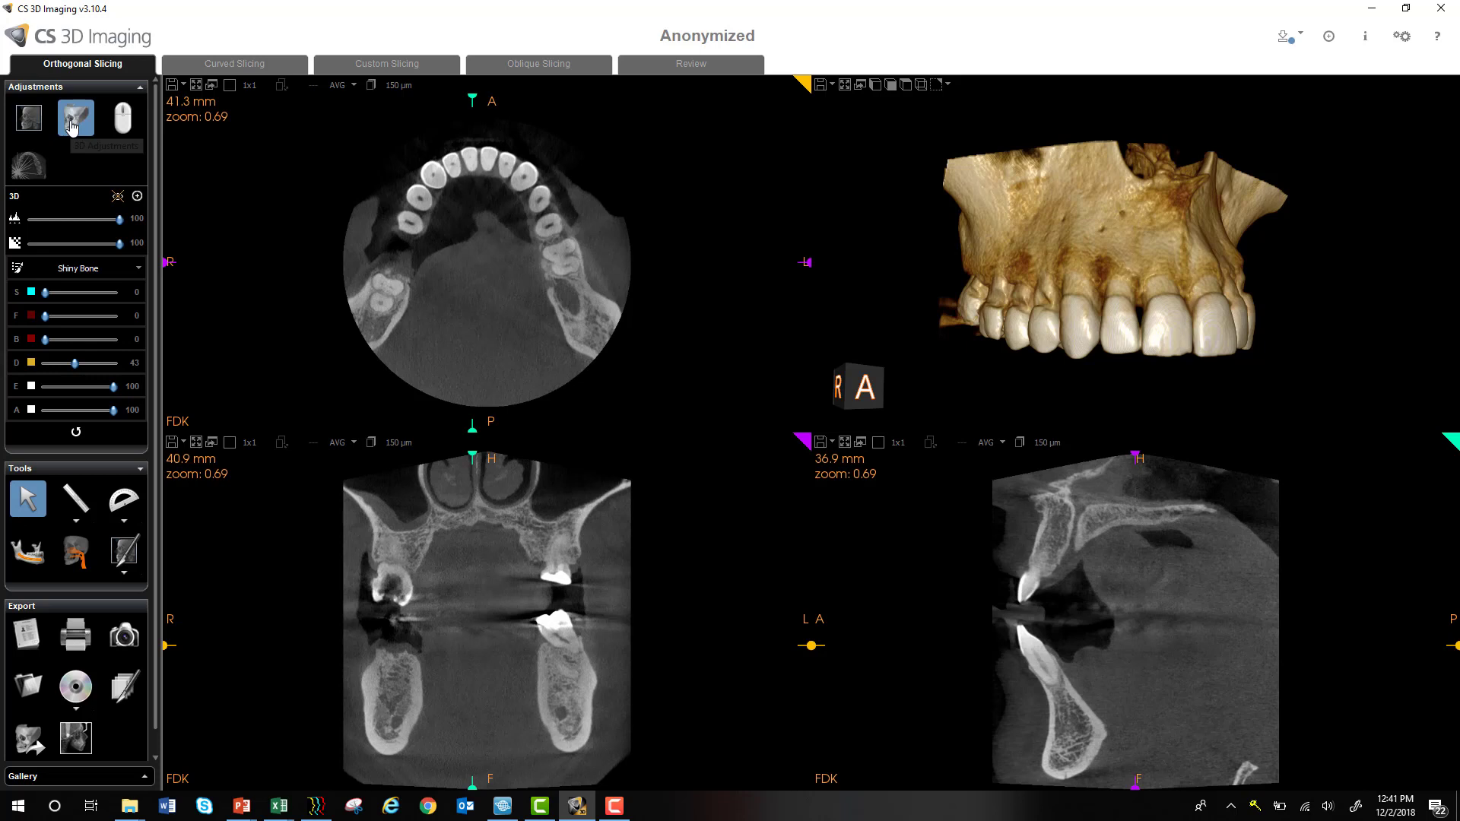
Show the MPR adjustment section alongside the 3D rendering settings in the Adjustments panel.
click(75, 117)
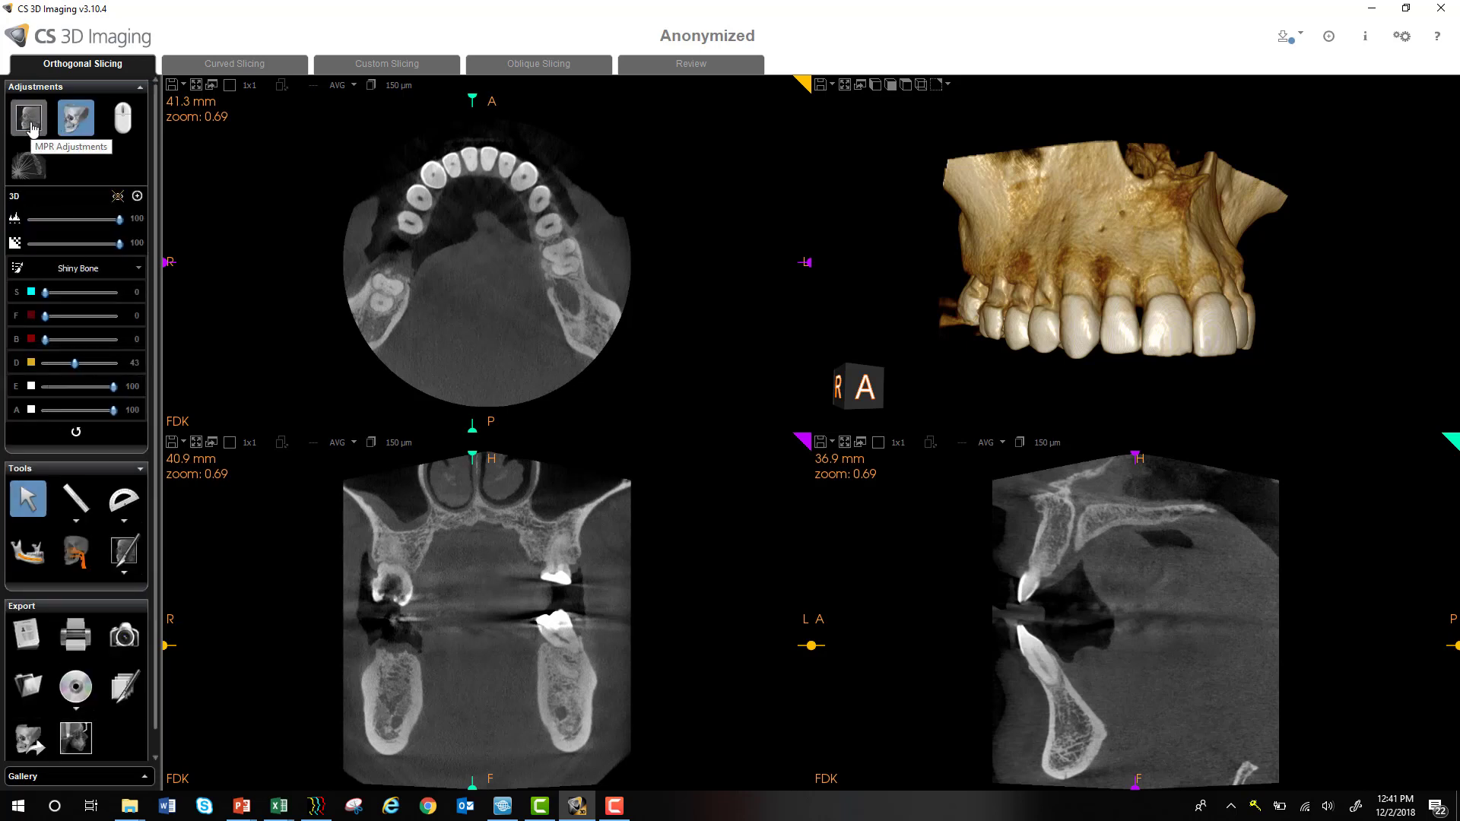
click(27, 118)
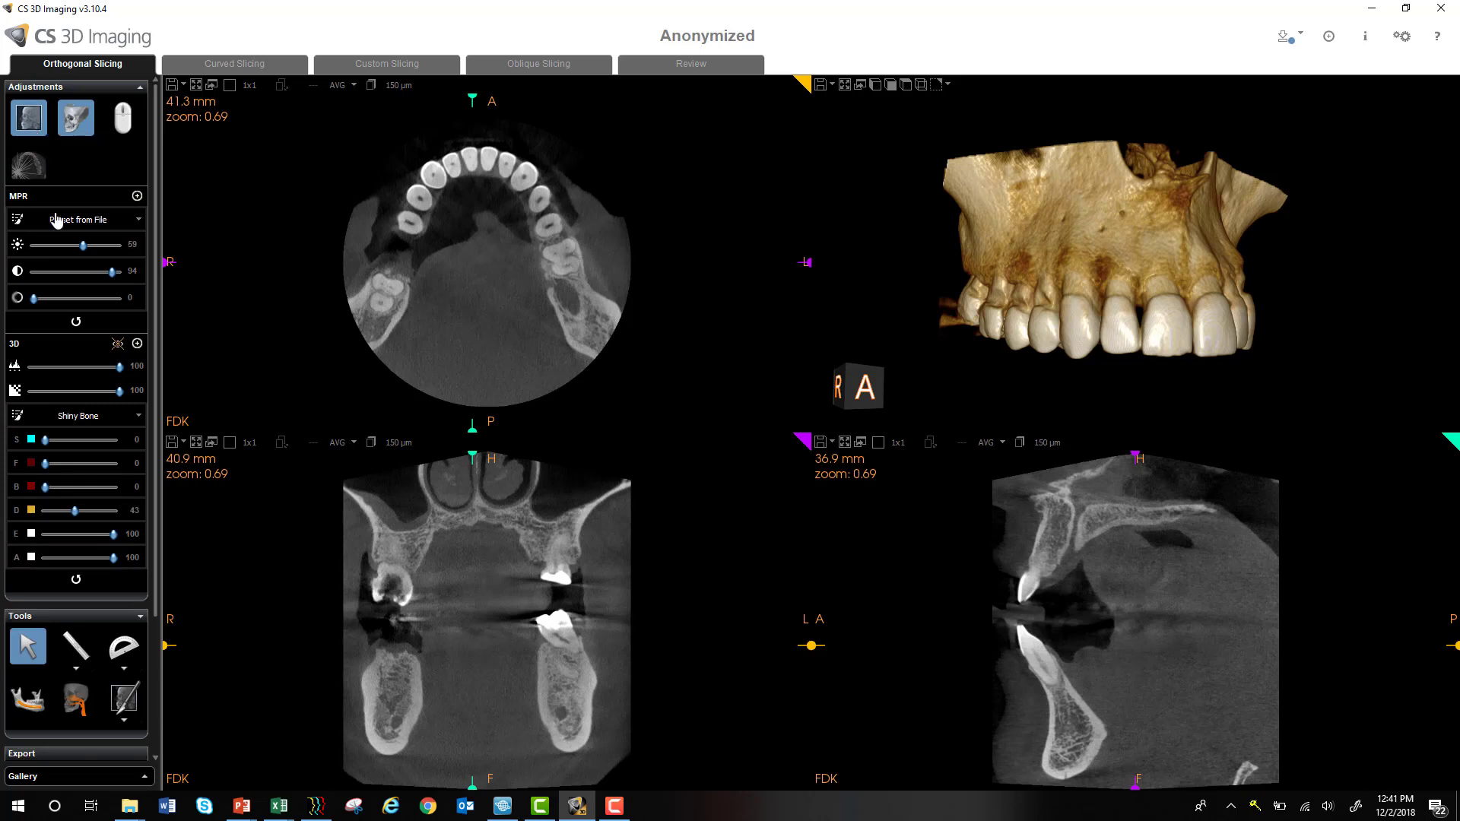
mouse_move(68, 349)
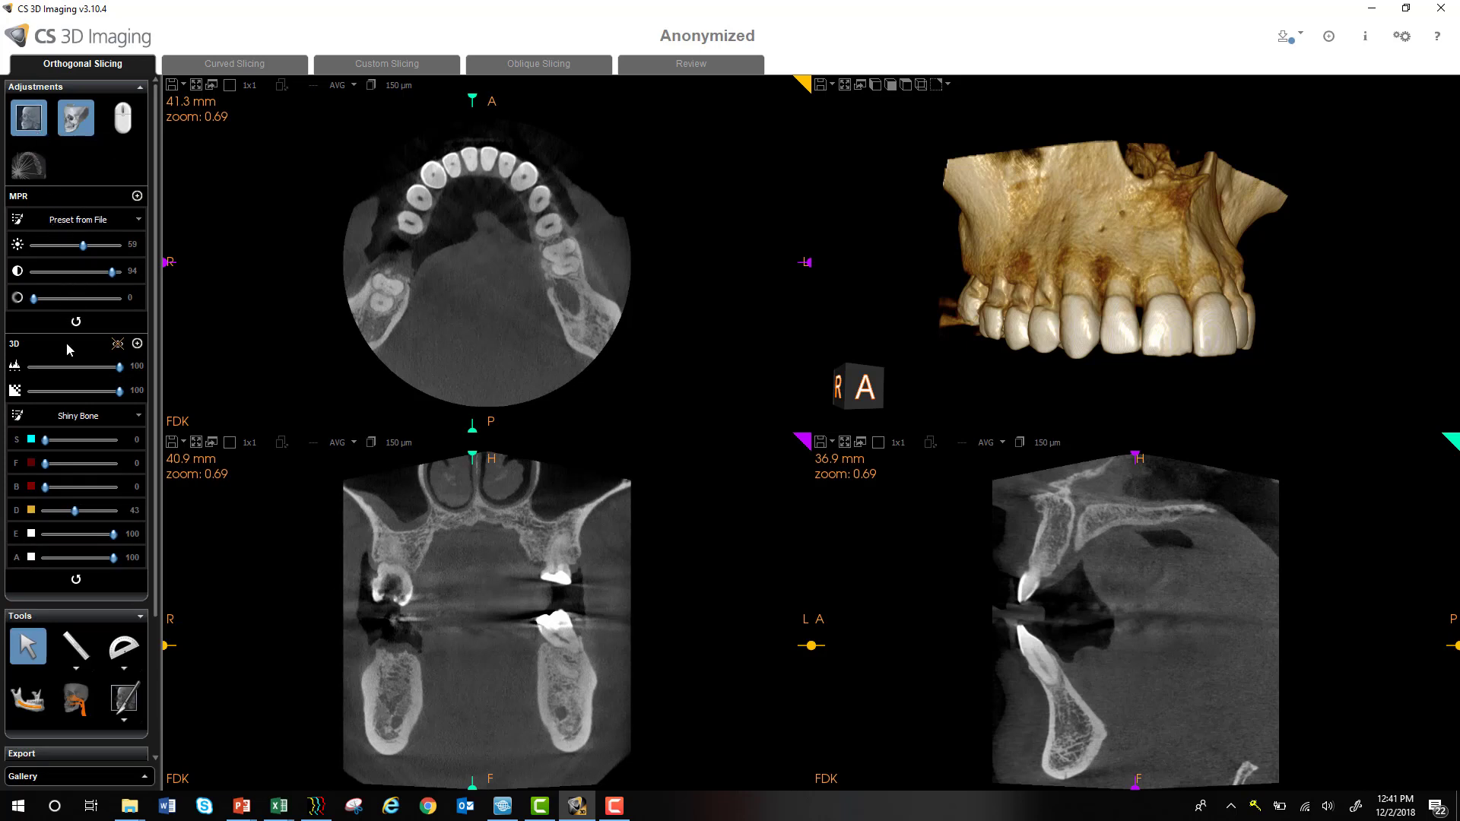
mouse_move(78, 438)
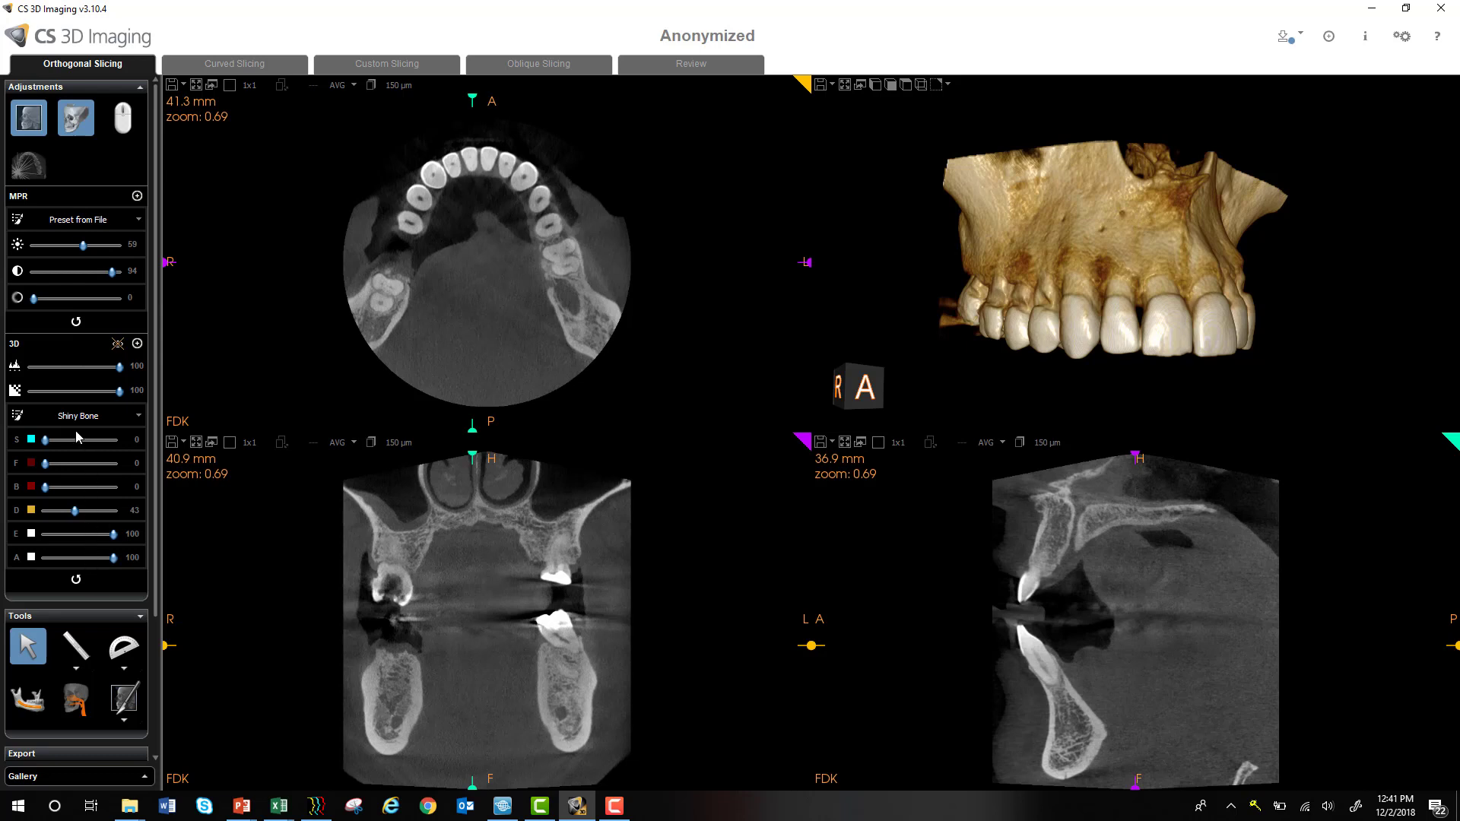
mouse_move(101, 259)
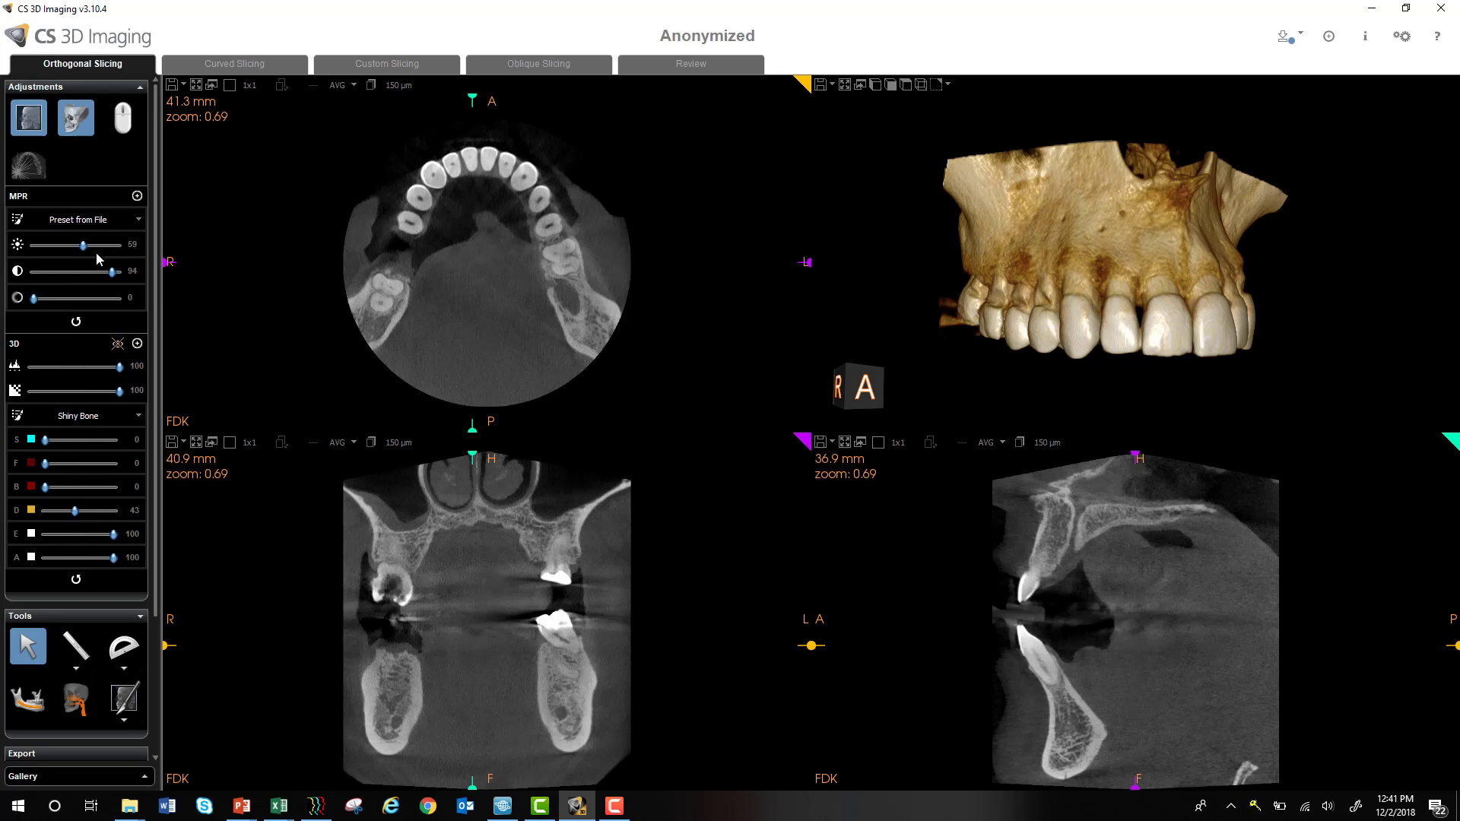
click(76, 117)
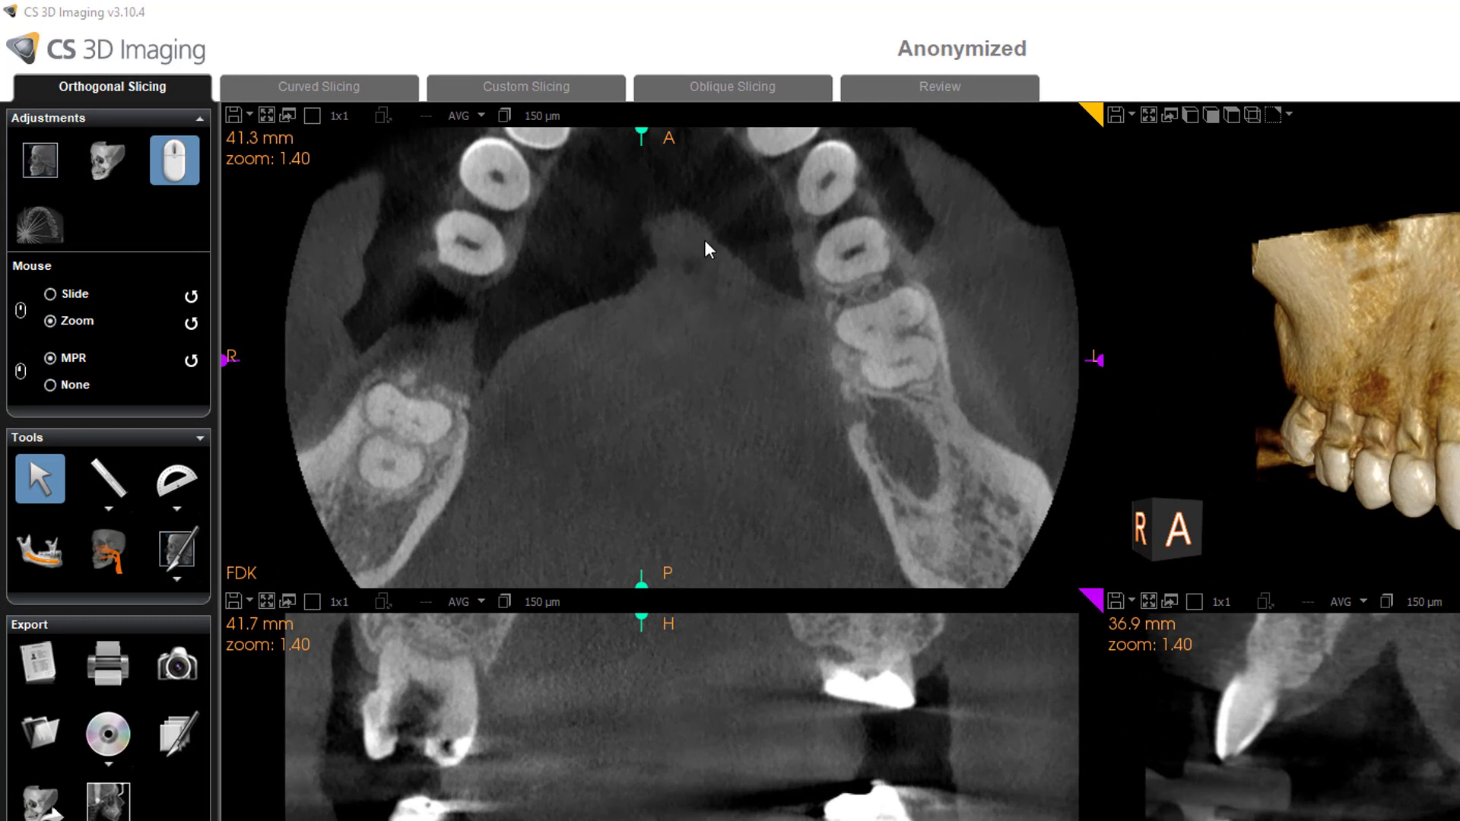
mouse_move(687, 234)
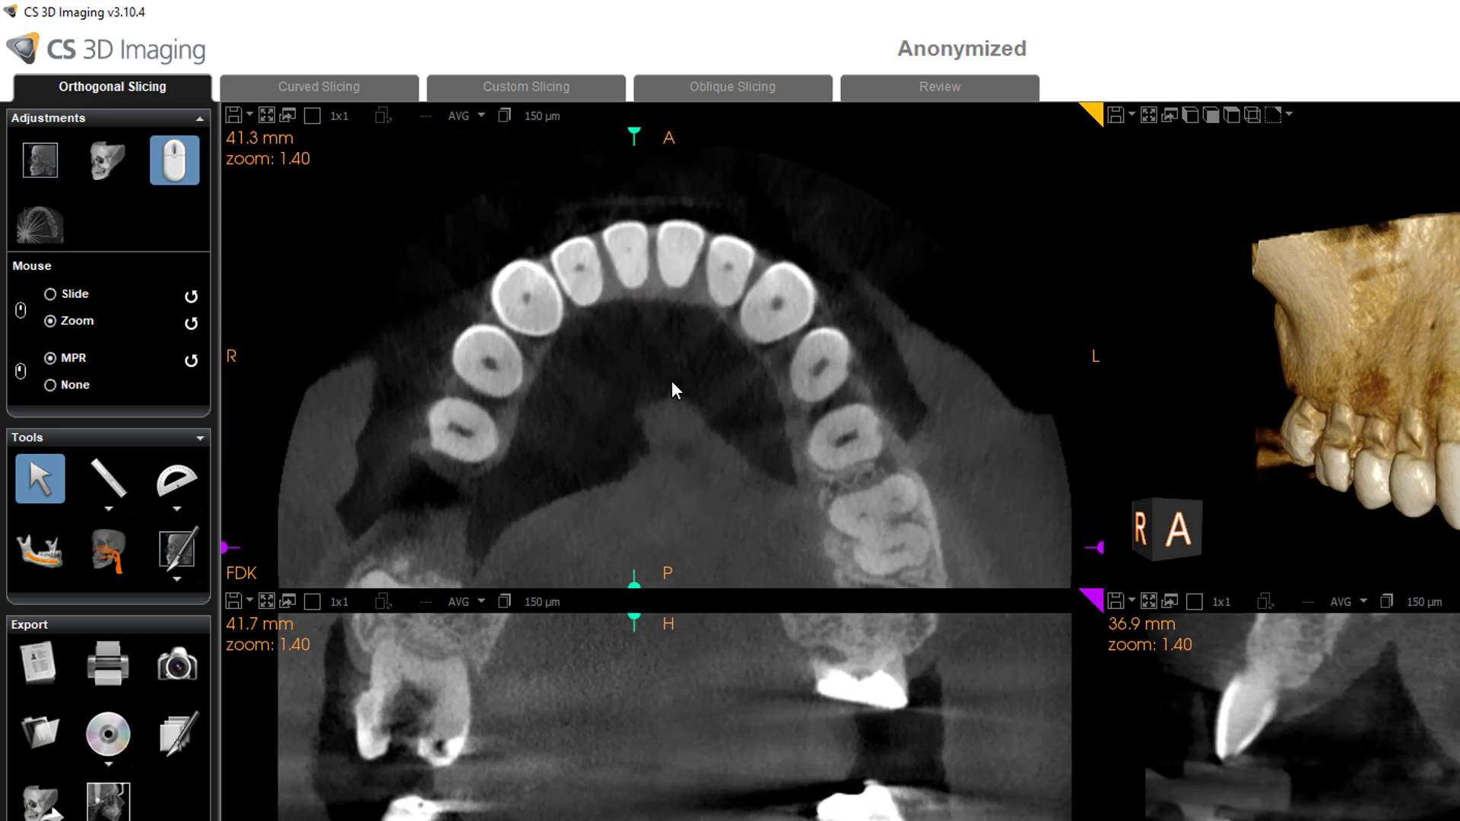
mouse_move(666, 388)
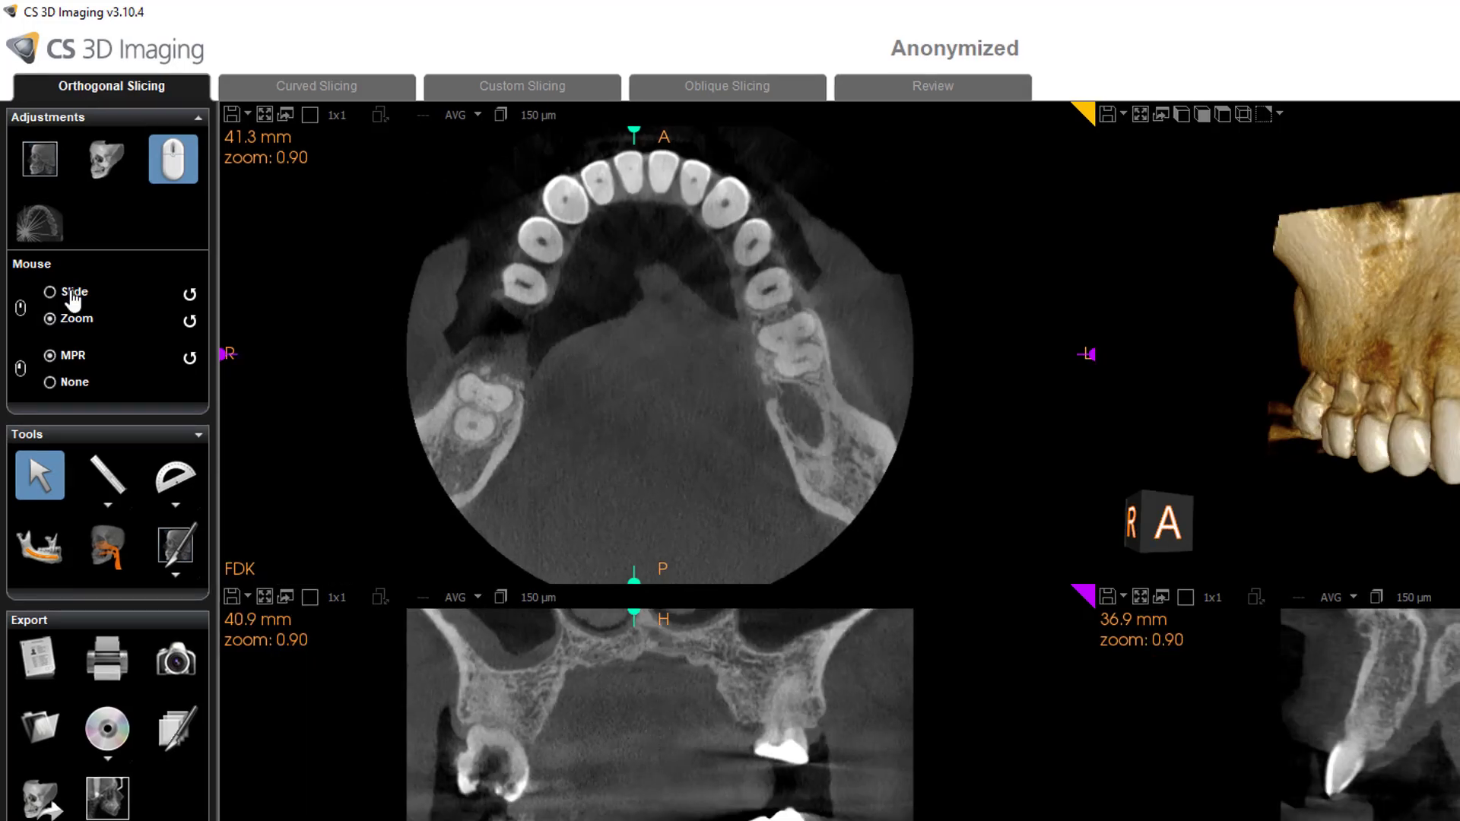
Set the mouse to Slide mode, then turn the 3D maxilla to a frontal view and enlarge it.
click(50, 292)
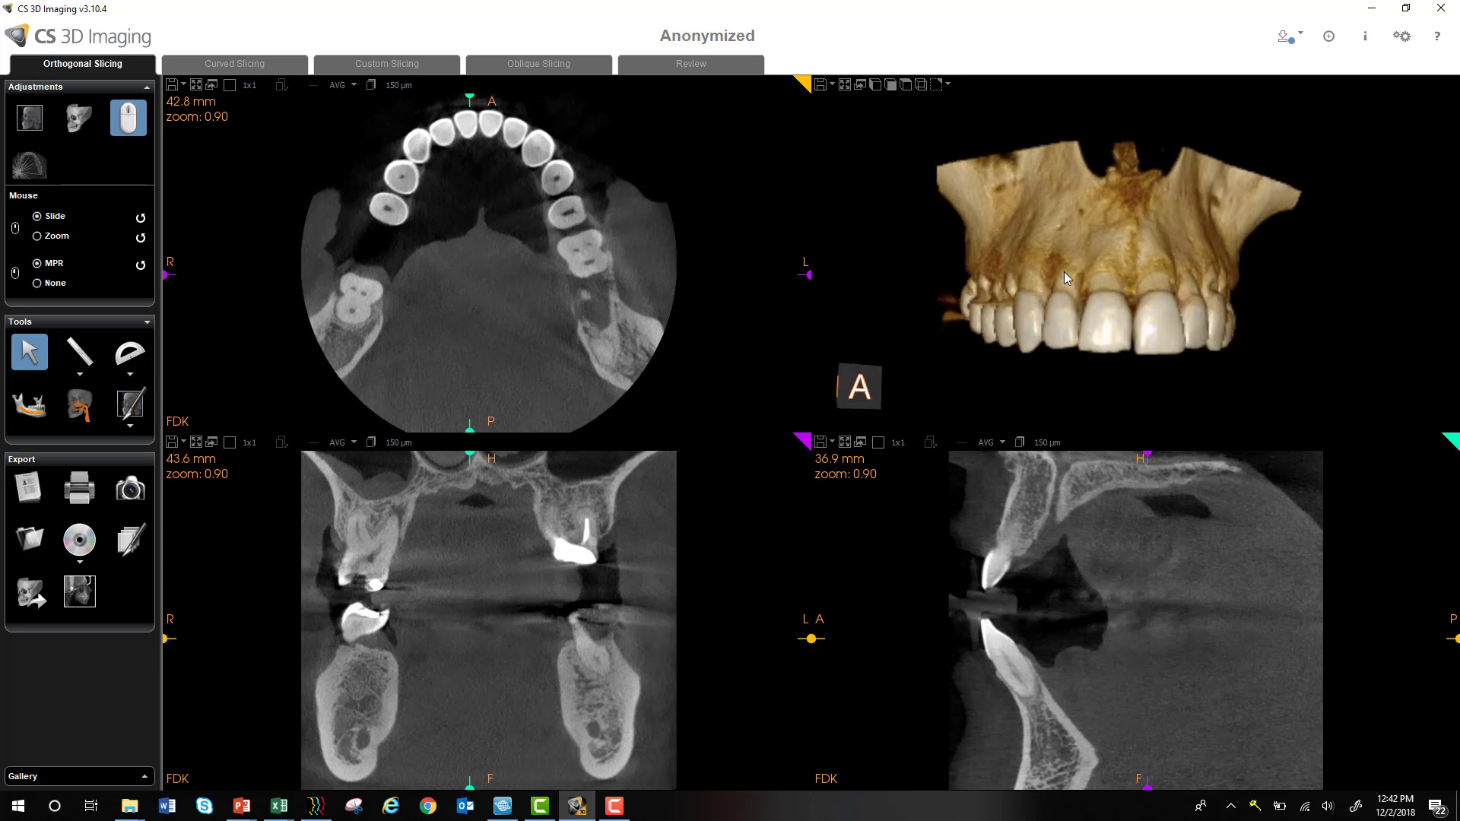
drag(1066, 278, 1074, 296)
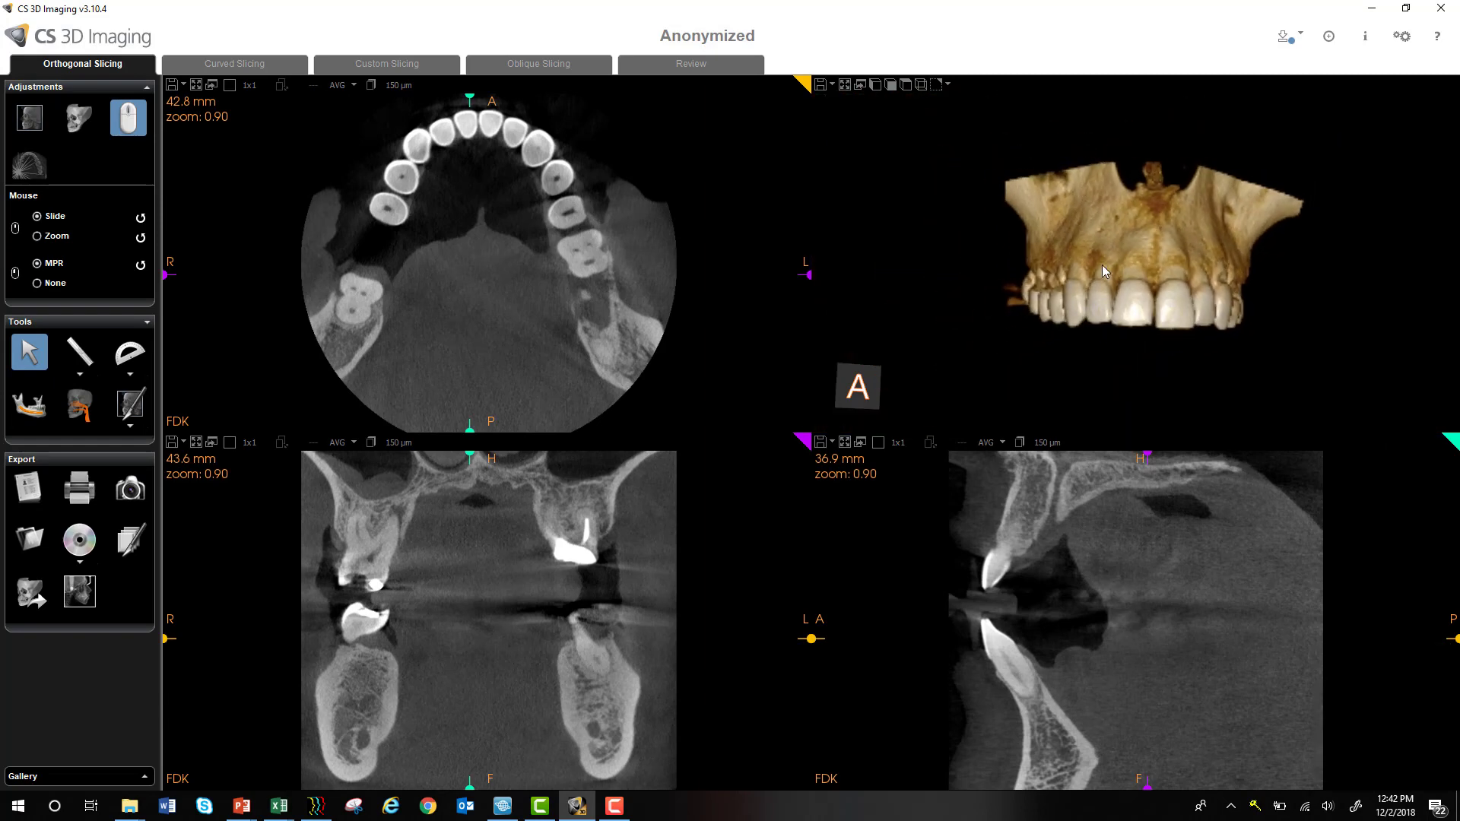
drag(1104, 270, 1017, 293)
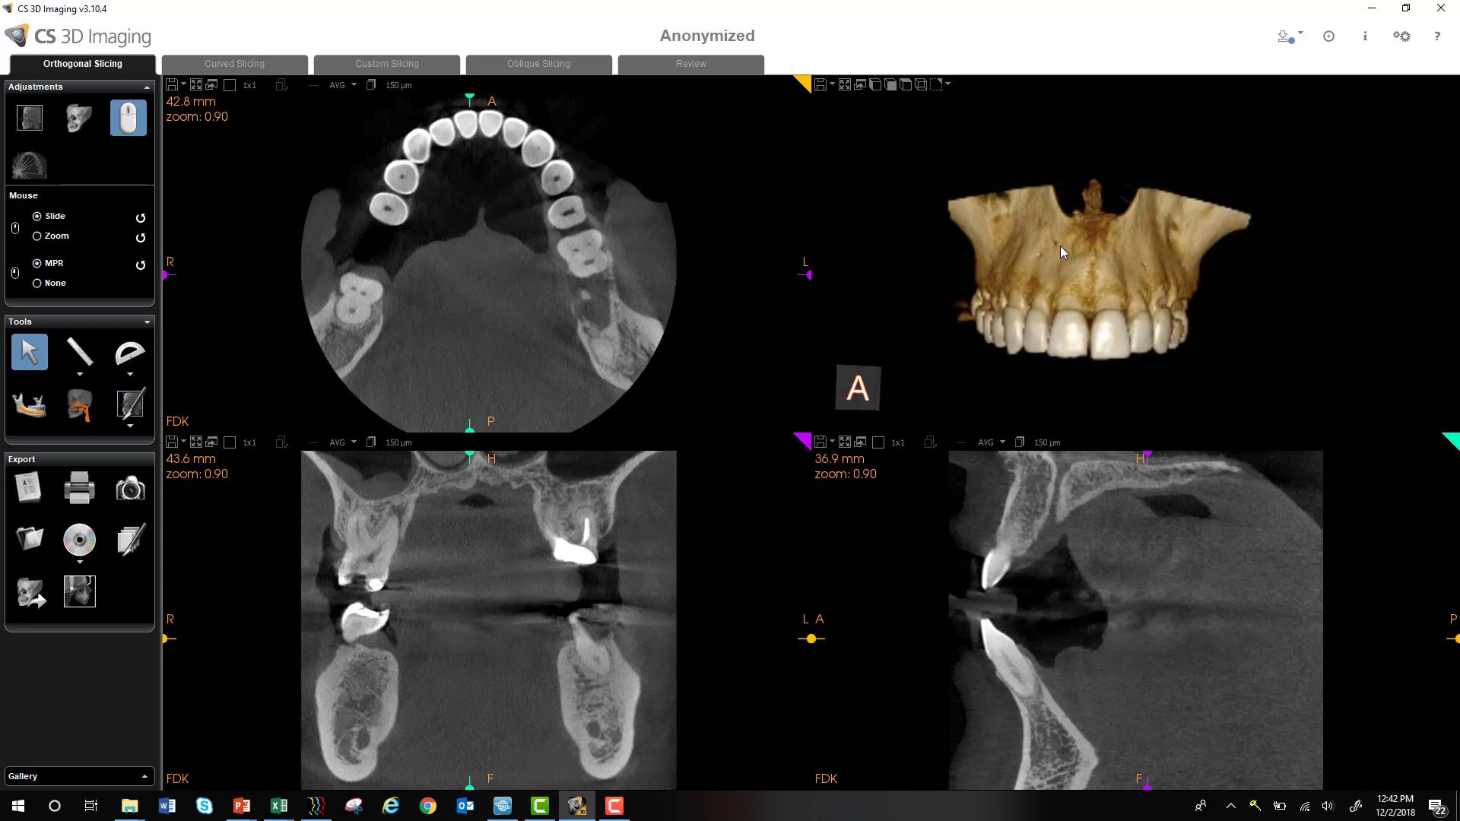
drag(1061, 251, 1145, 249)
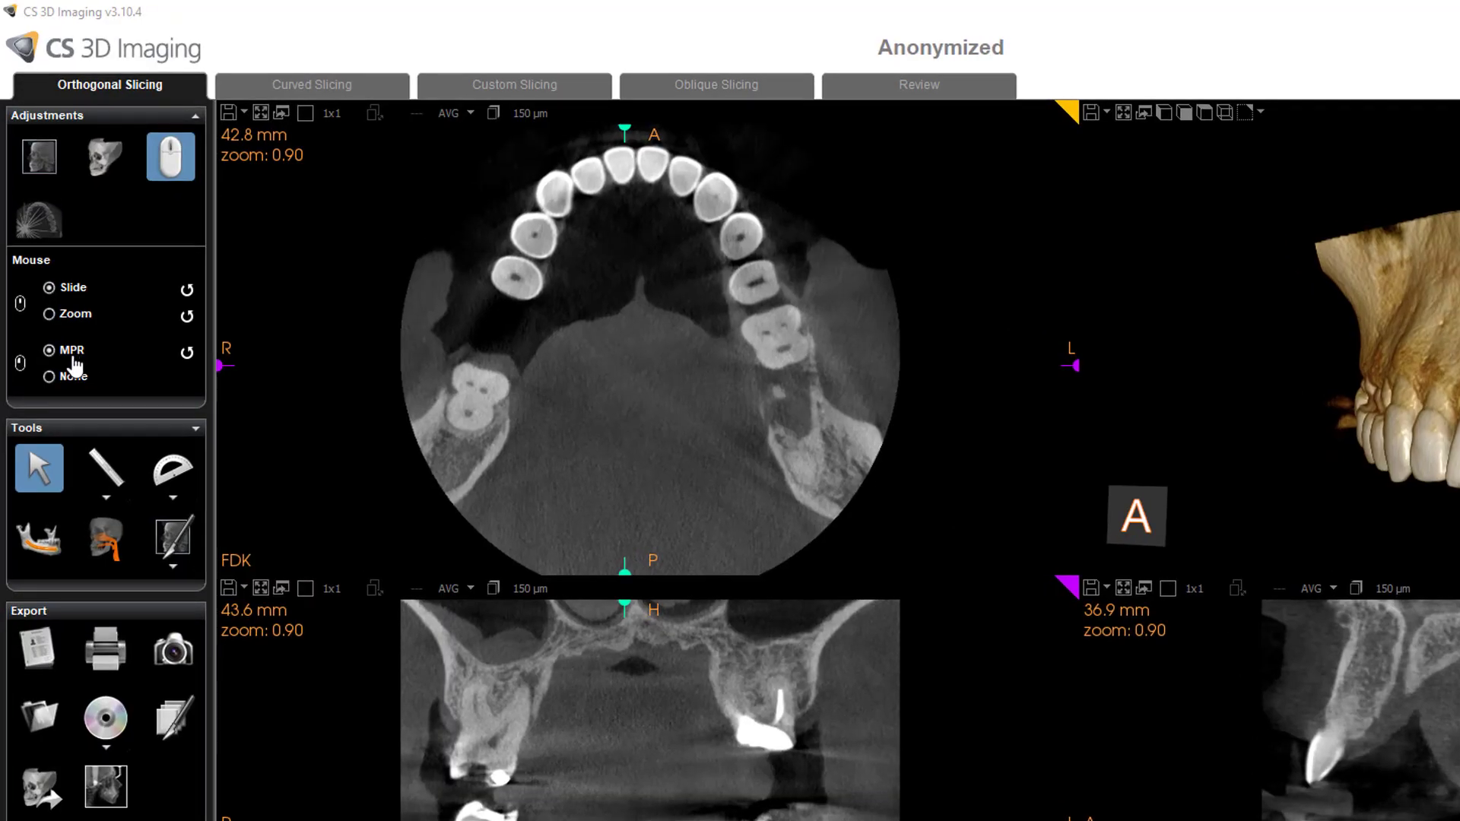
mouse_move(168, 156)
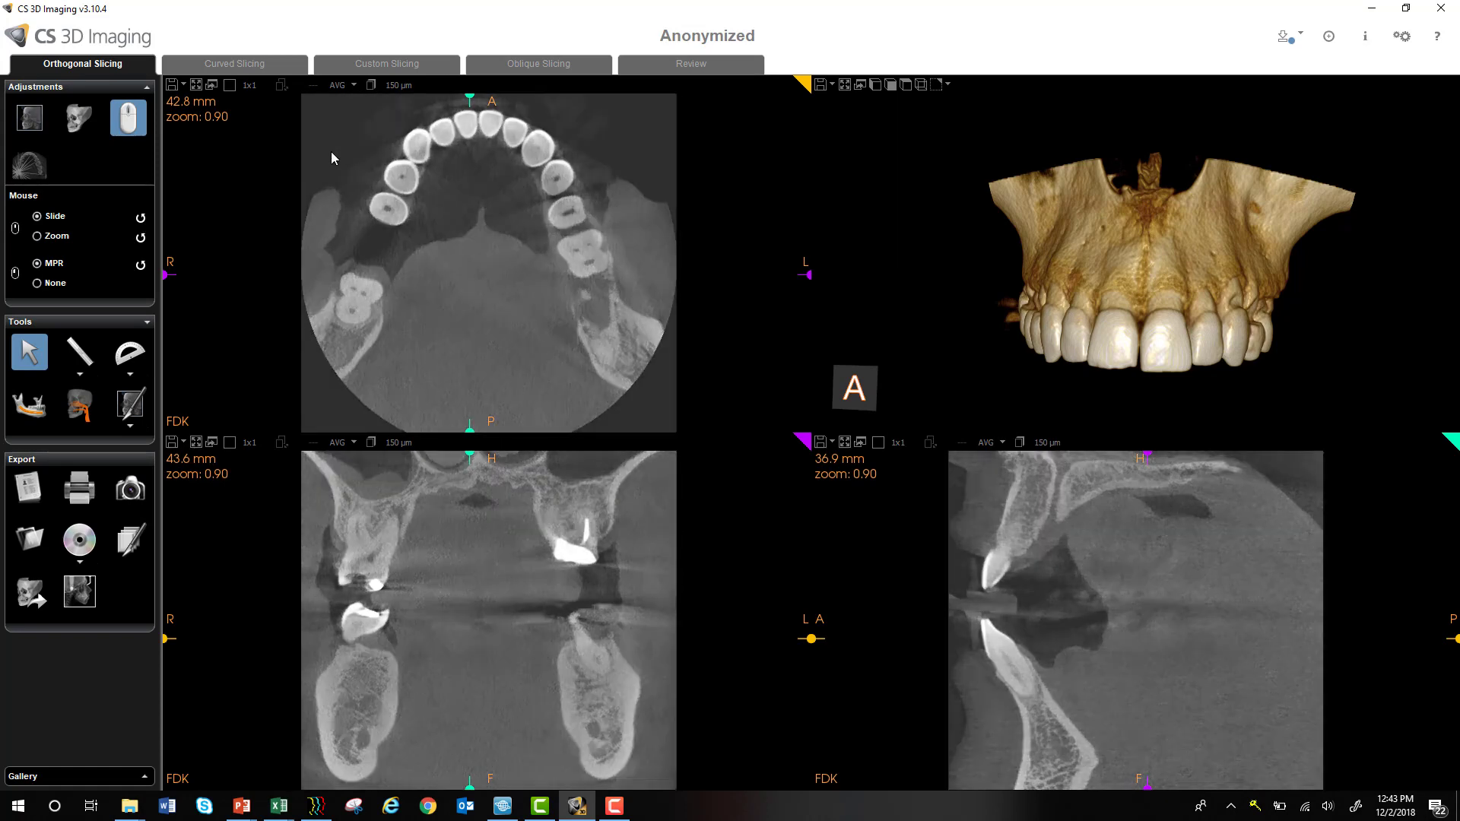
mouse_move(29, 117)
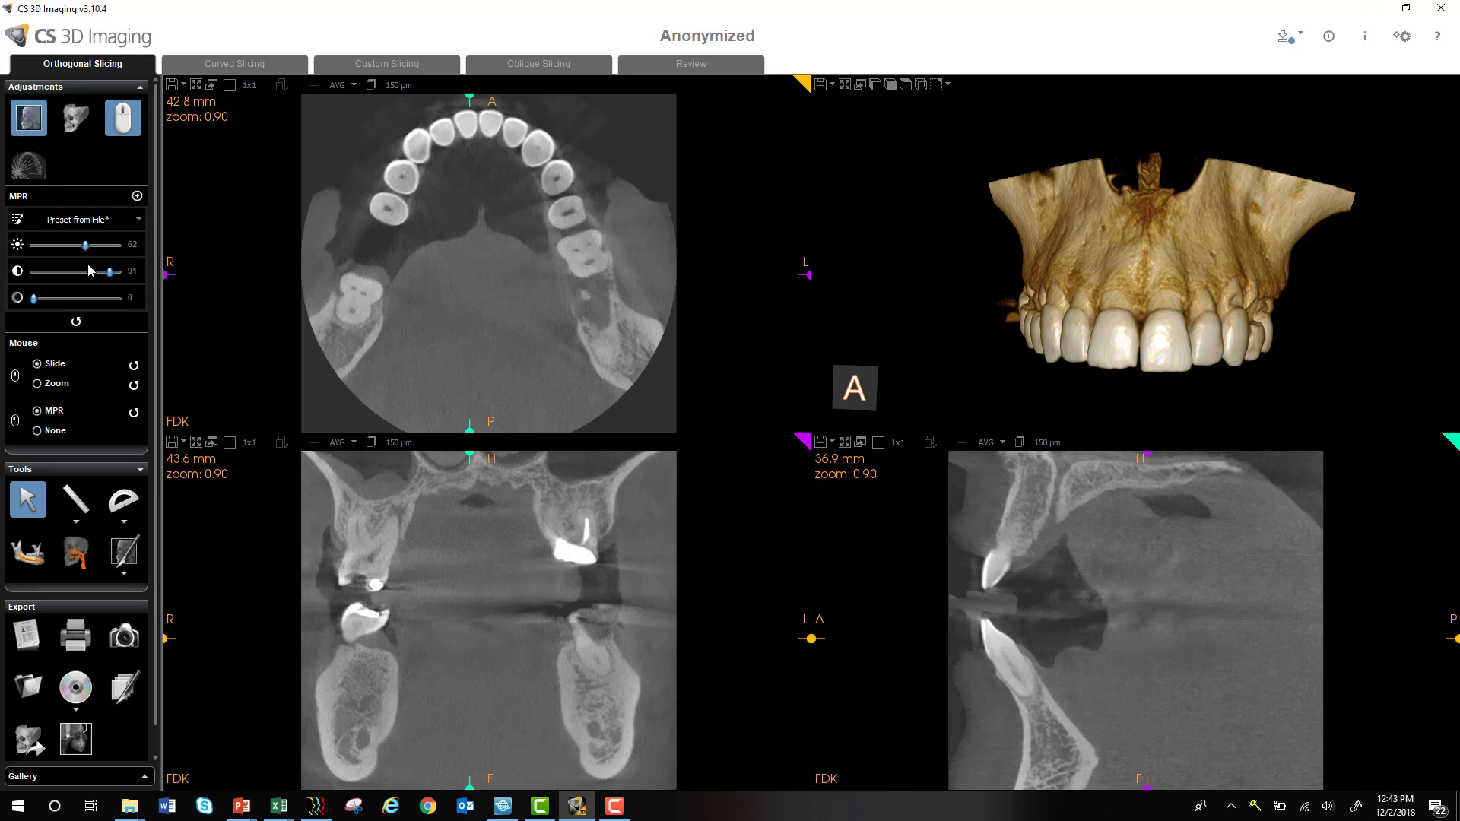
mouse_move(473, 149)
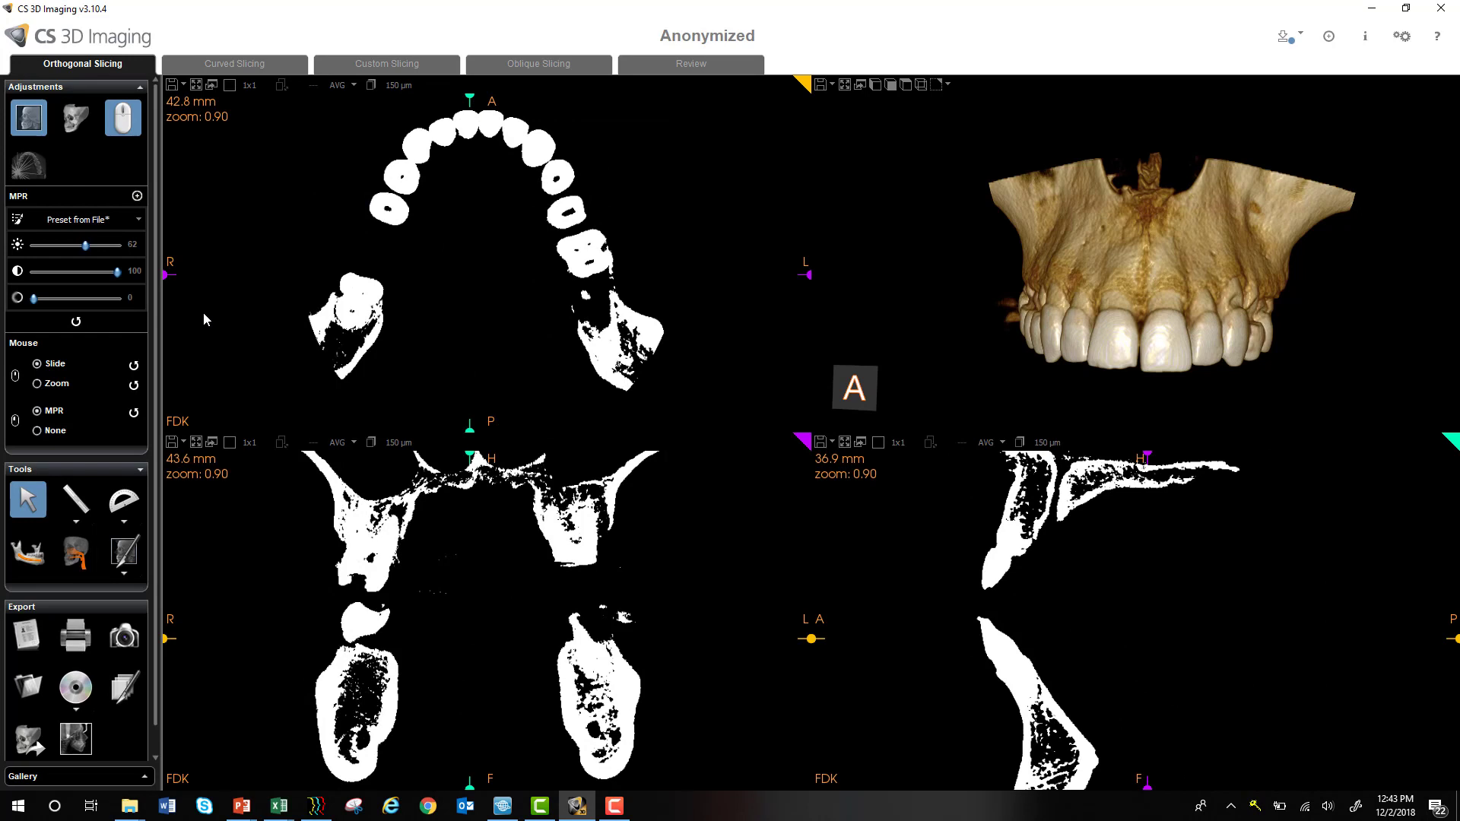
mouse_move(76, 321)
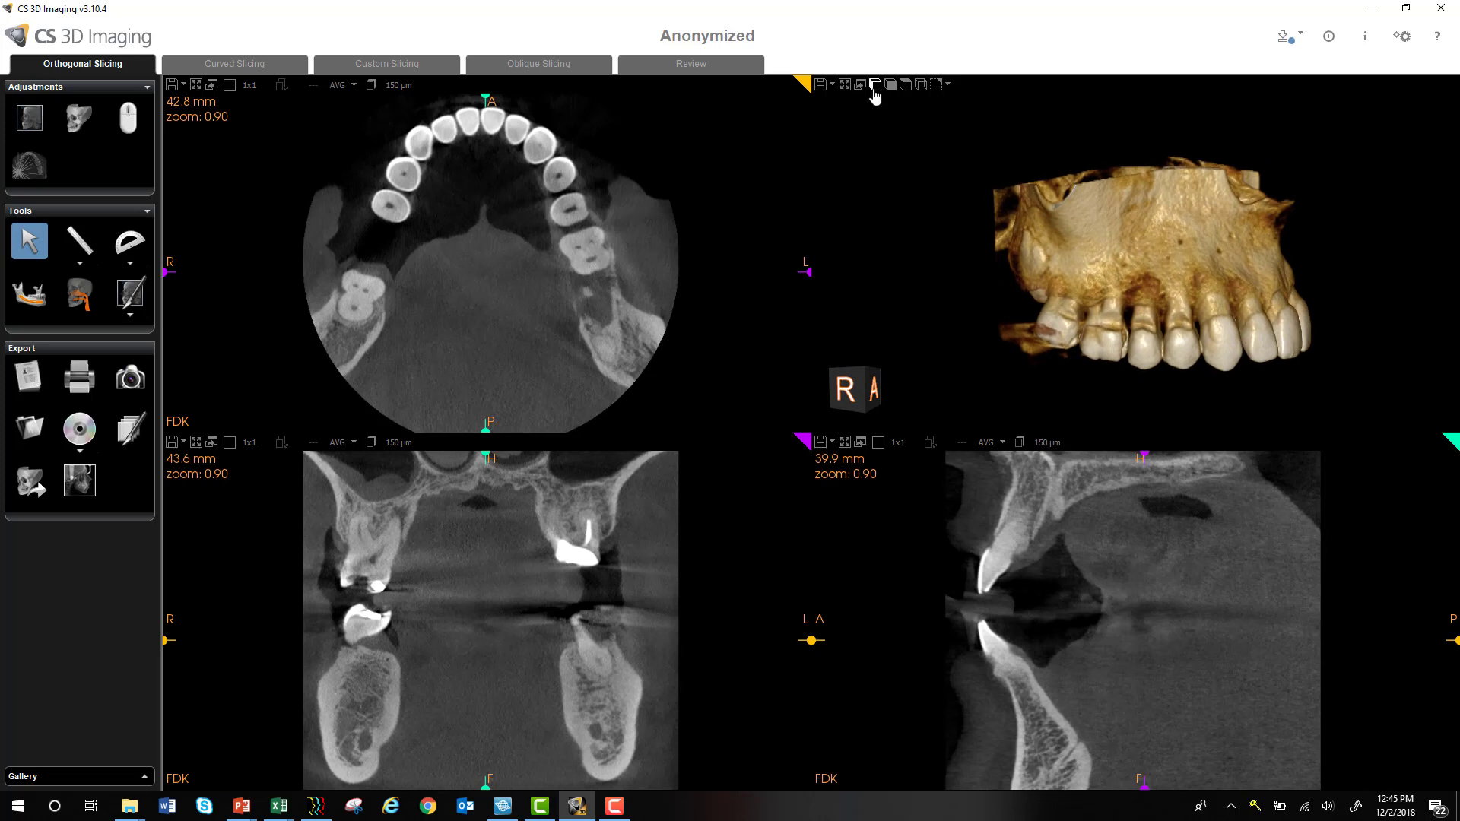
mouse_move(874, 85)
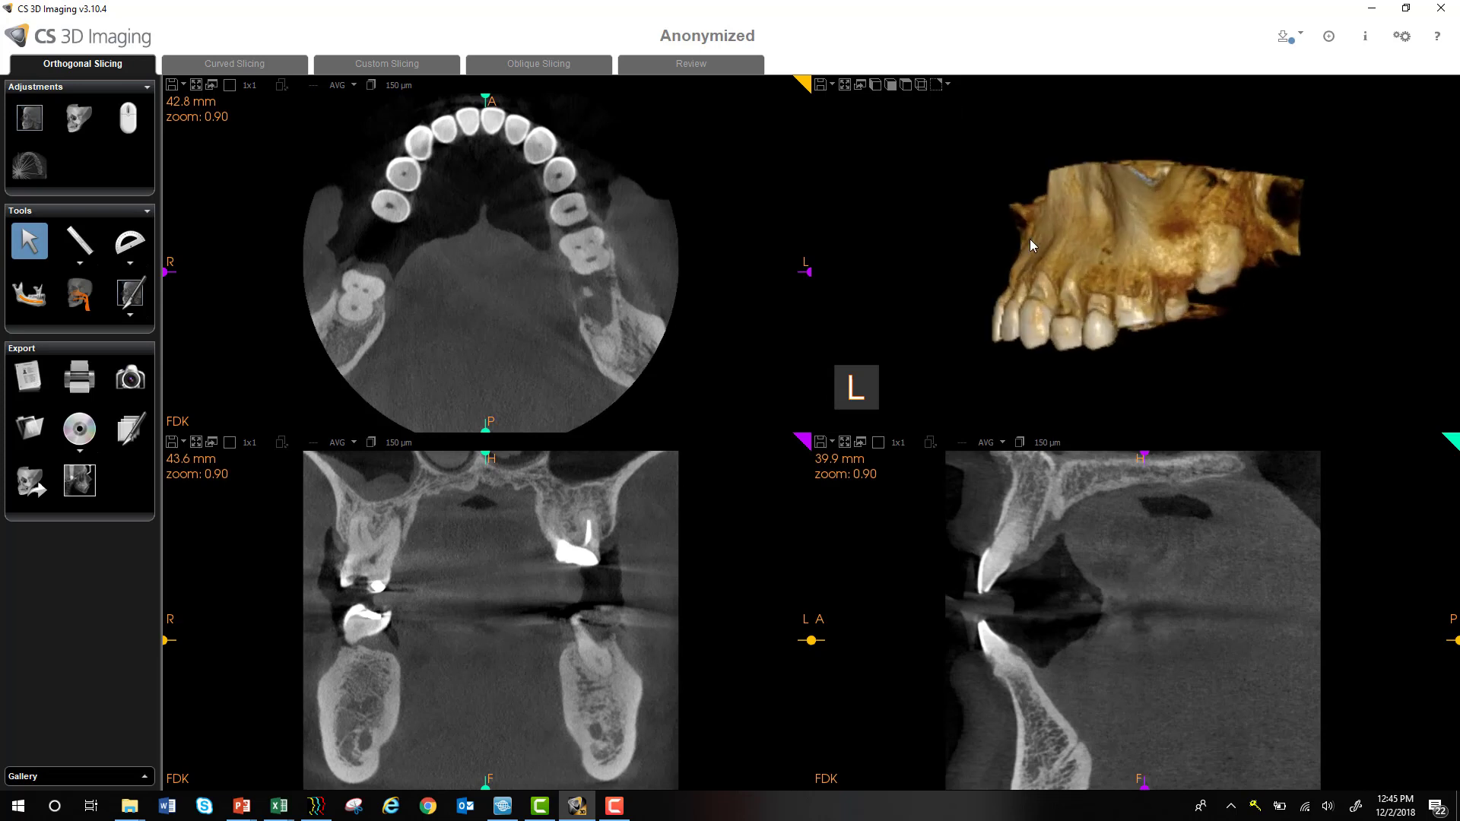
mouse_move(890, 85)
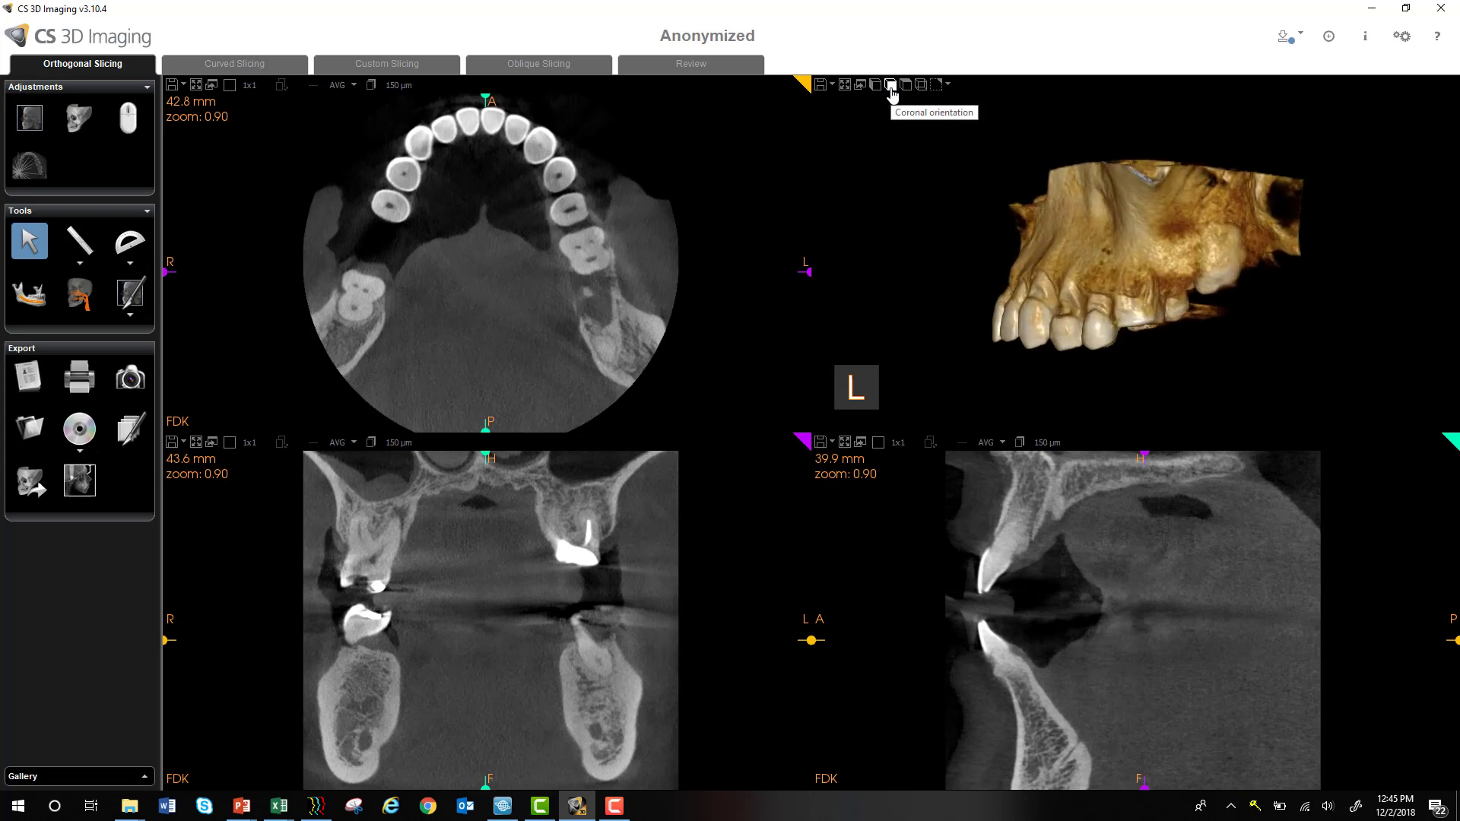
Reset the 3D maxilla rendering to a straight frontal orientation from the toolbar.
click(903, 85)
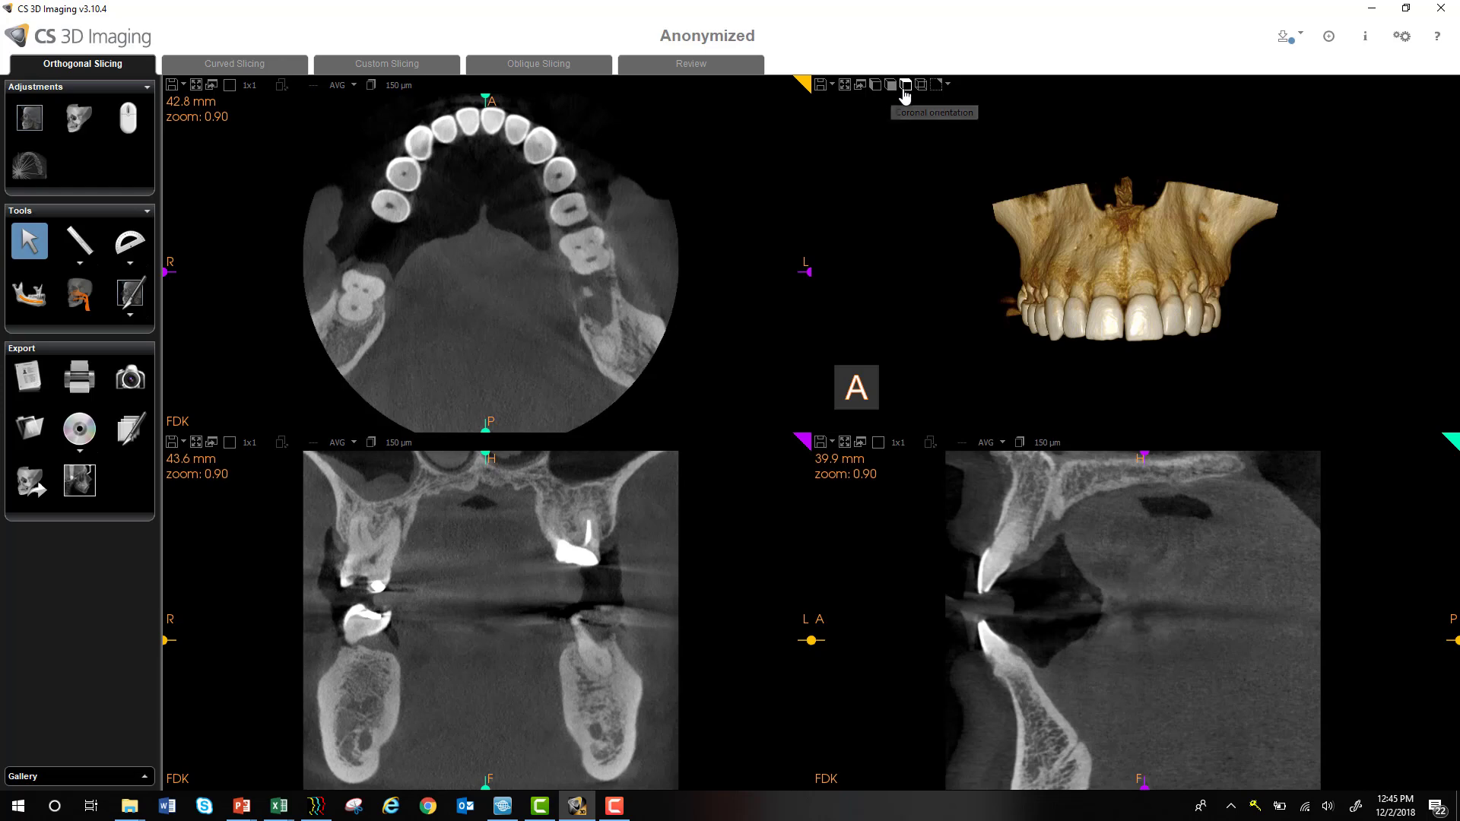
click(920, 85)
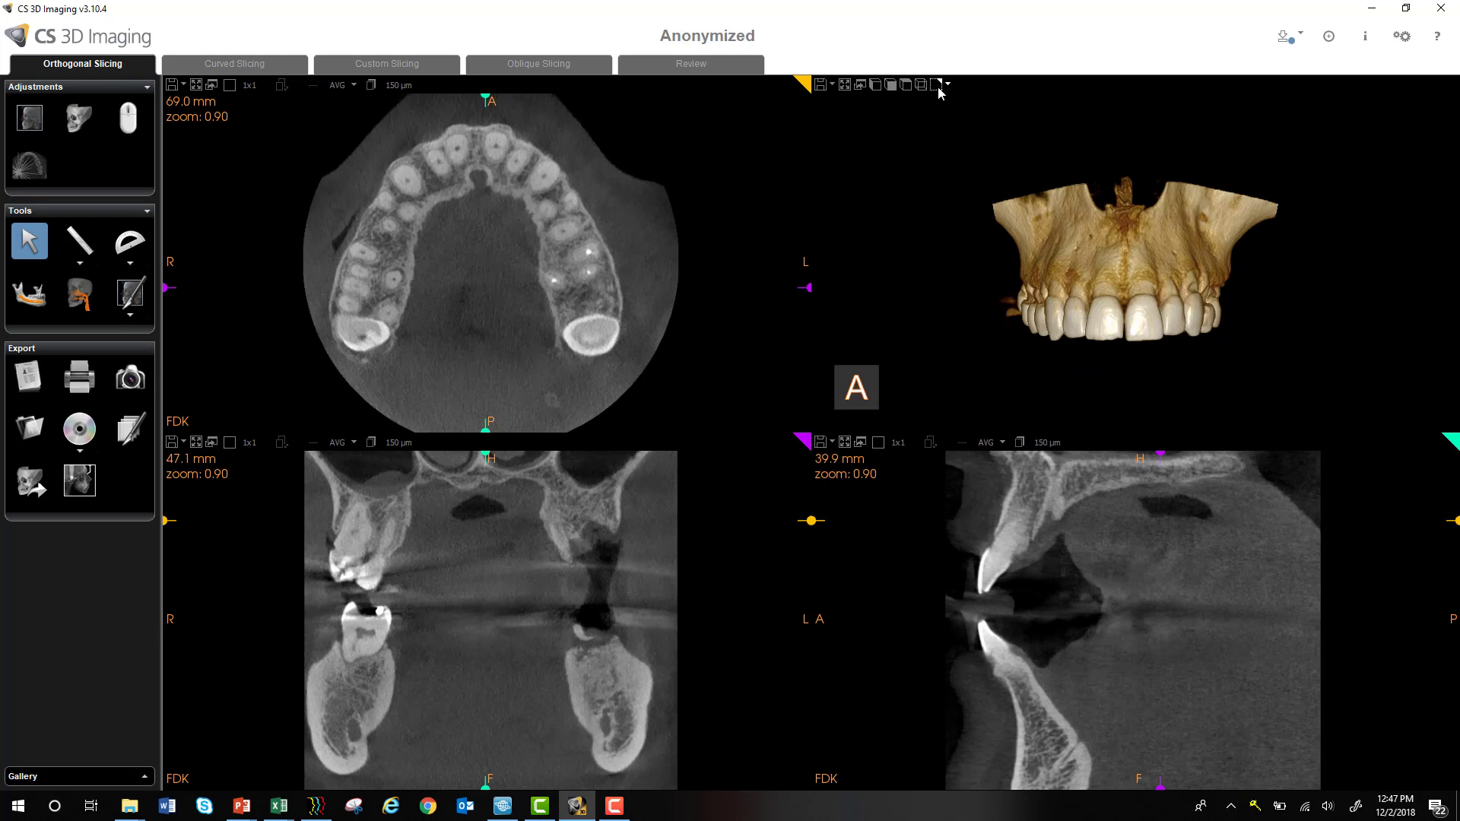
Set the 3D plane display to Wireframe and orbit the model to see the plane outlines.
click(947, 85)
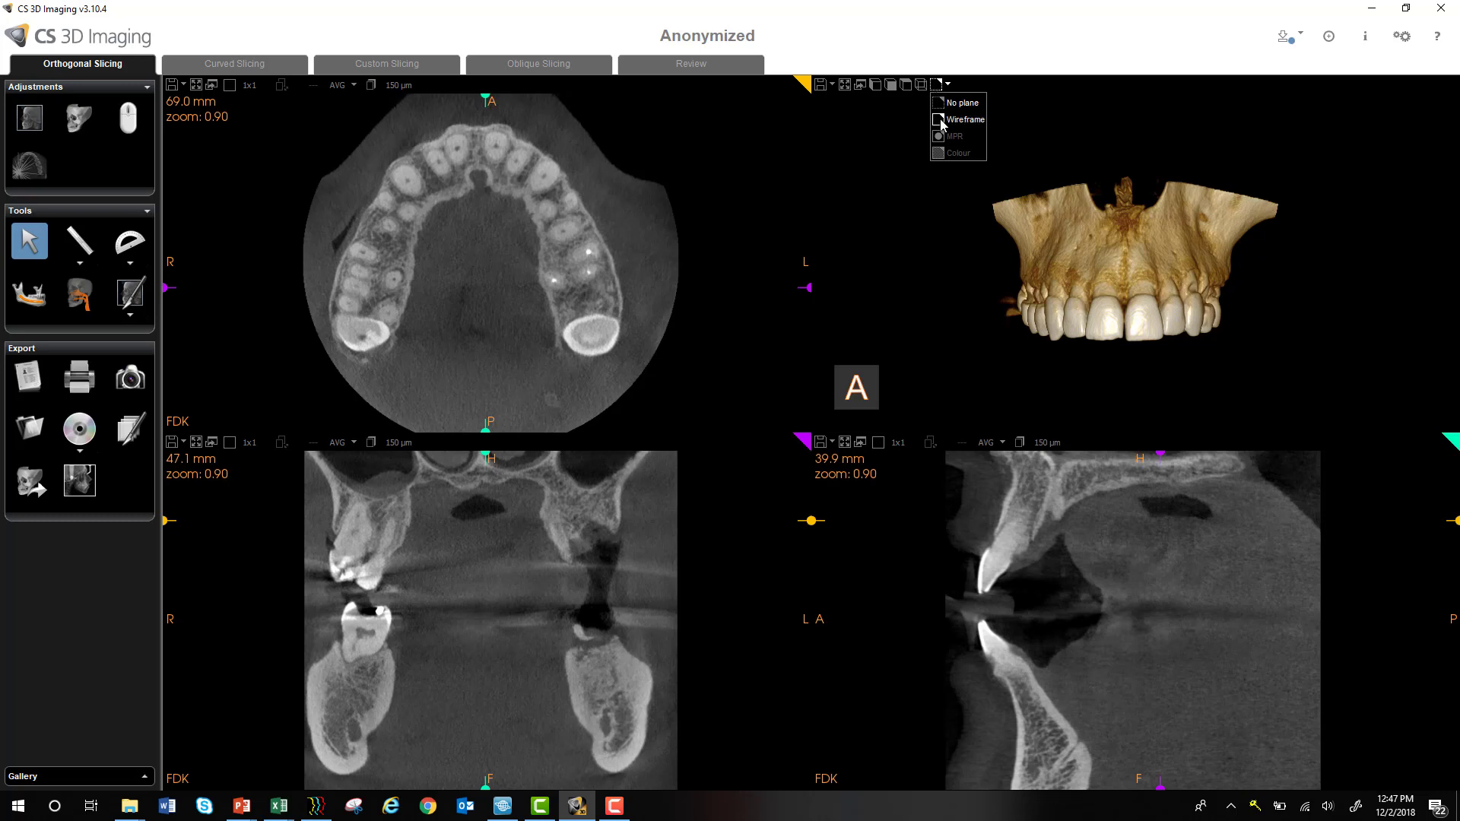
click(969, 119)
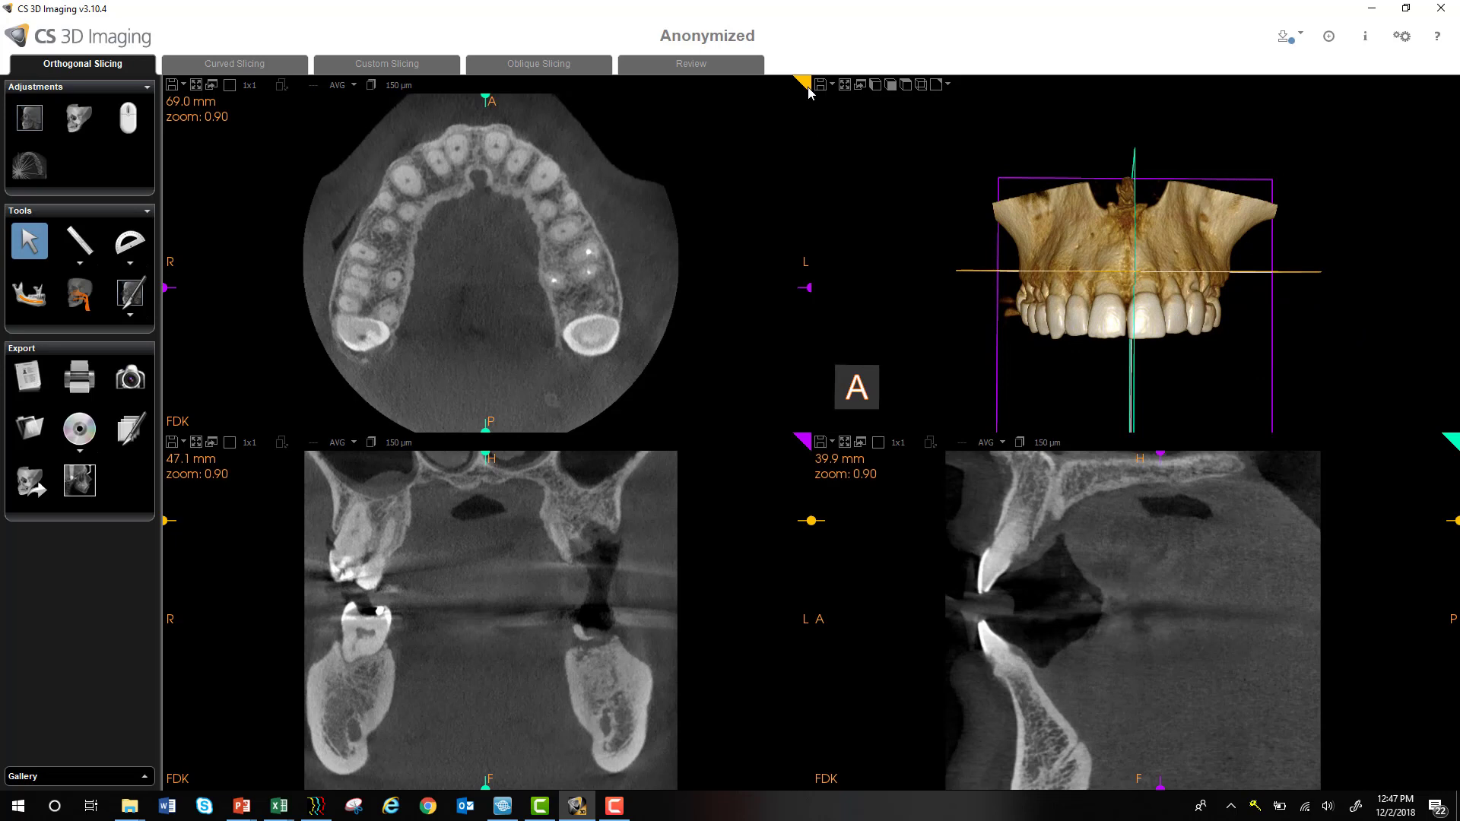
mouse_move(371, 248)
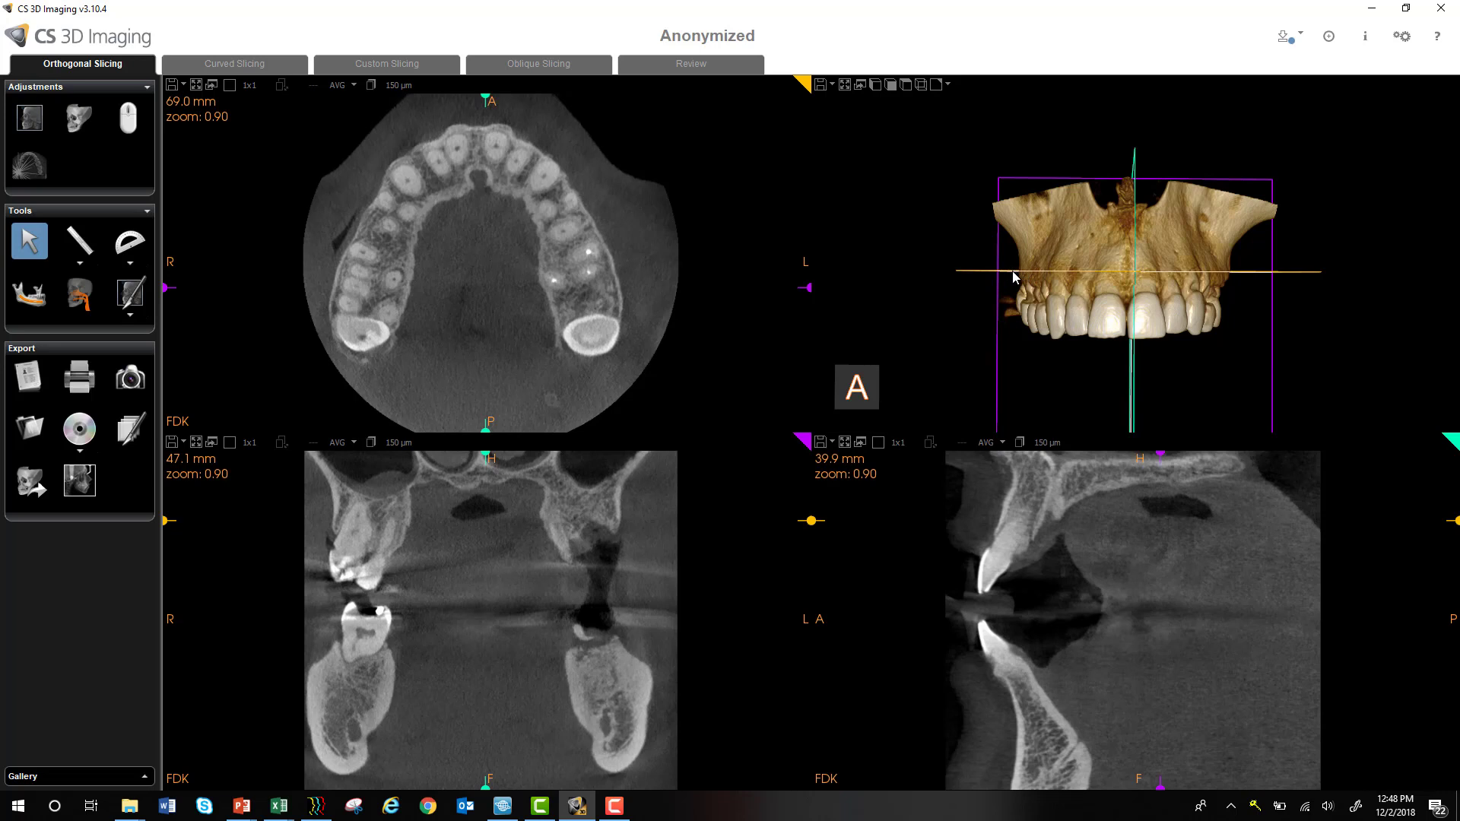
mouse_move(914, 259)
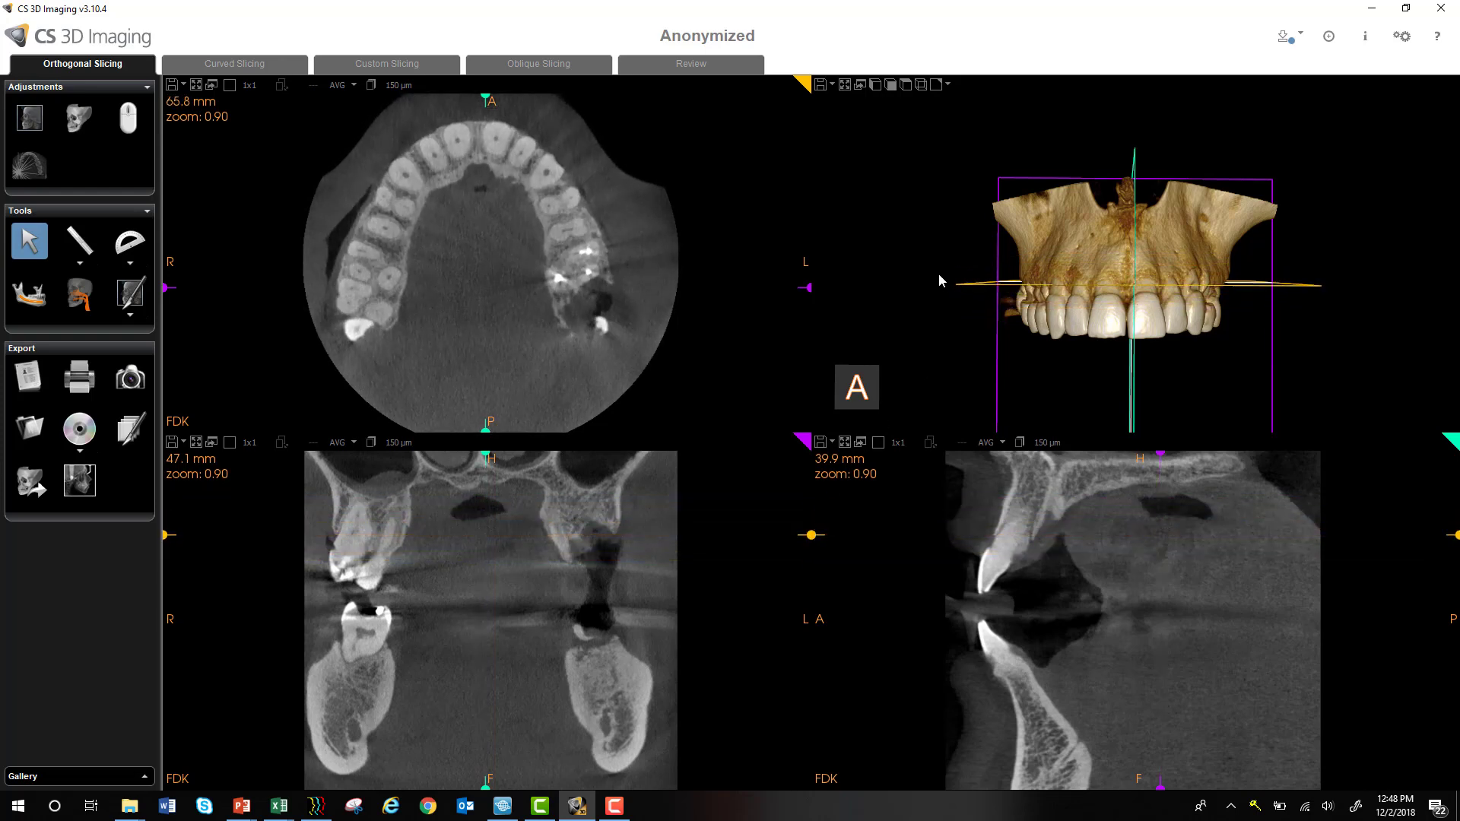
drag(940, 280, 1019, 300)
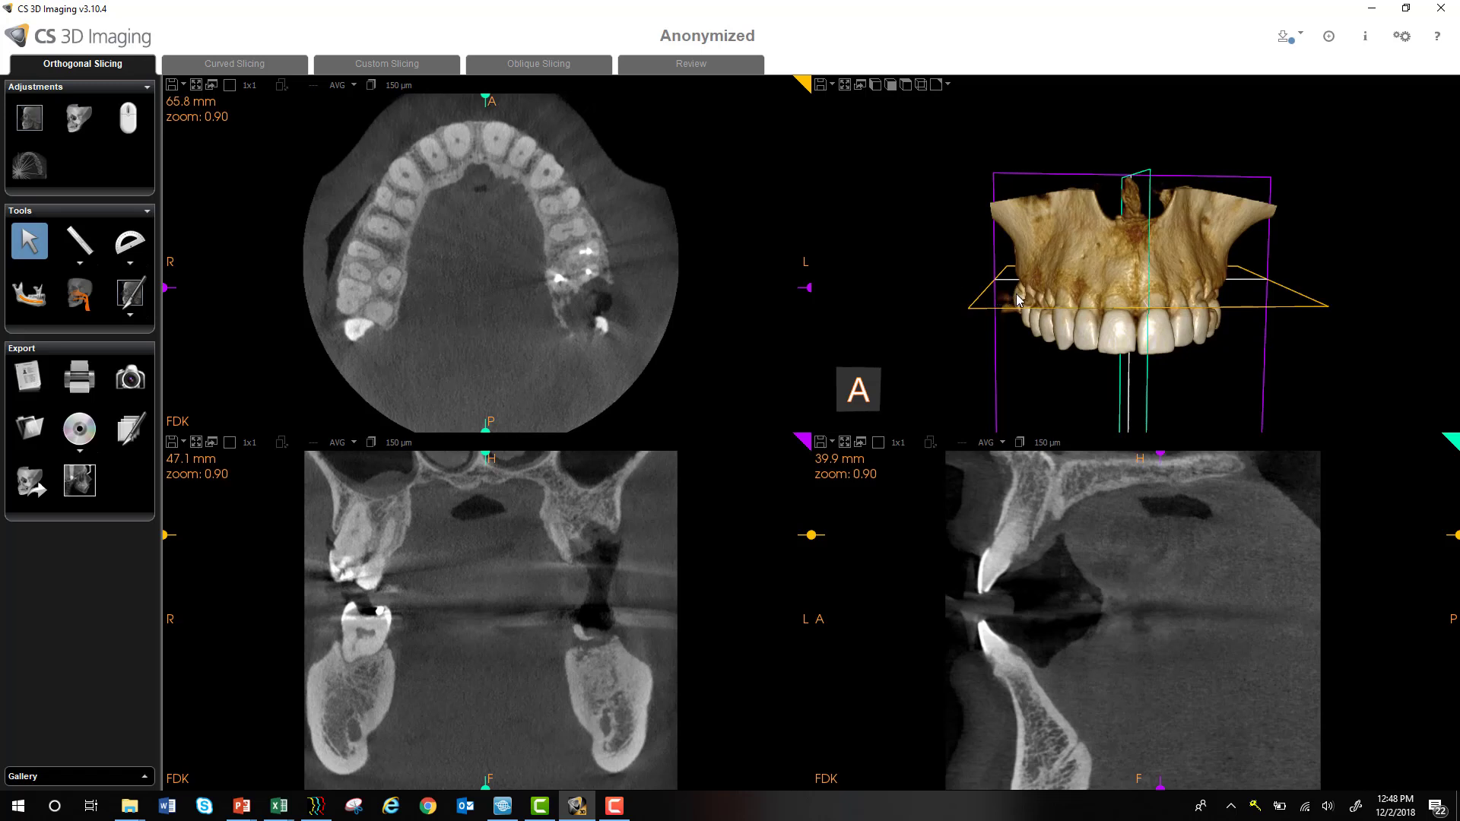
mouse_move(1013, 297)
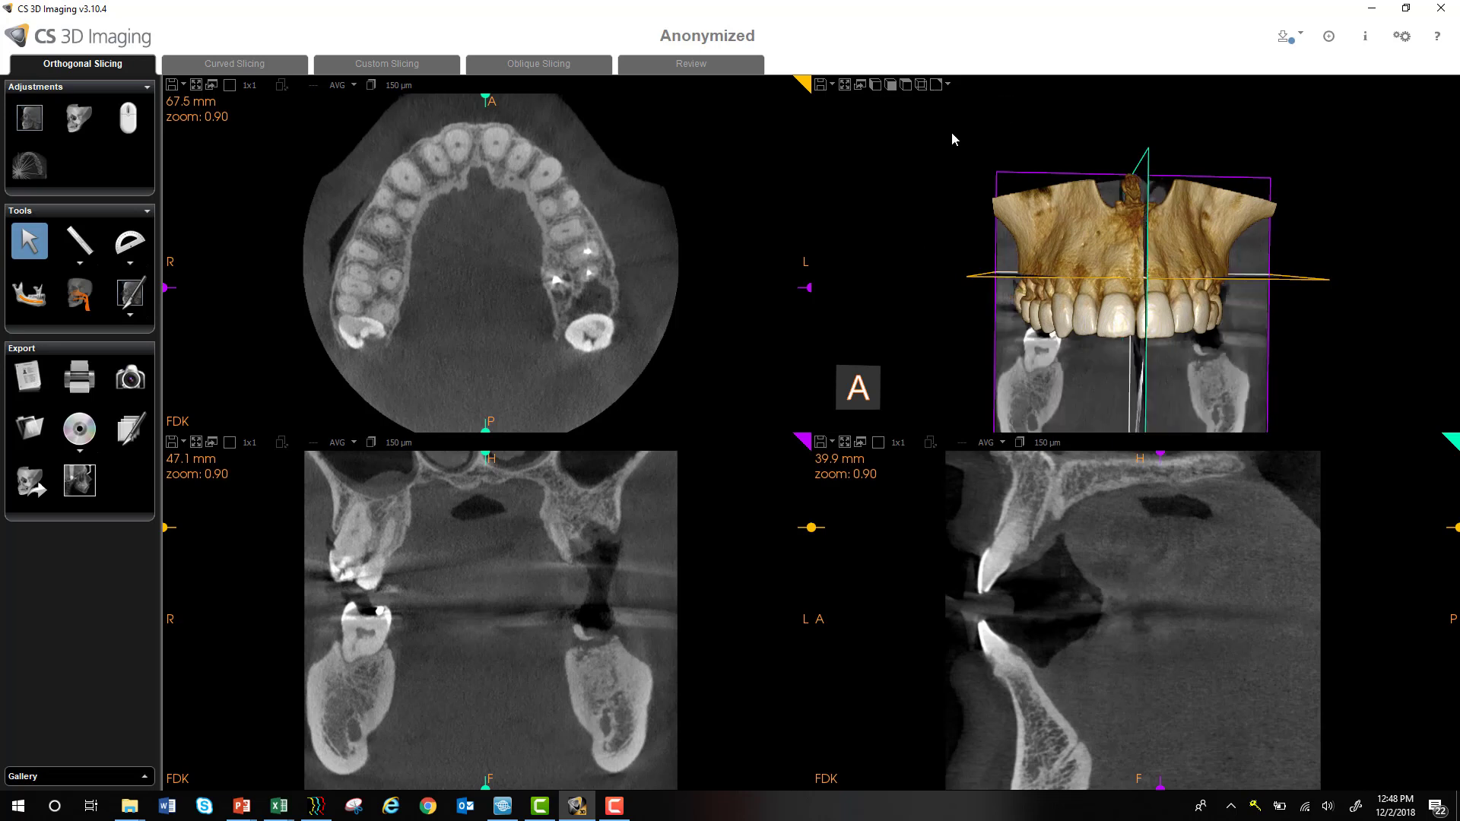
Set the 3D plane display to Colour and rotate the model to view the solid planes.
drag(954, 138, 1117, 295)
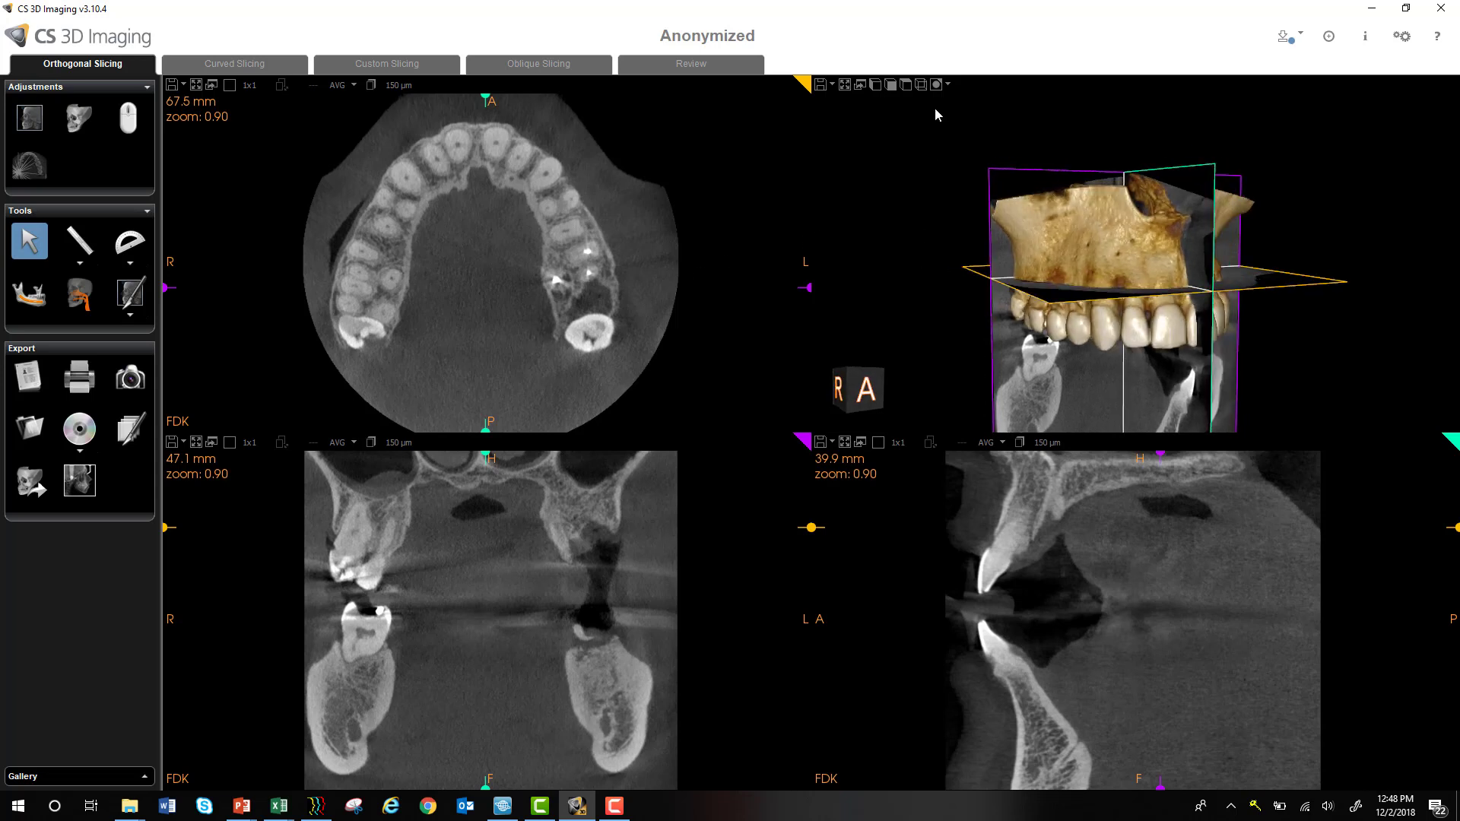
click(947, 83)
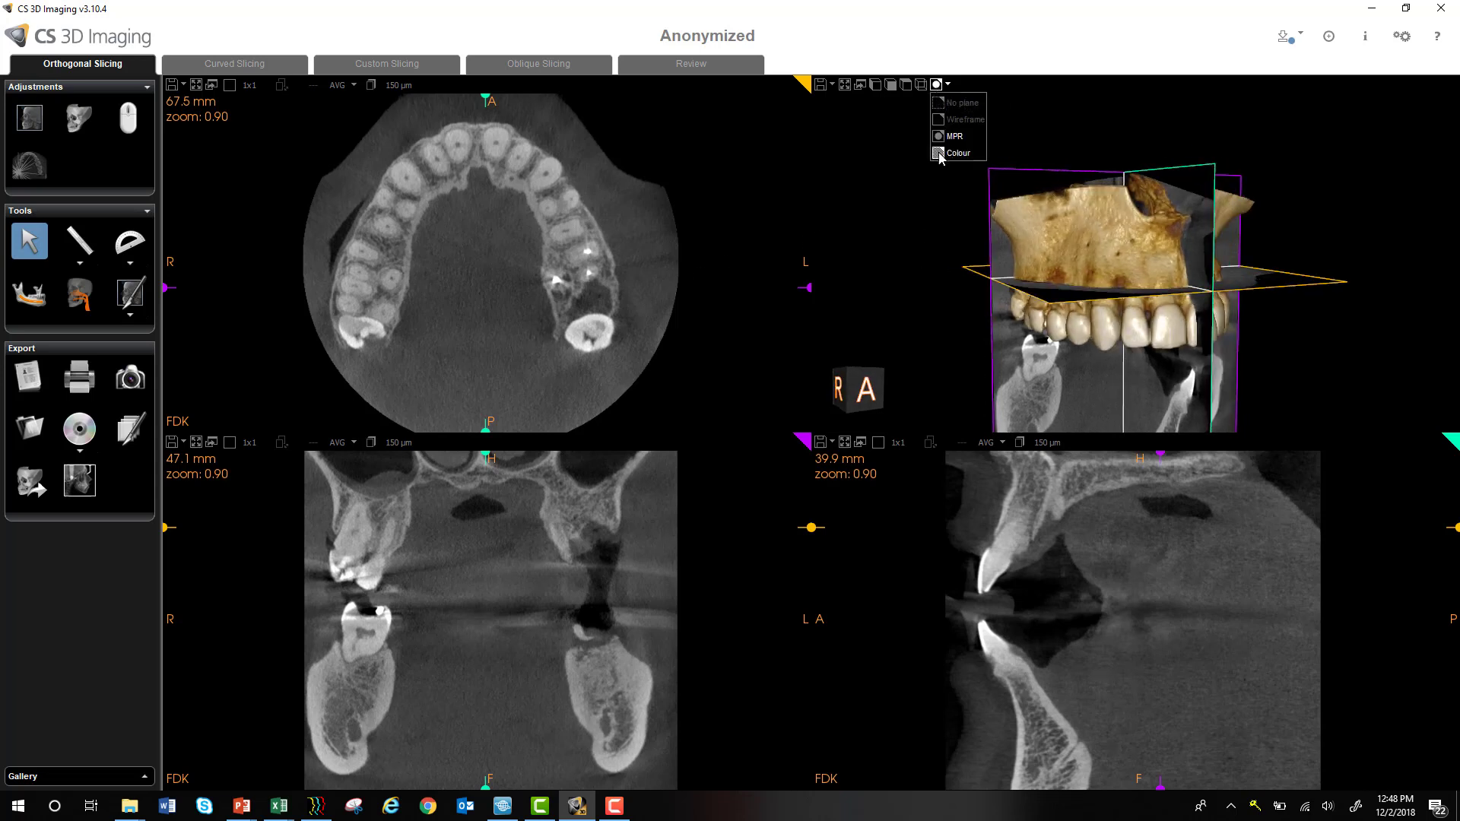
click(958, 152)
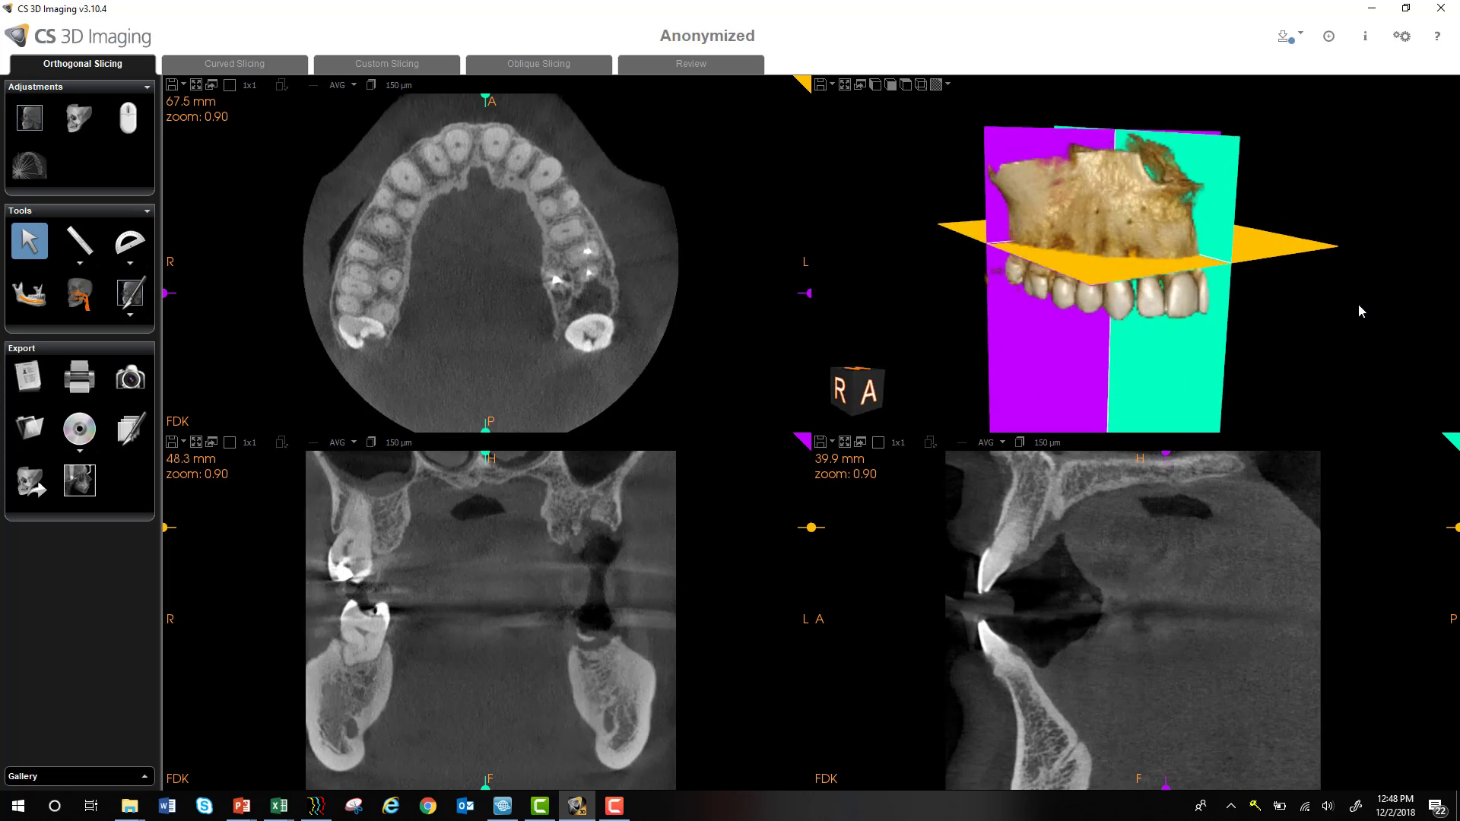
drag(1118, 280, 1136, 301)
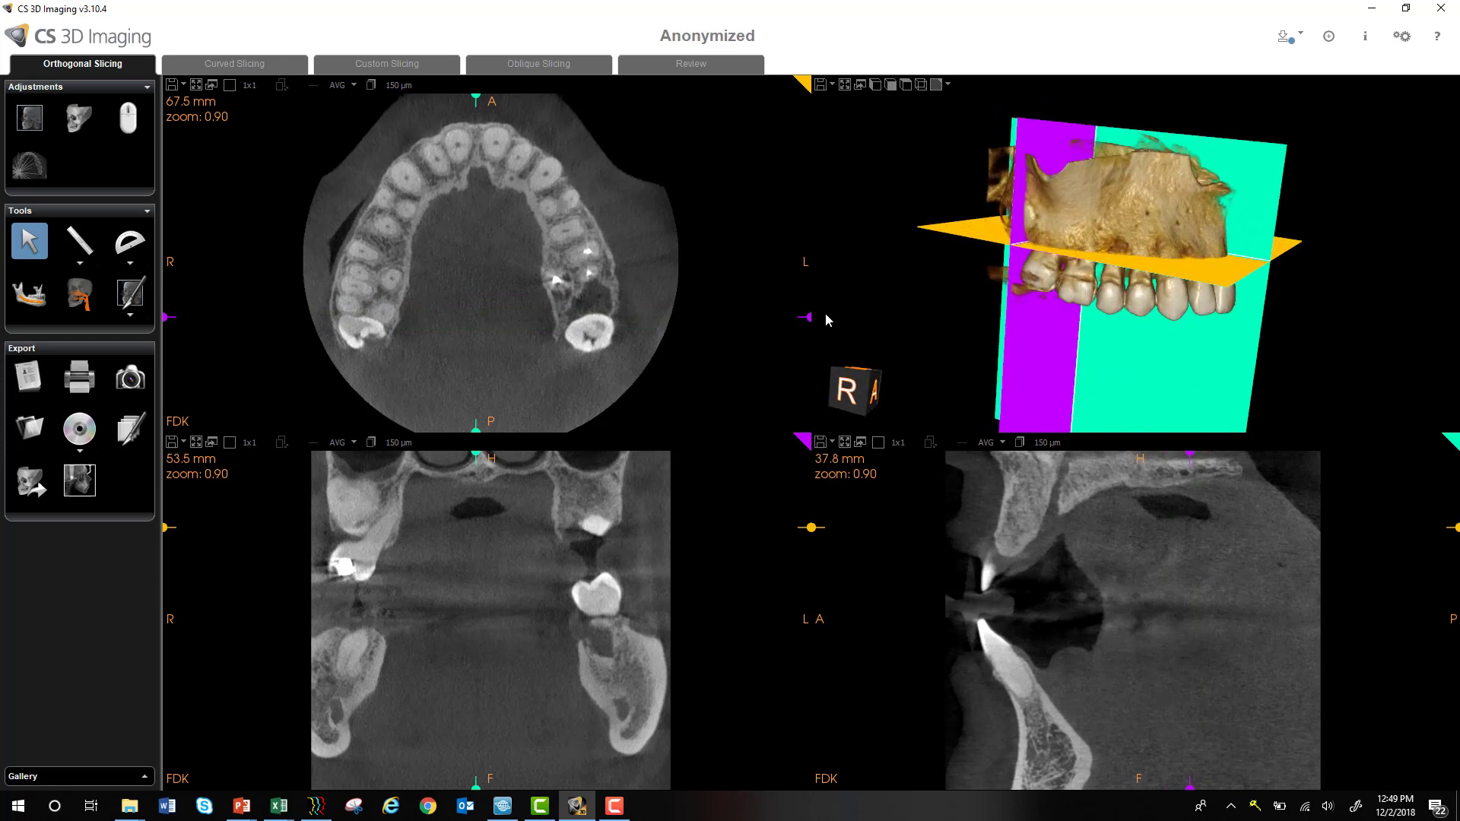
drag(806, 320, 801, 259)
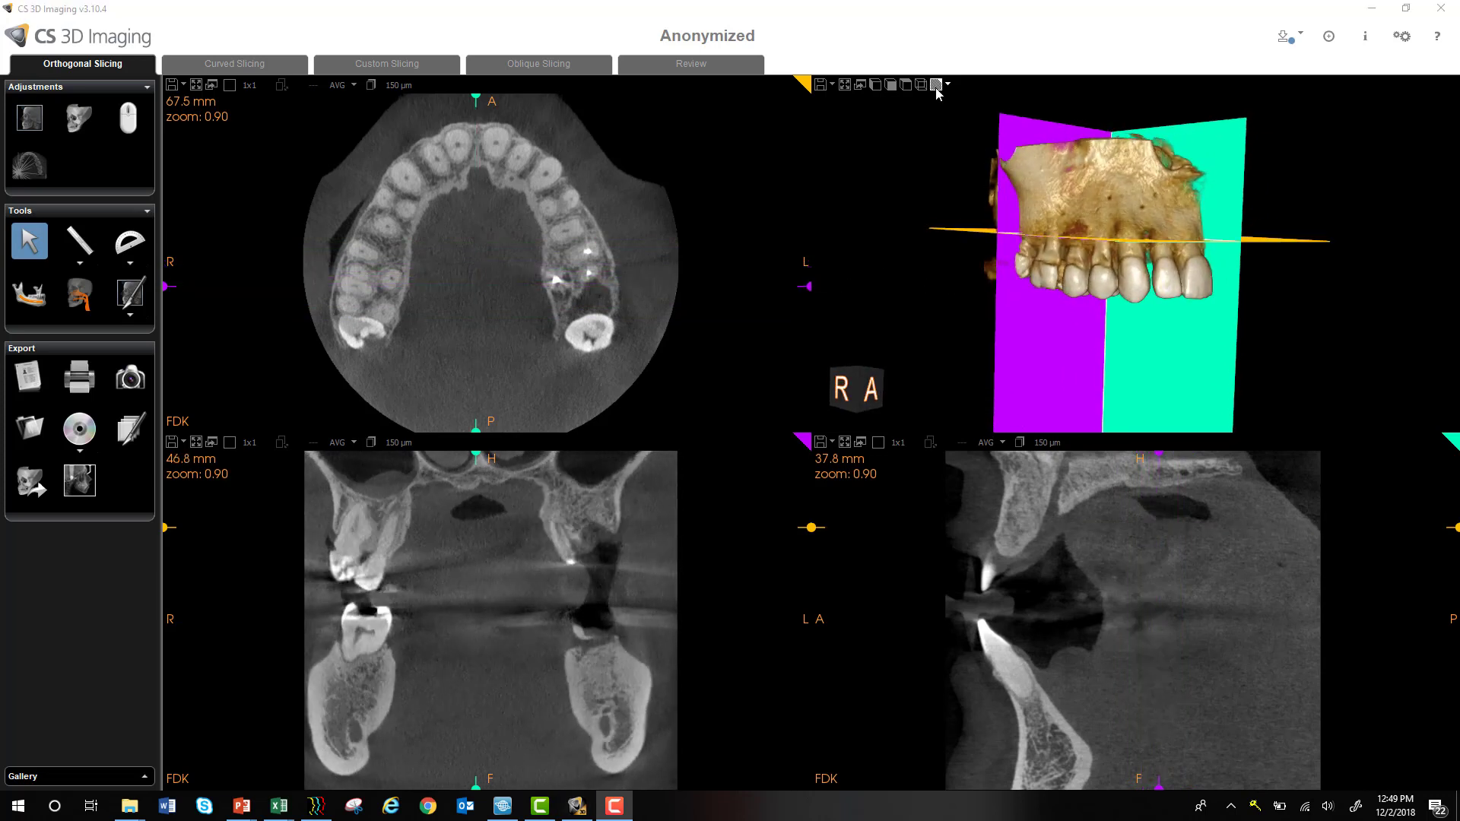
Turn the slice plane overlay off on the 3D view.
click(936, 86)
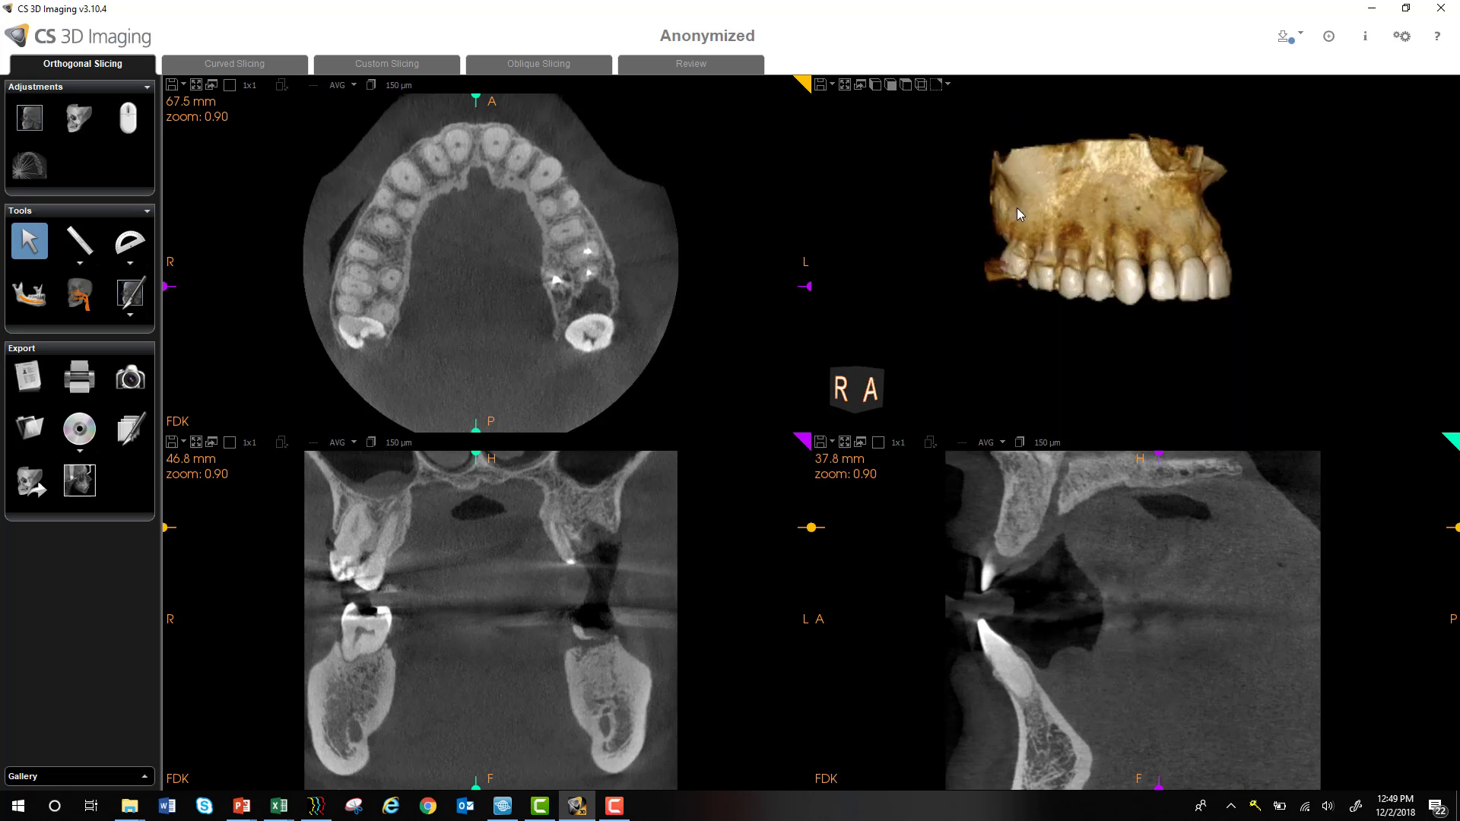
Rotate the 3D maxilla back to a straight frontal view with no slice planes shown.
drag(1104, 214, 1104, 280)
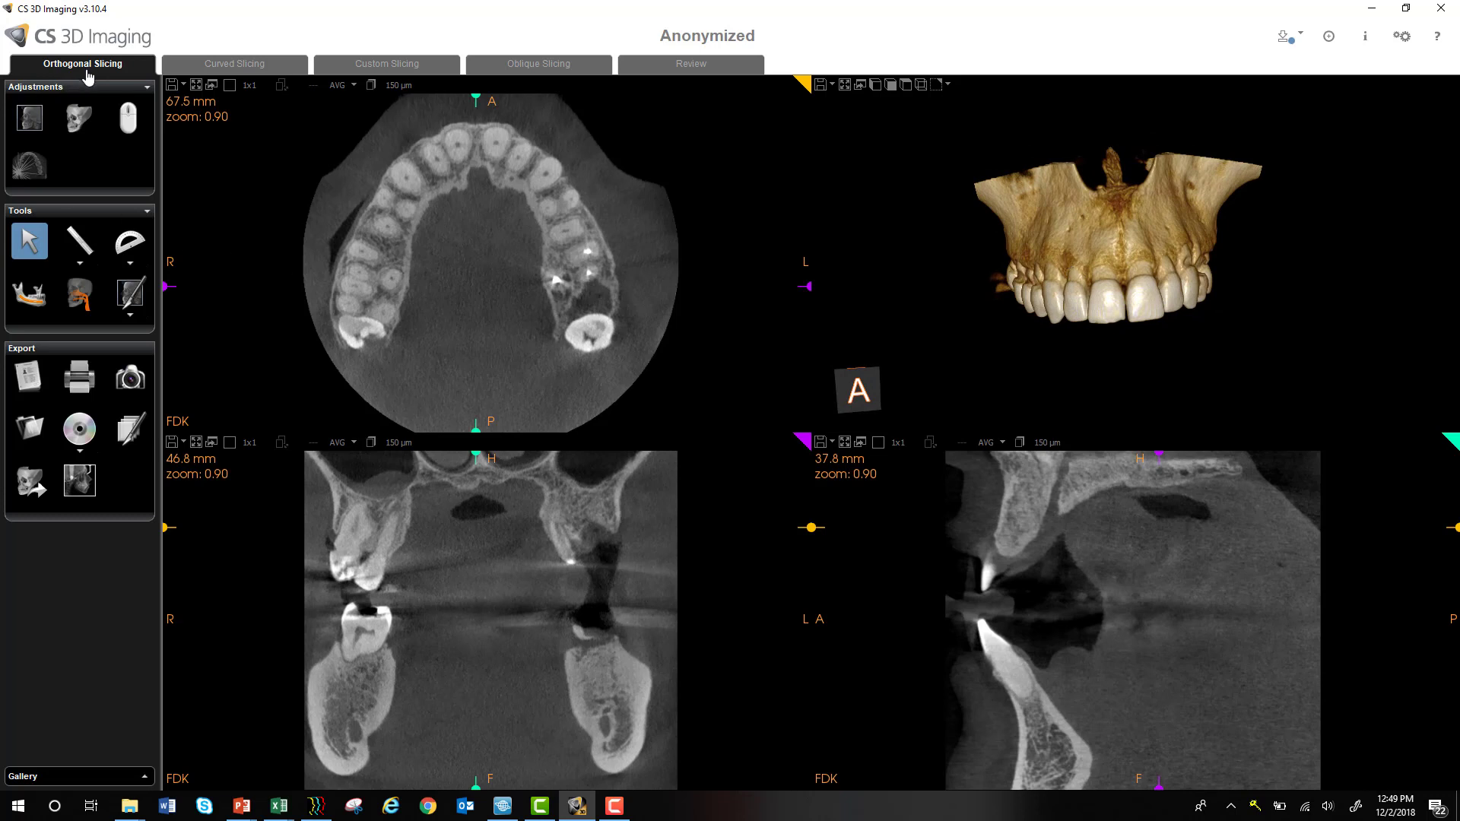
mouse_move(511, 333)
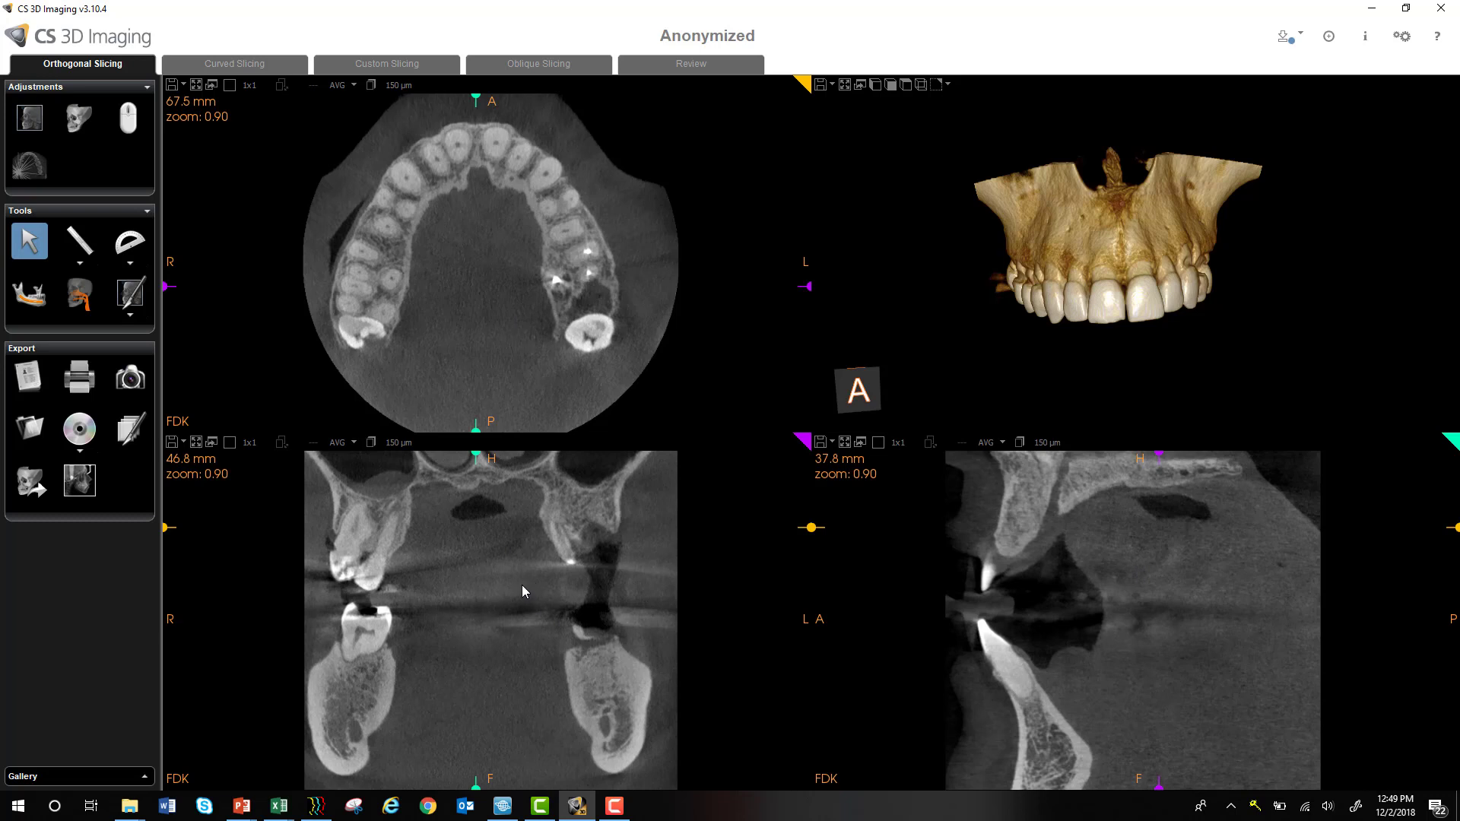
mouse_move(511, 593)
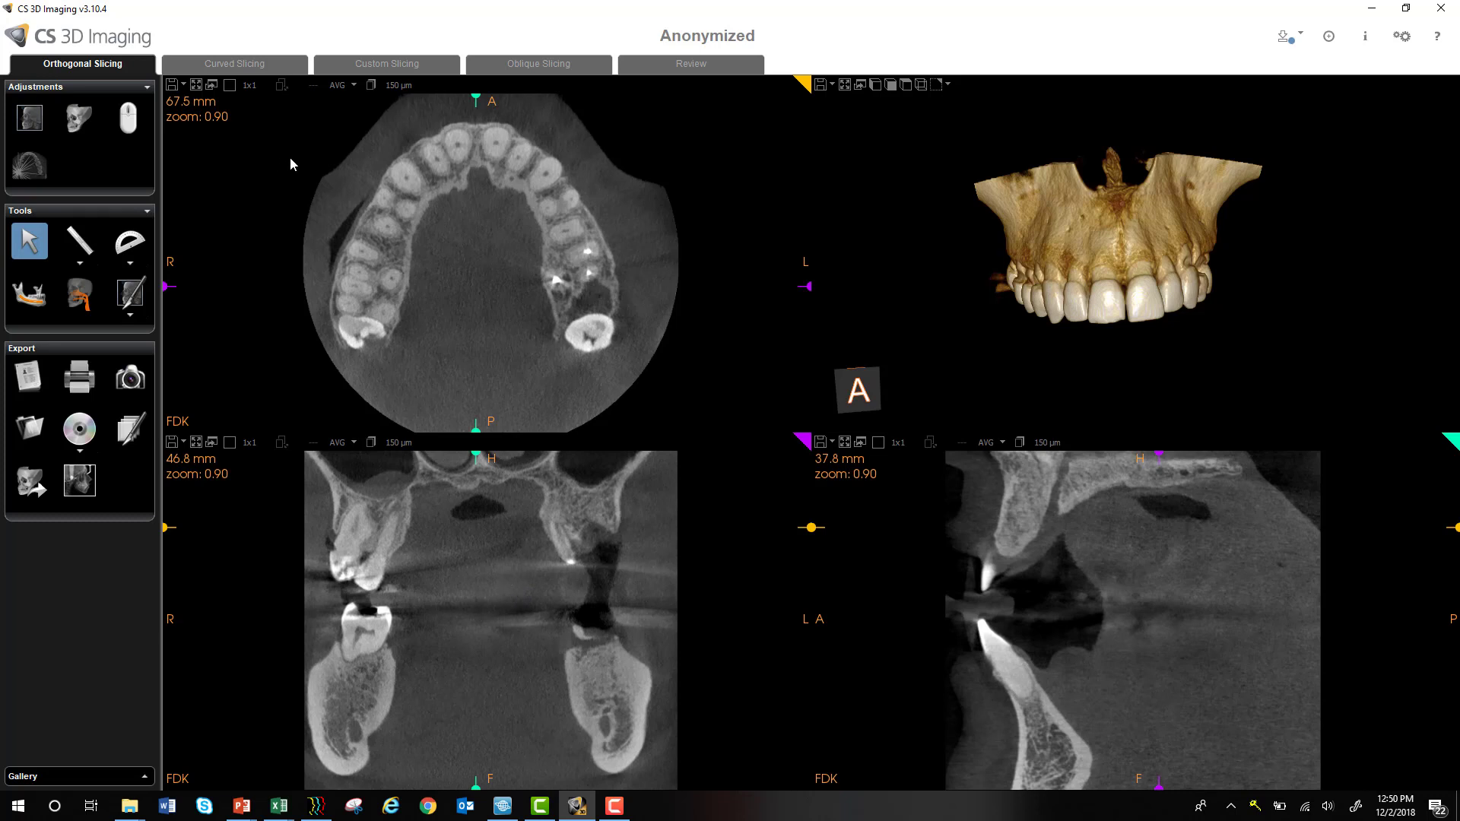
mouse_move(300, 145)
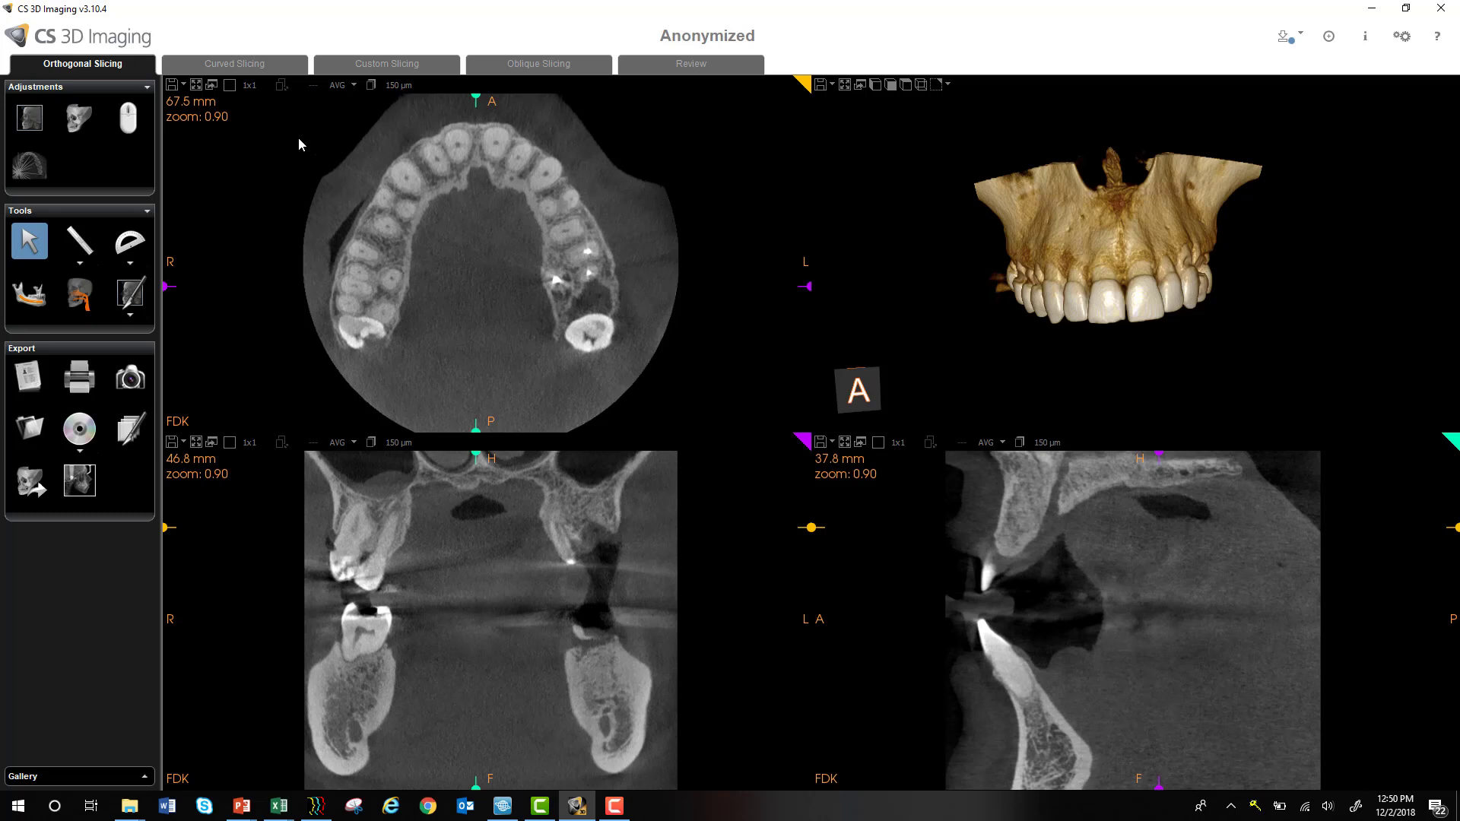
mouse_move(283, 123)
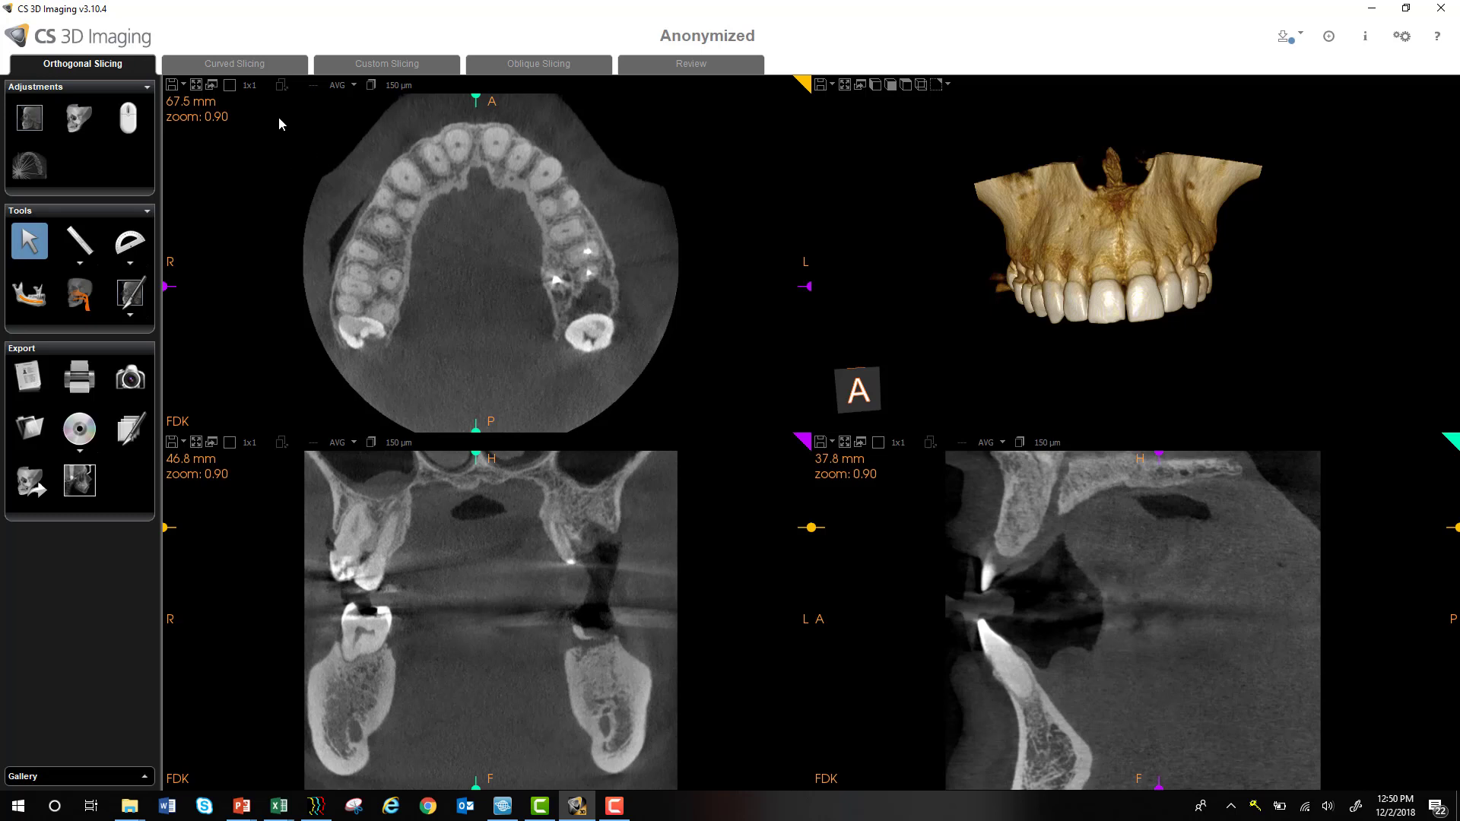
mouse_move(271, 80)
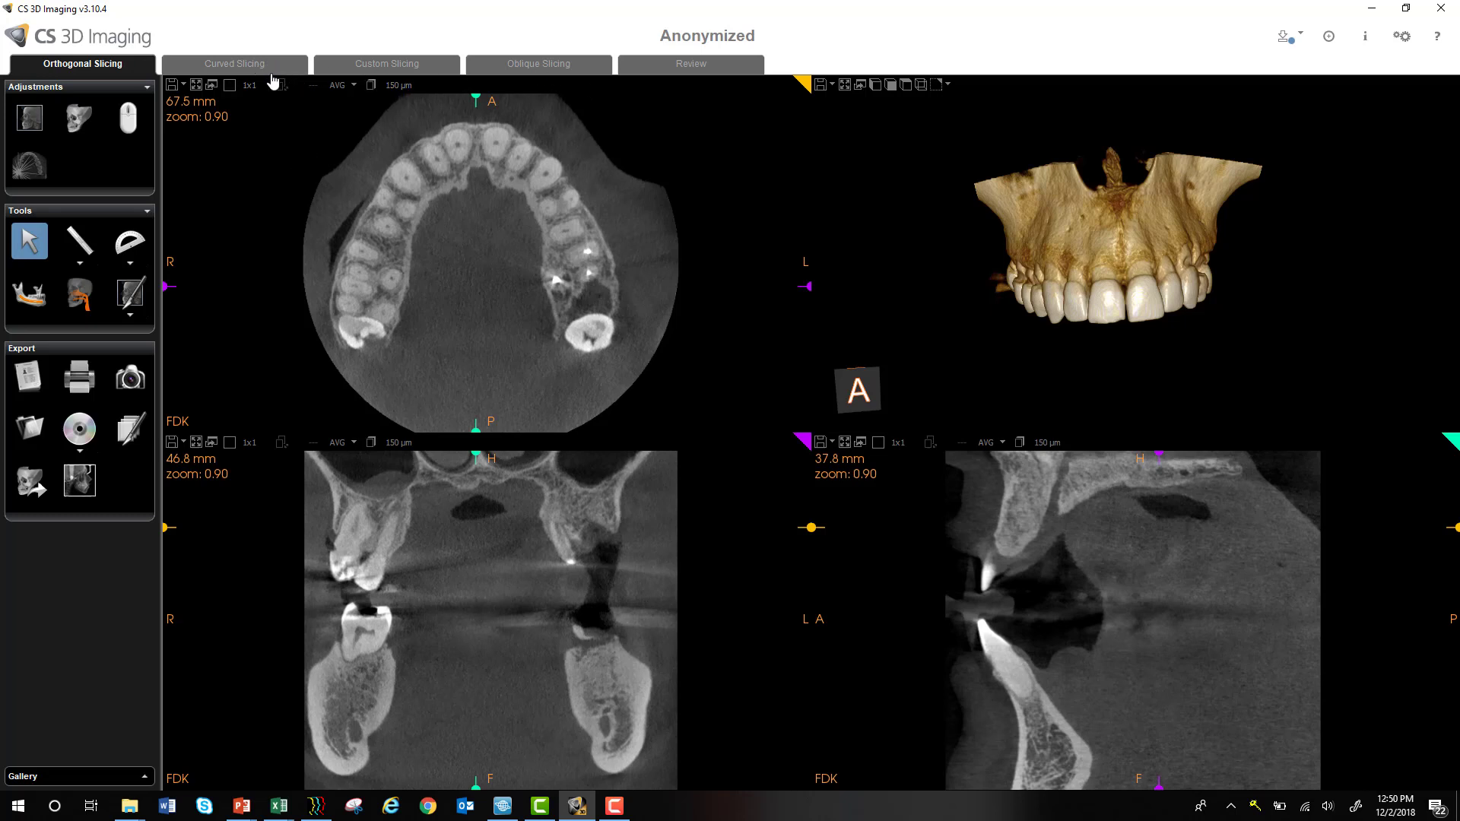
mouse_move(284, 139)
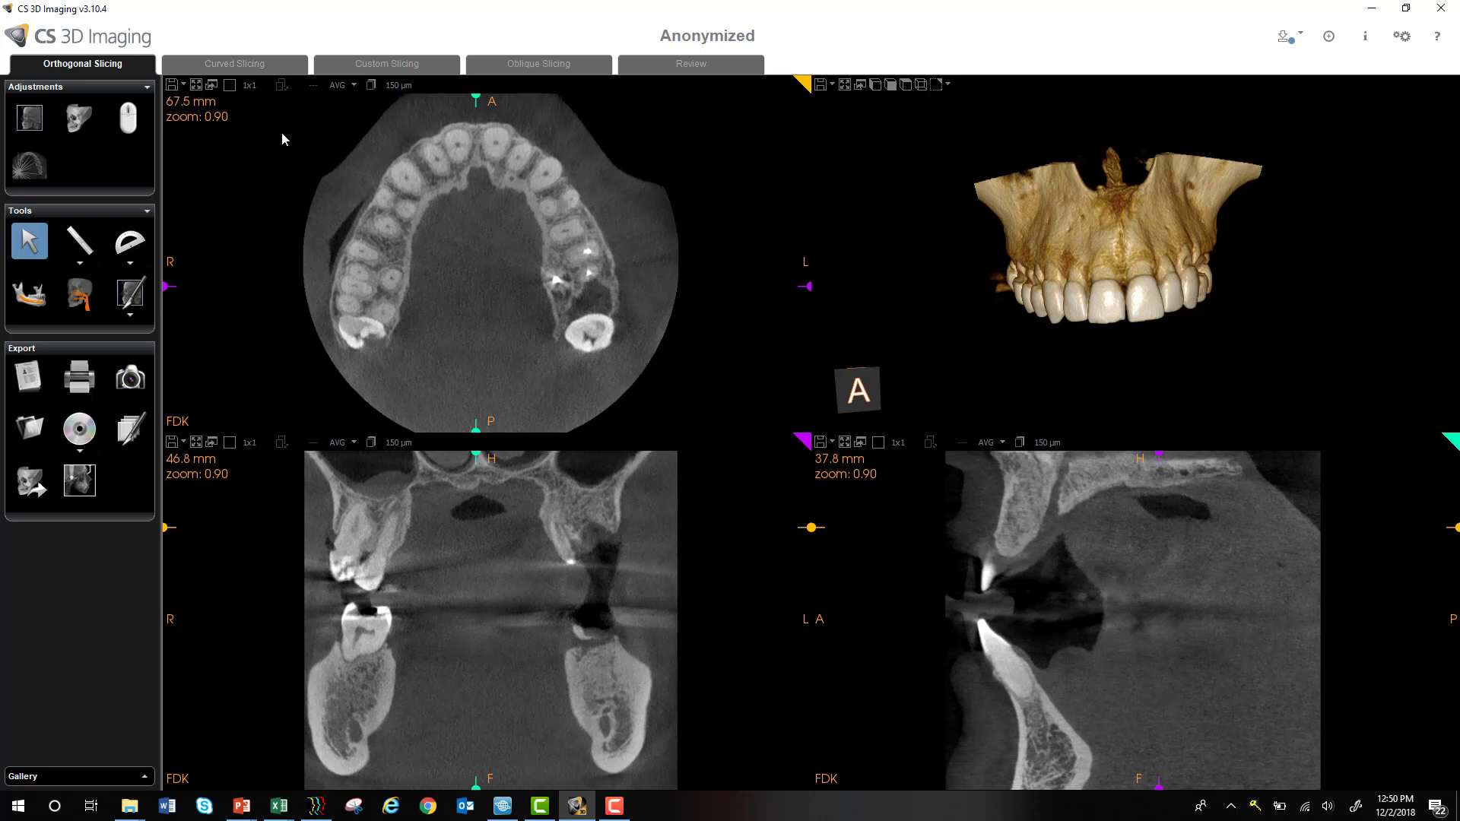